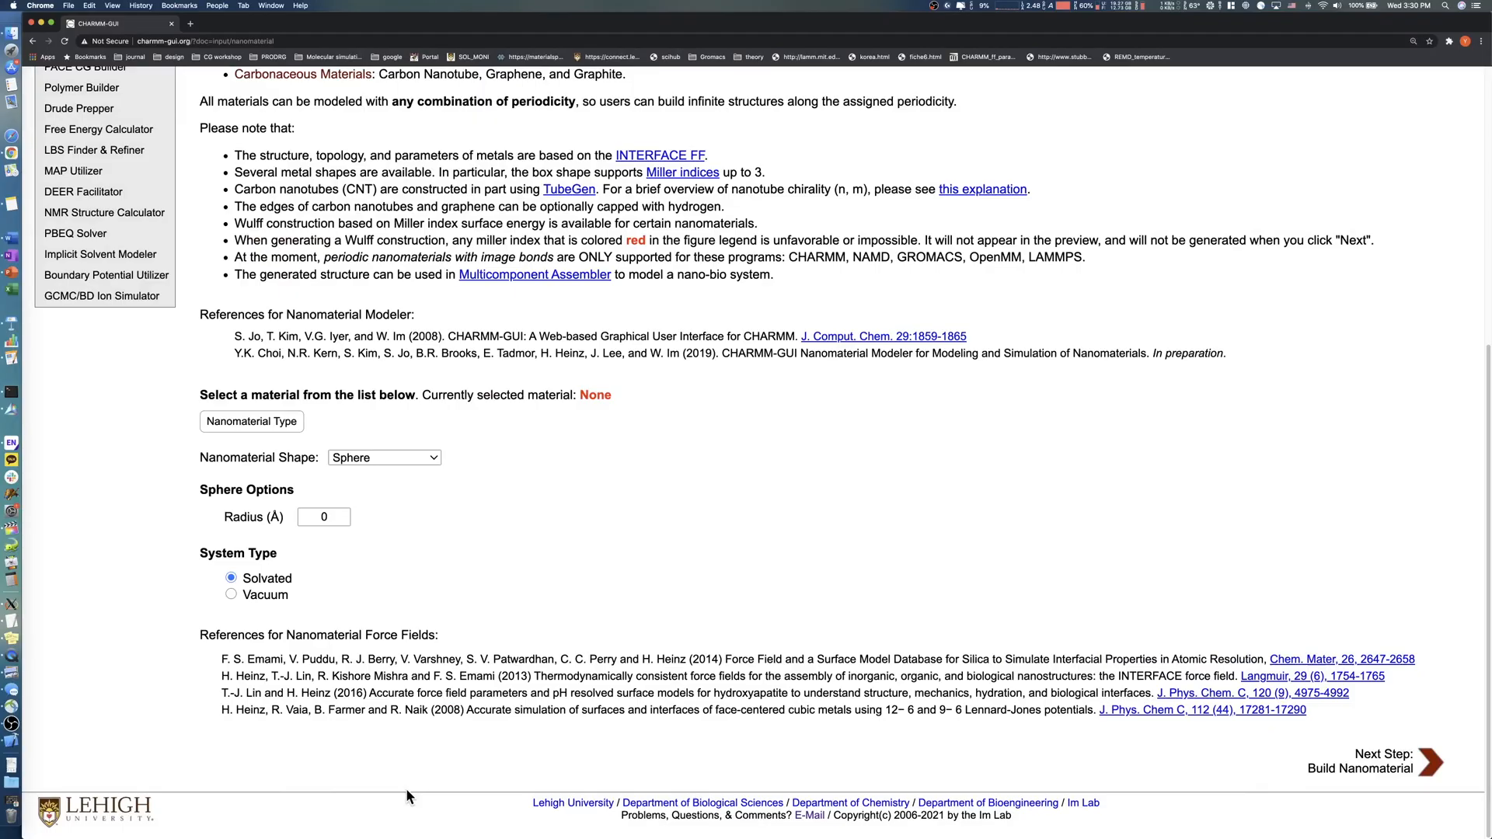
{"action": "mouse_move", "coordinate": [547, 597]}
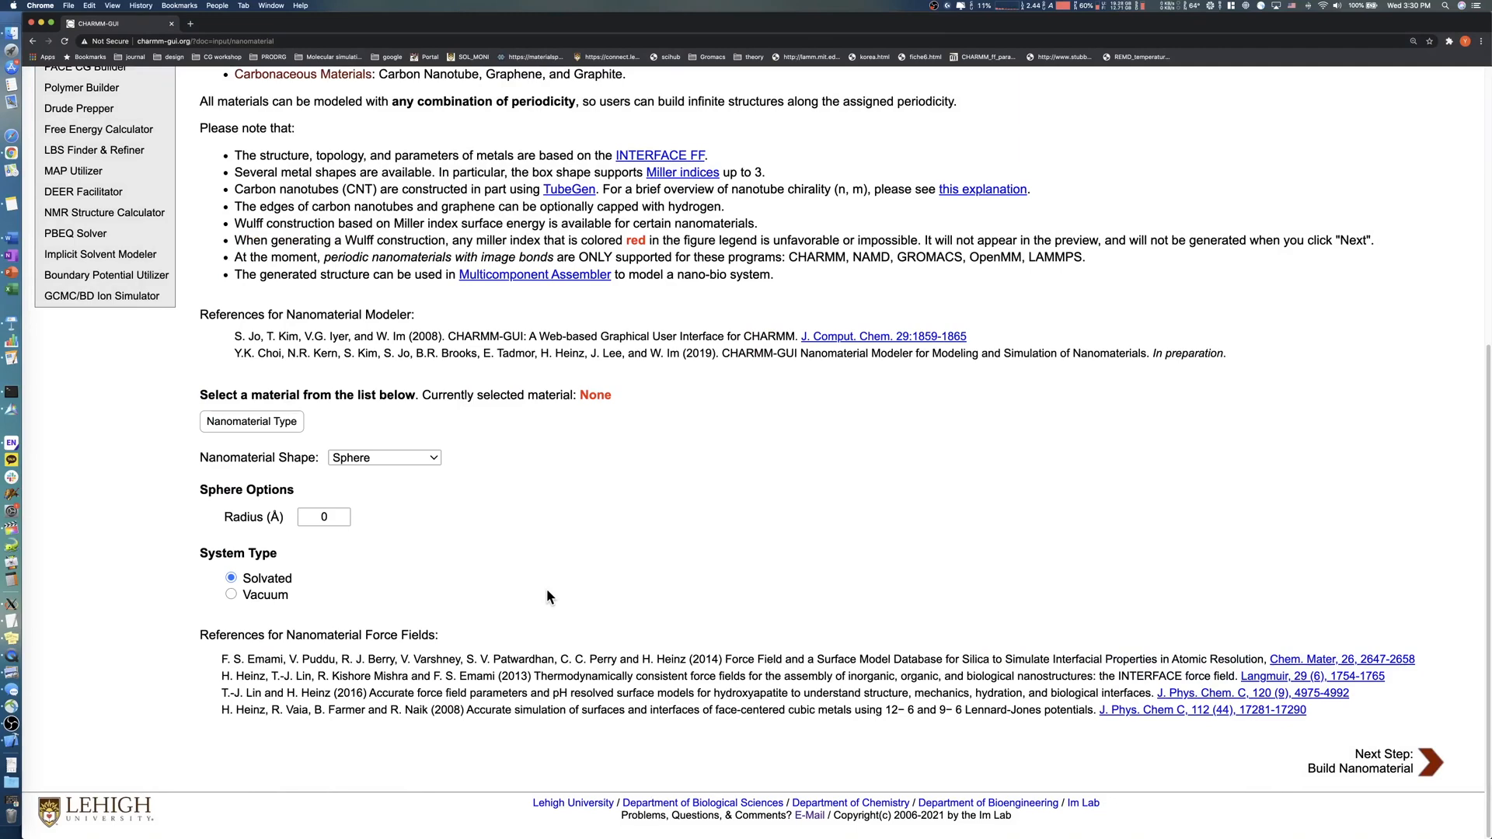
Step: Select Hydroxyapatite Ca5(PO4)3(OH) from the phosphate minerals as the nanomaterial type
{"action": "left_click", "coordinate": [252, 422]}
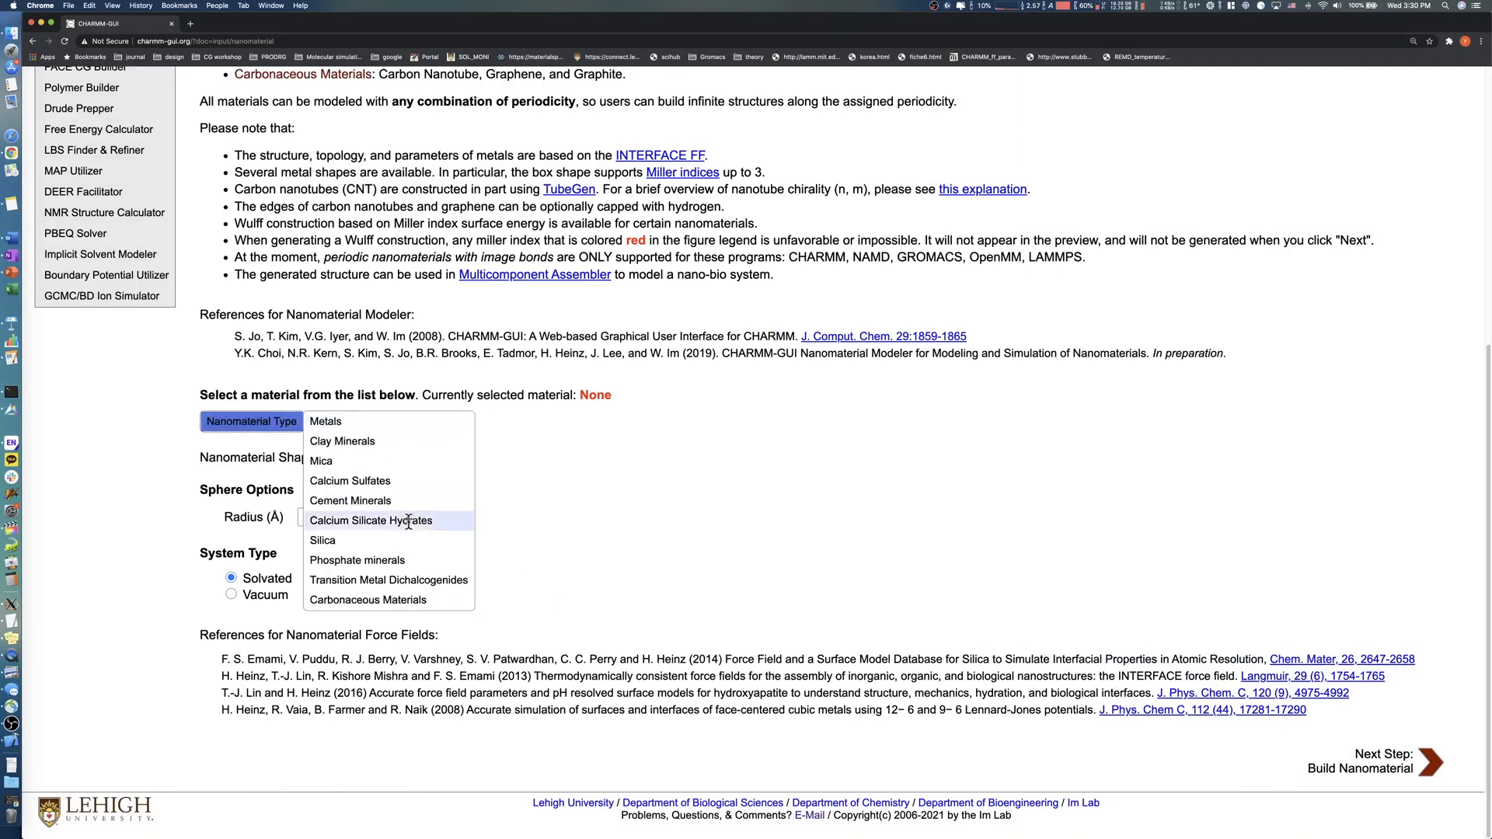
{"action": "mouse_move", "coordinate": [358, 560]}
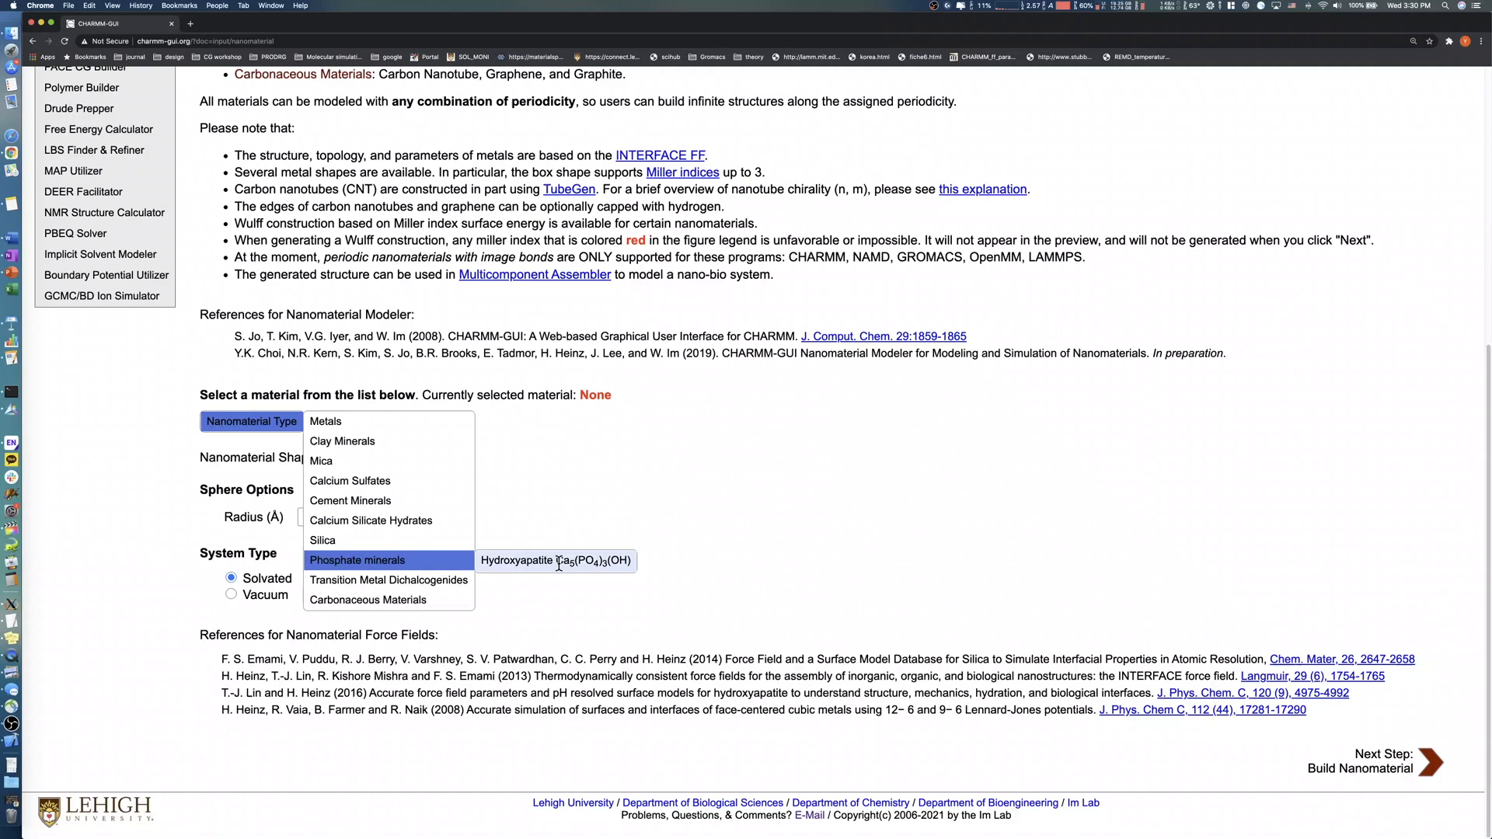
{"action": "left_click", "coordinate": [556, 561]}
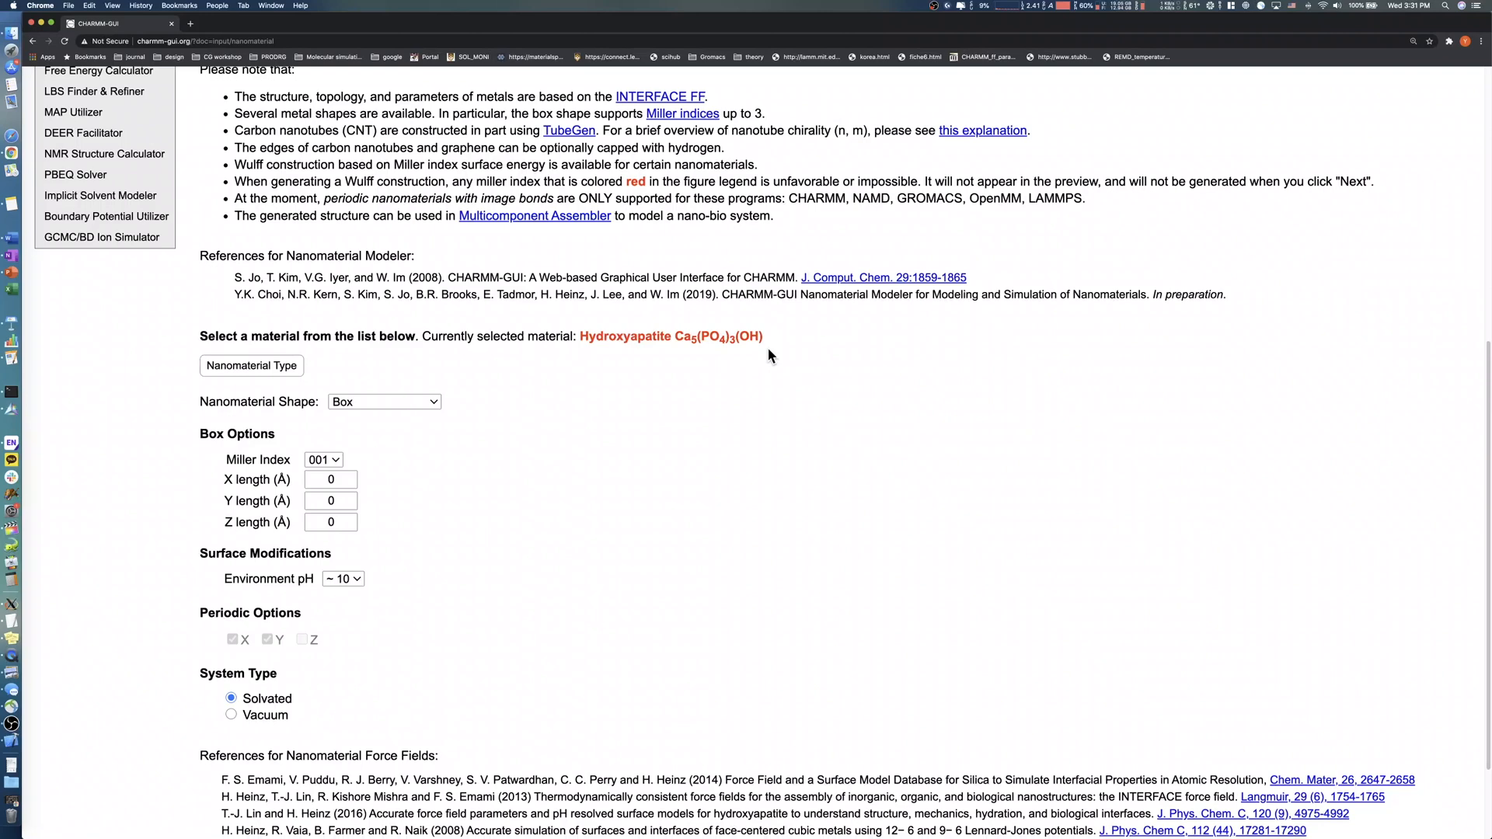
{"action": "scroll", "scroll_direction": "down", "scroll_amount": 3}
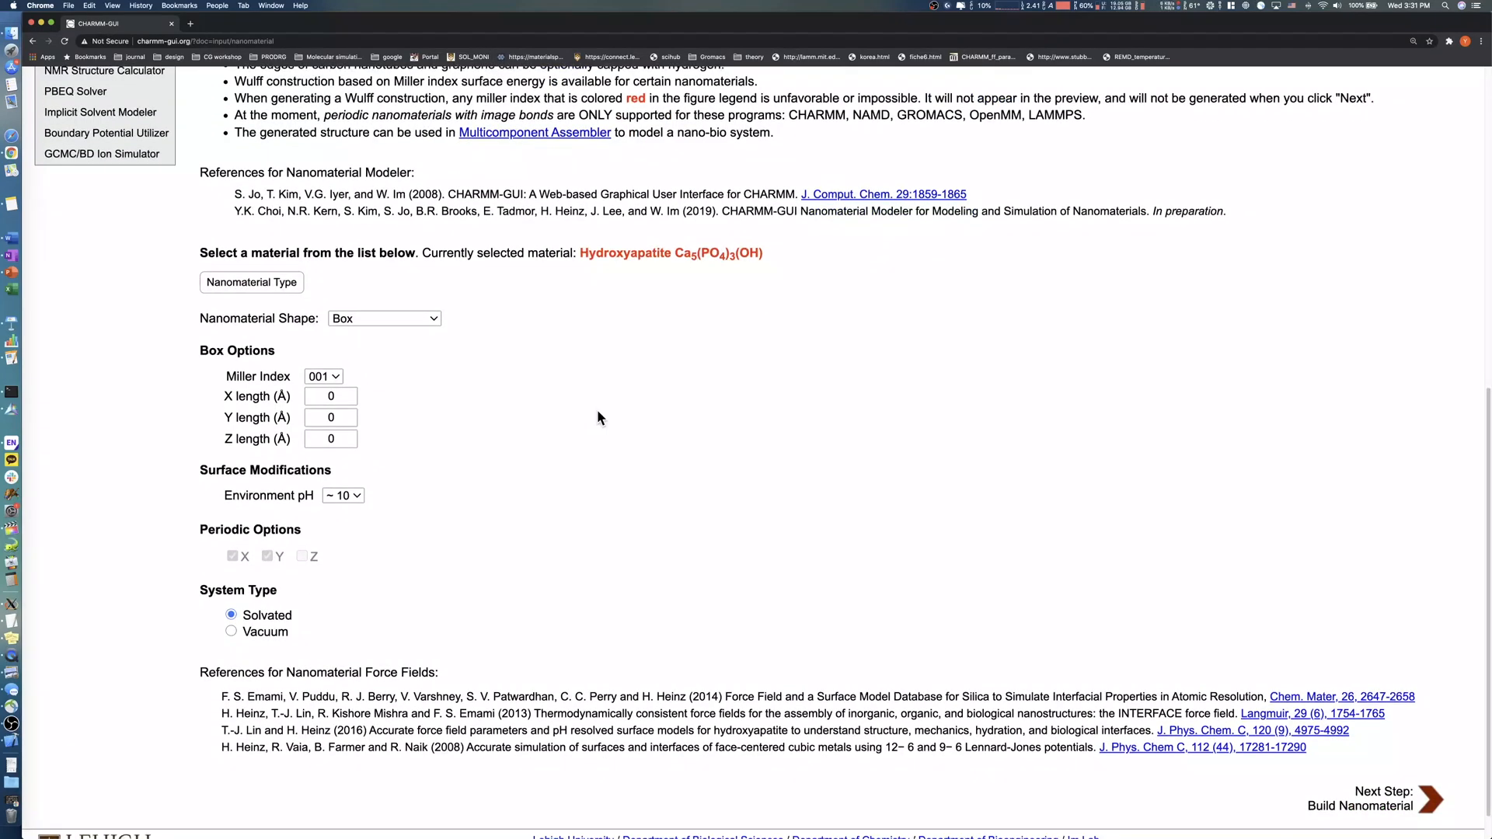
{"action": "left_click", "coordinate": [384, 317]}
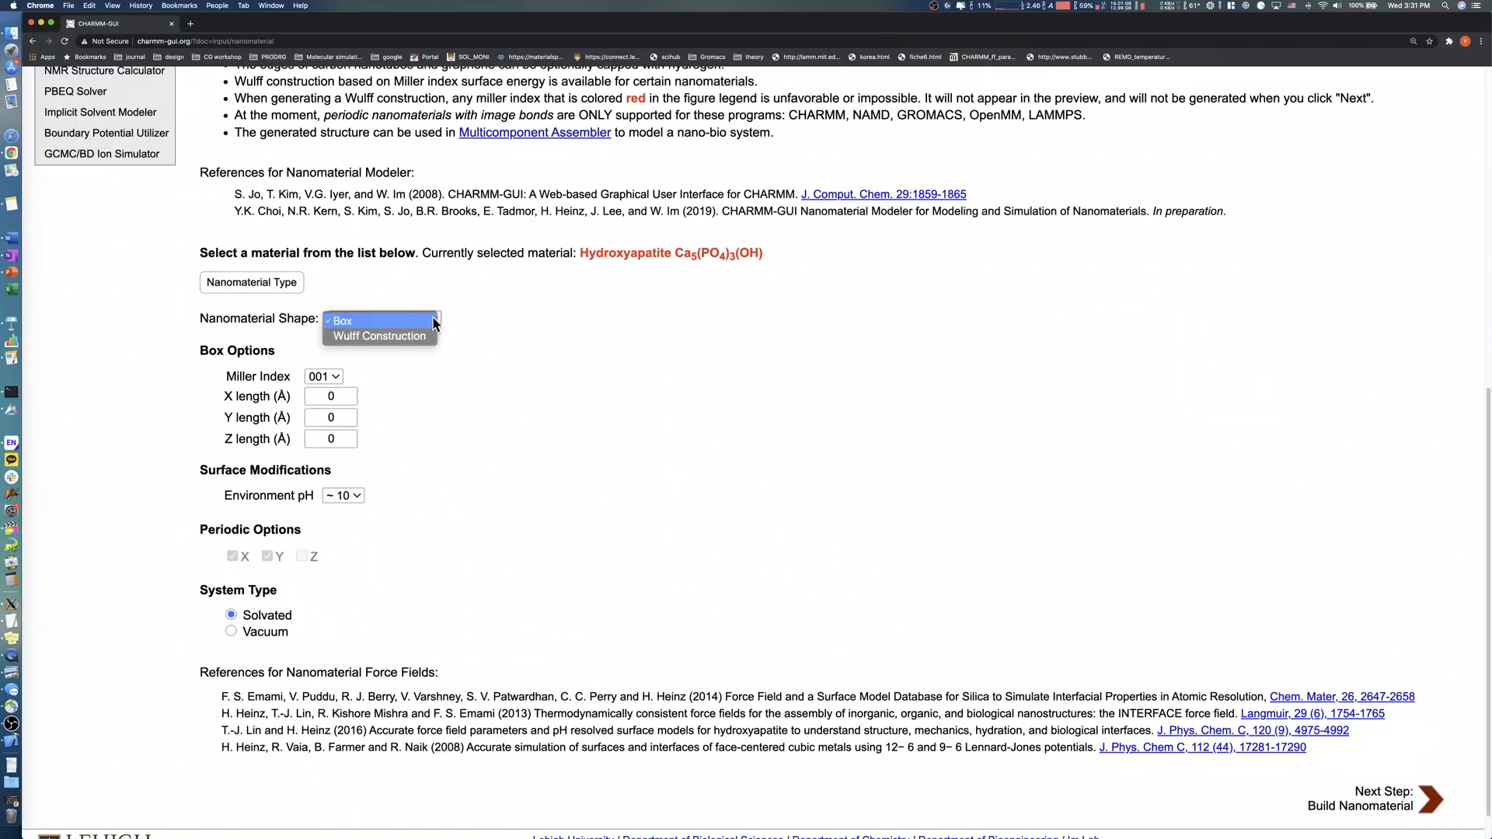
{"action": "left_click", "coordinate": [379, 320]}
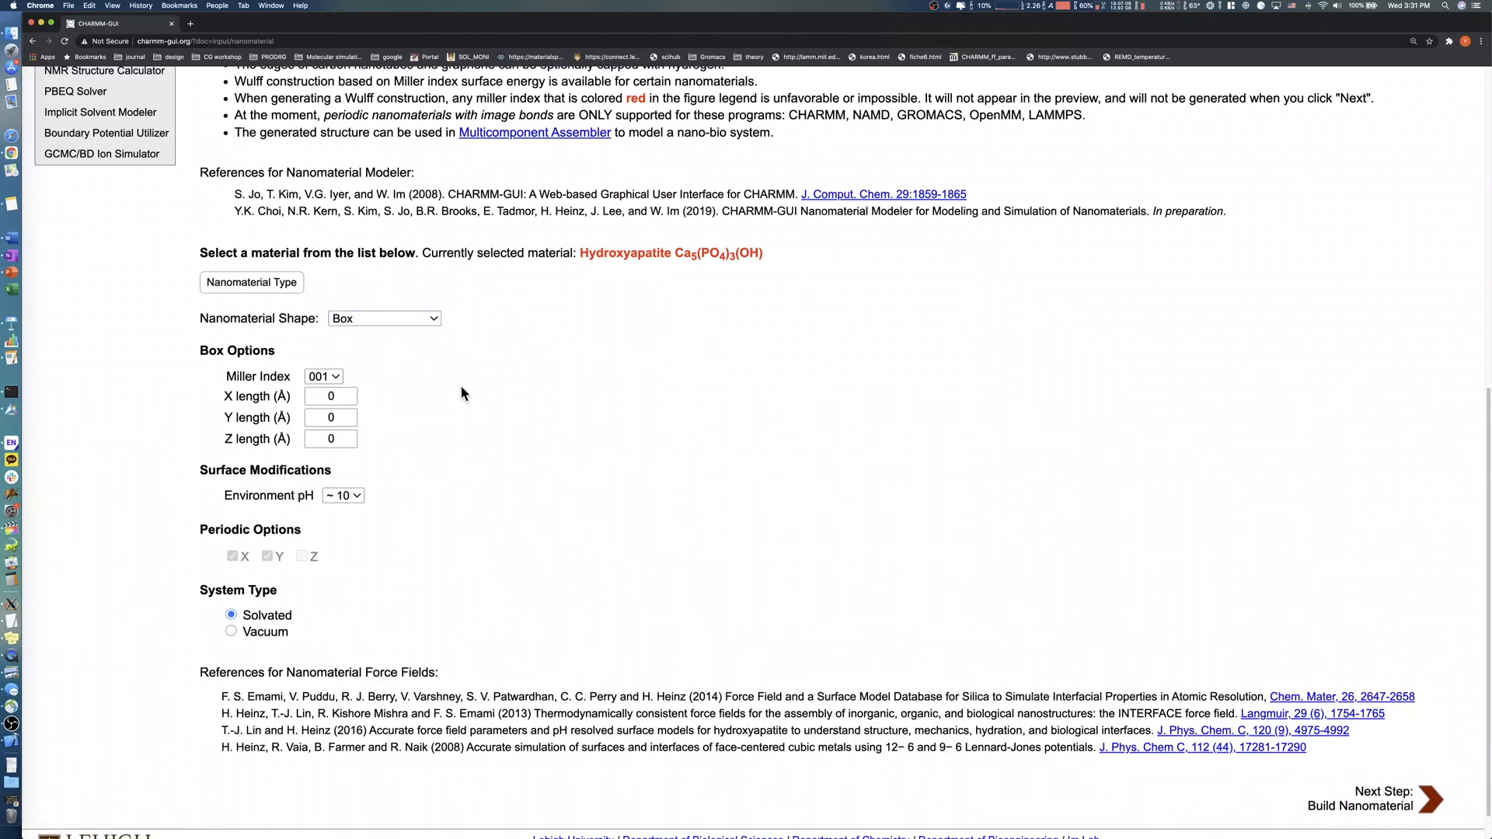
{"action": "scroll", "scroll_direction": "down", "scroll_amount": 3}
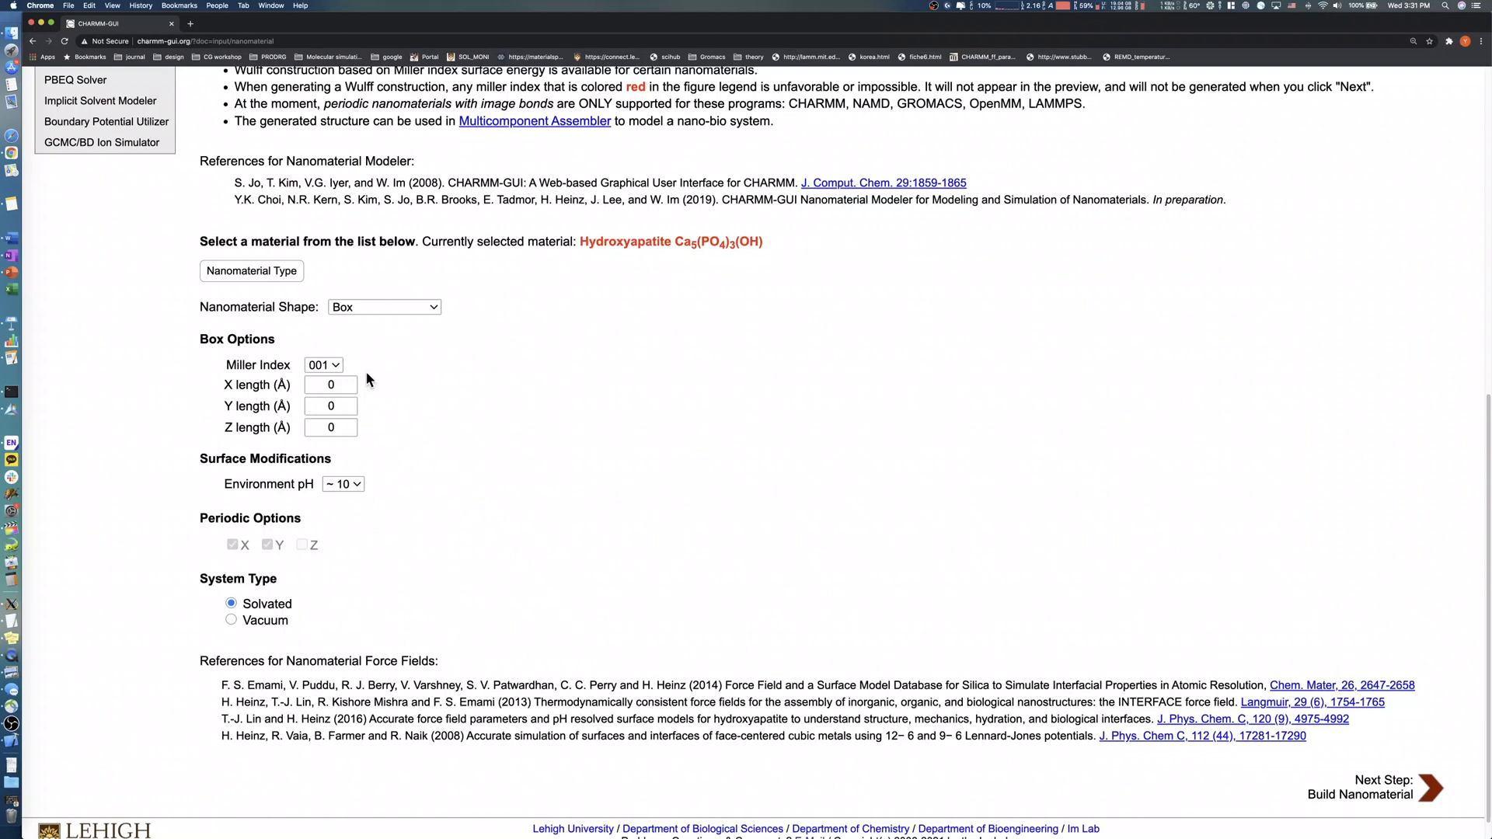
{"action": "left_click", "coordinate": [324, 364]}
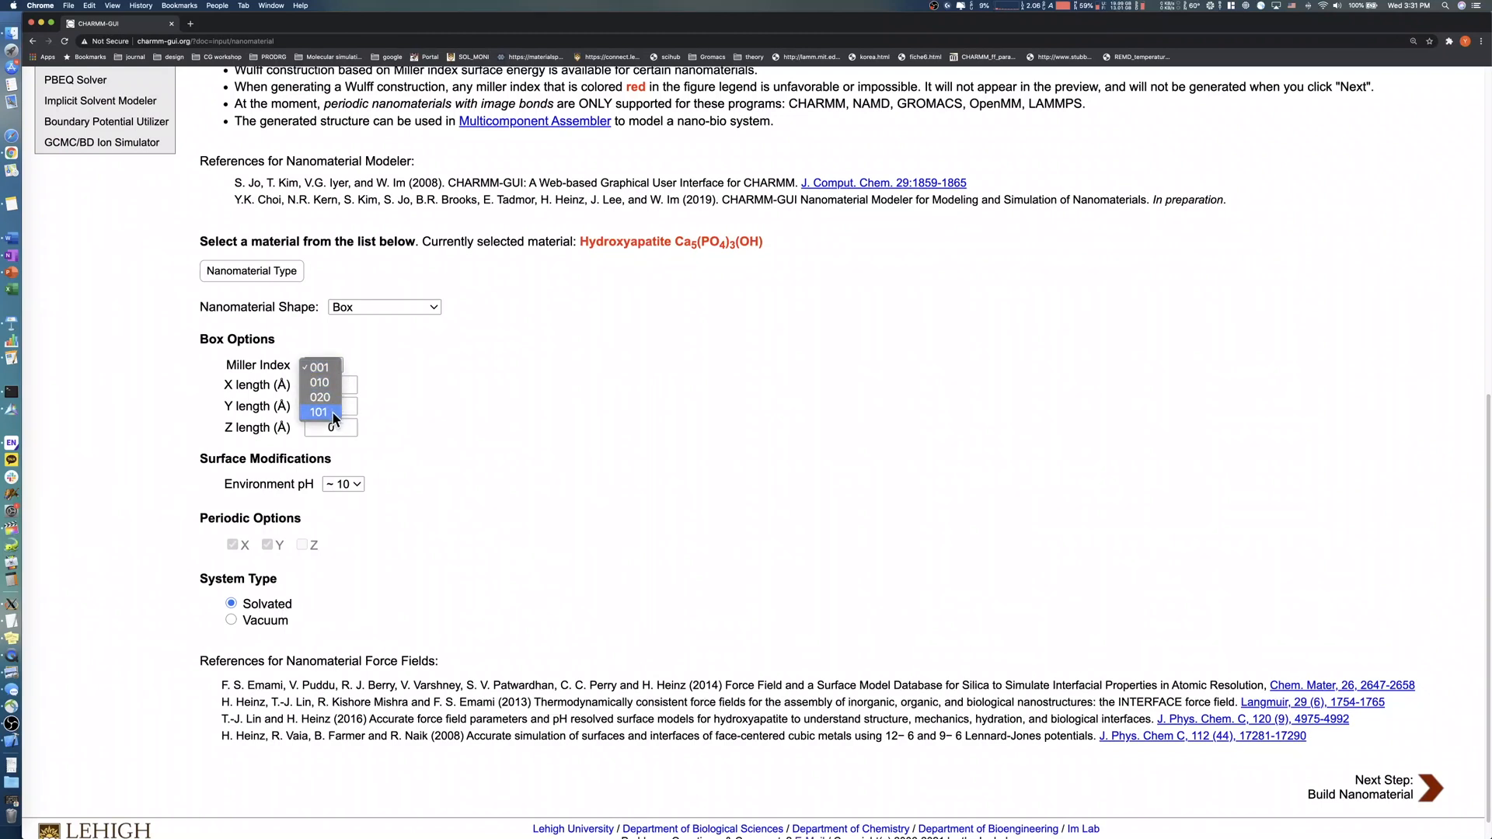
{"action": "left_click", "coordinate": [319, 367]}
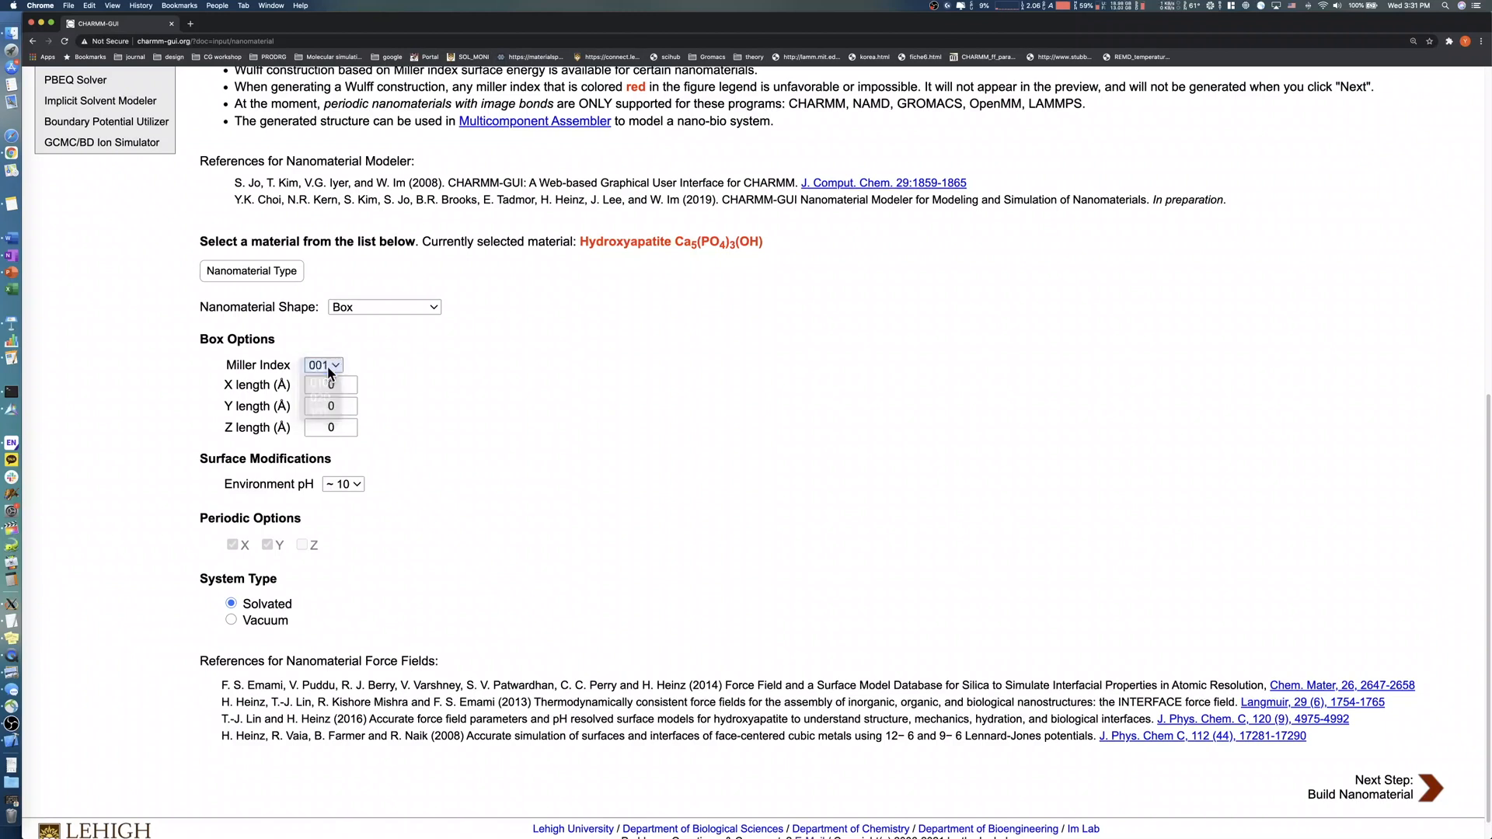
{"action": "left_click", "coordinate": [329, 384]}
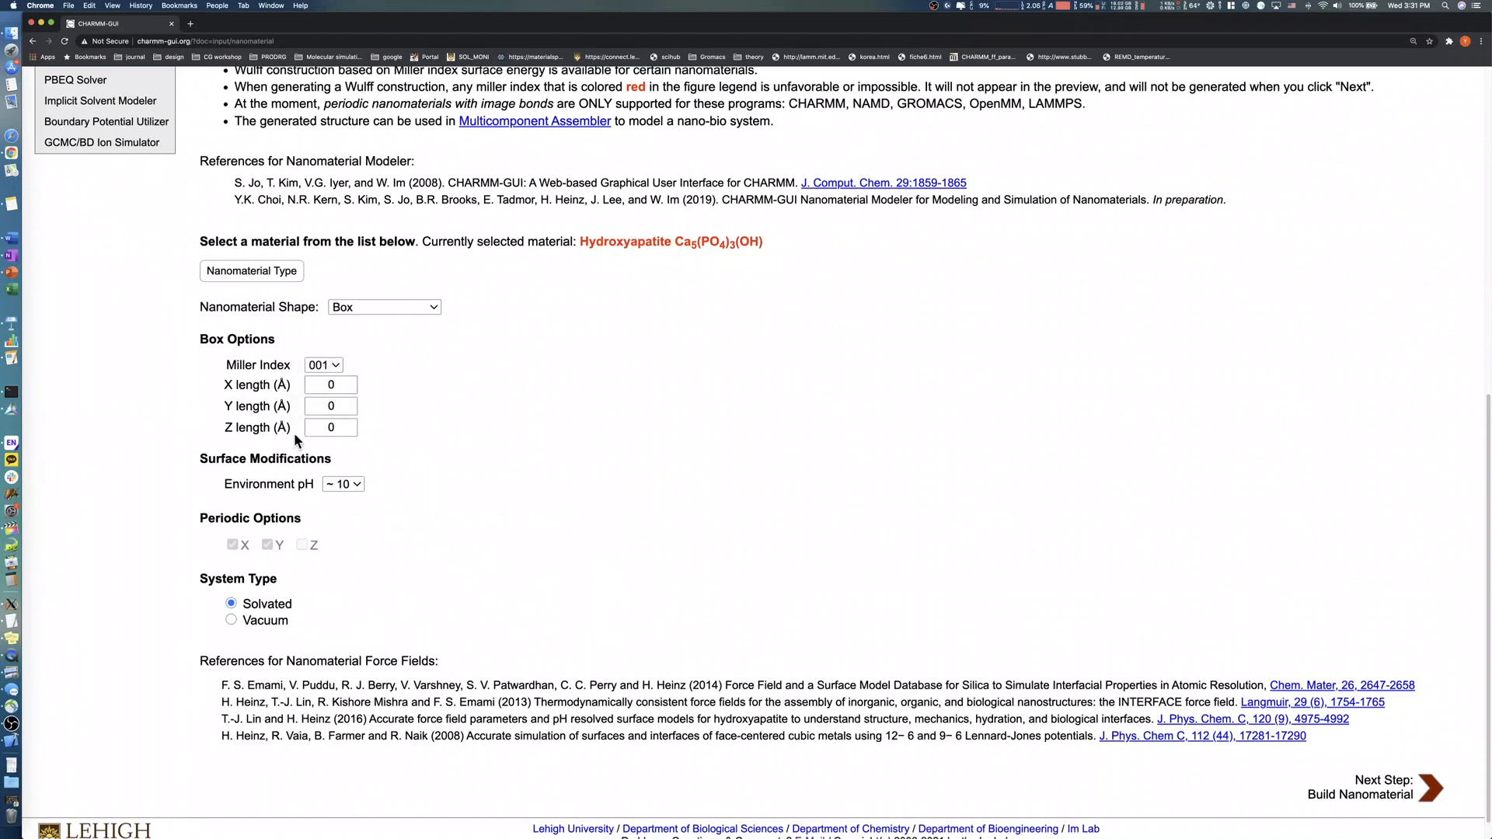
Step: Set the box lengths to 50 × 50 × 30 Å and the environment pH to ~5
{"action": "left_click", "coordinate": [330, 384]}
{"action": "type", "text": "50"}
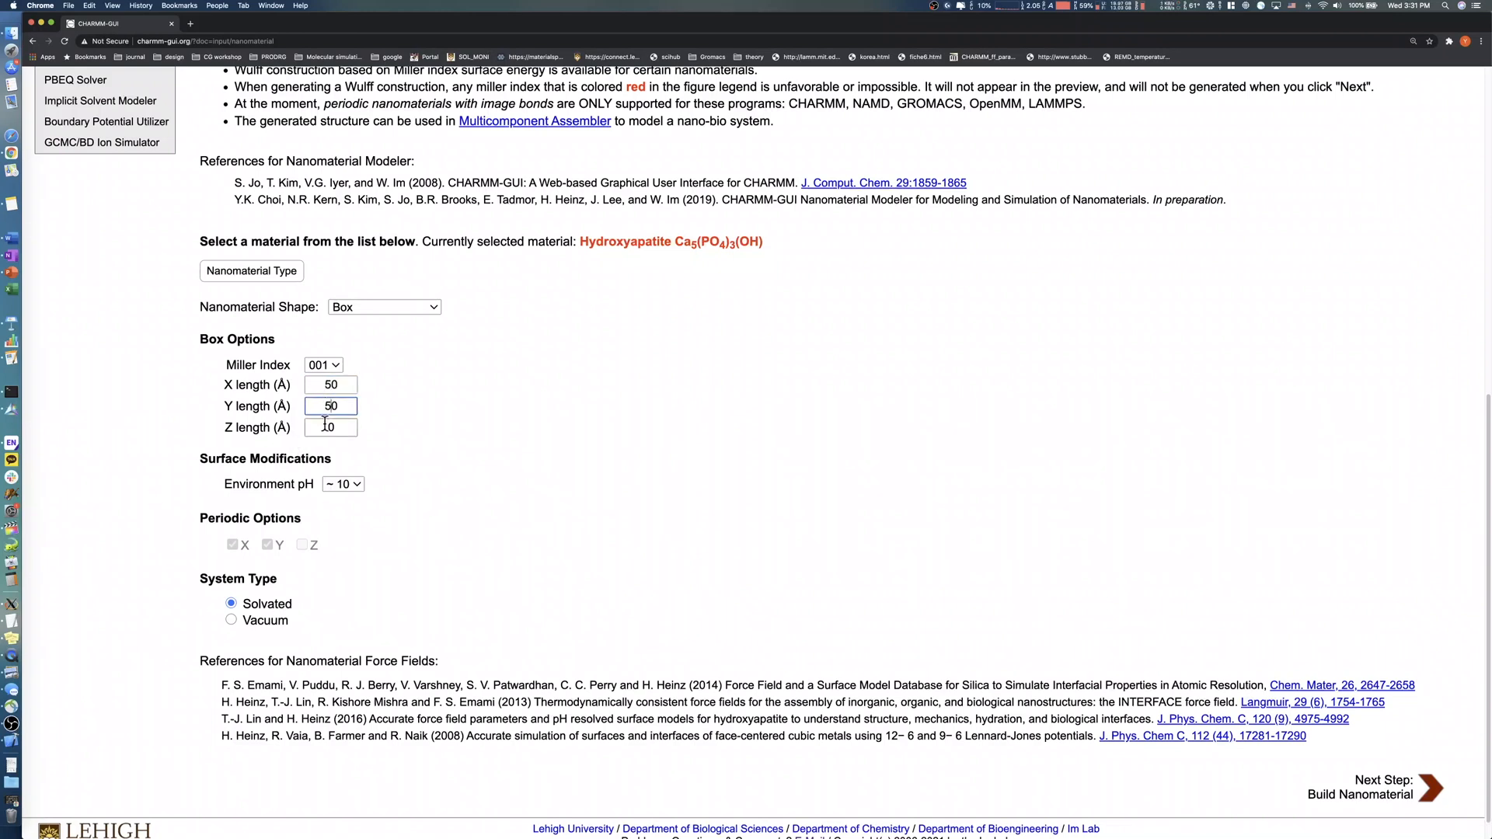
{"action": "type", "text": "30"}
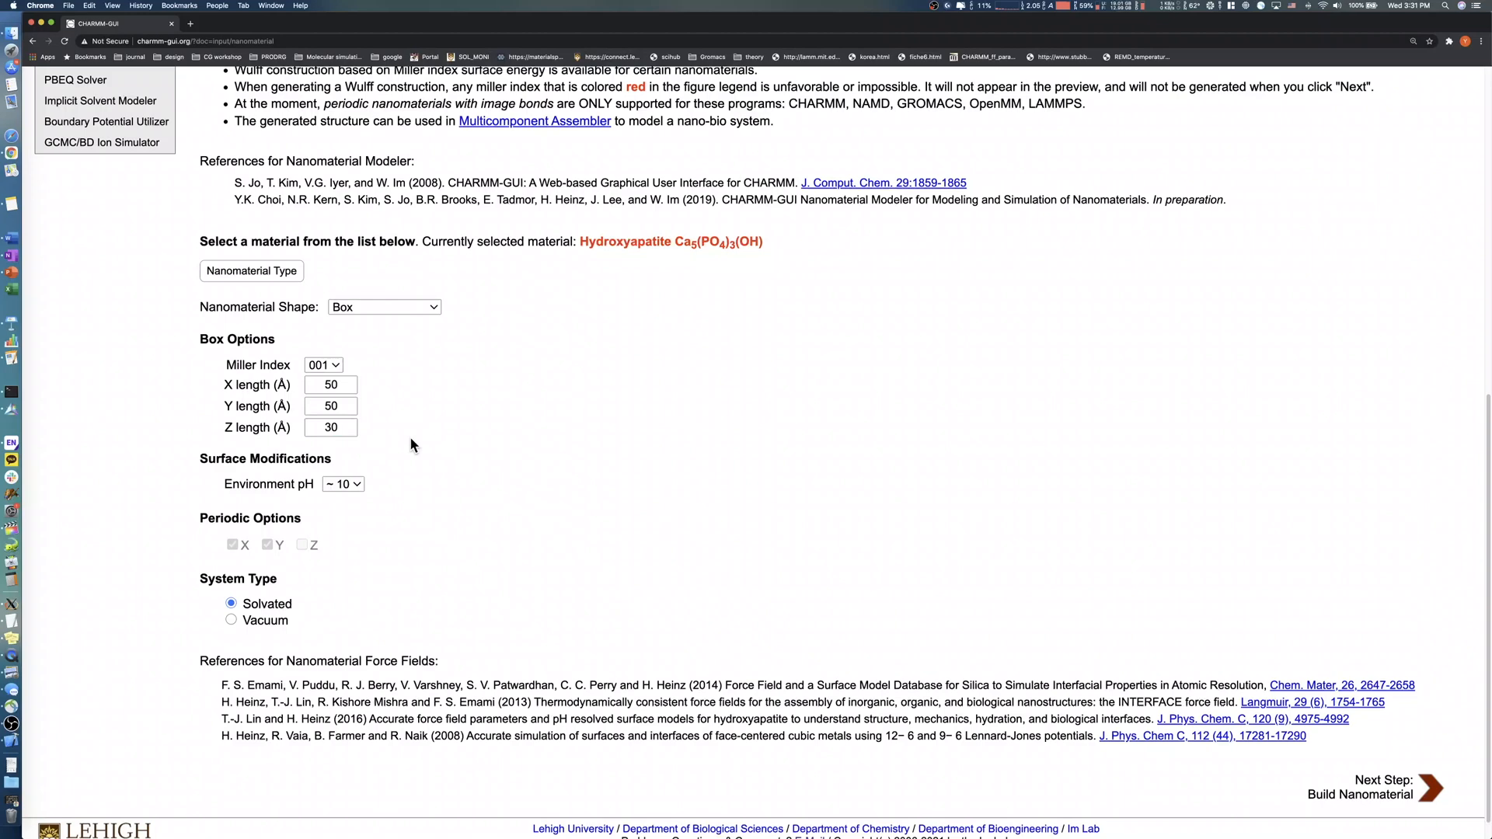
{"action": "scroll", "scroll_direction": "down", "scroll_amount": 3}
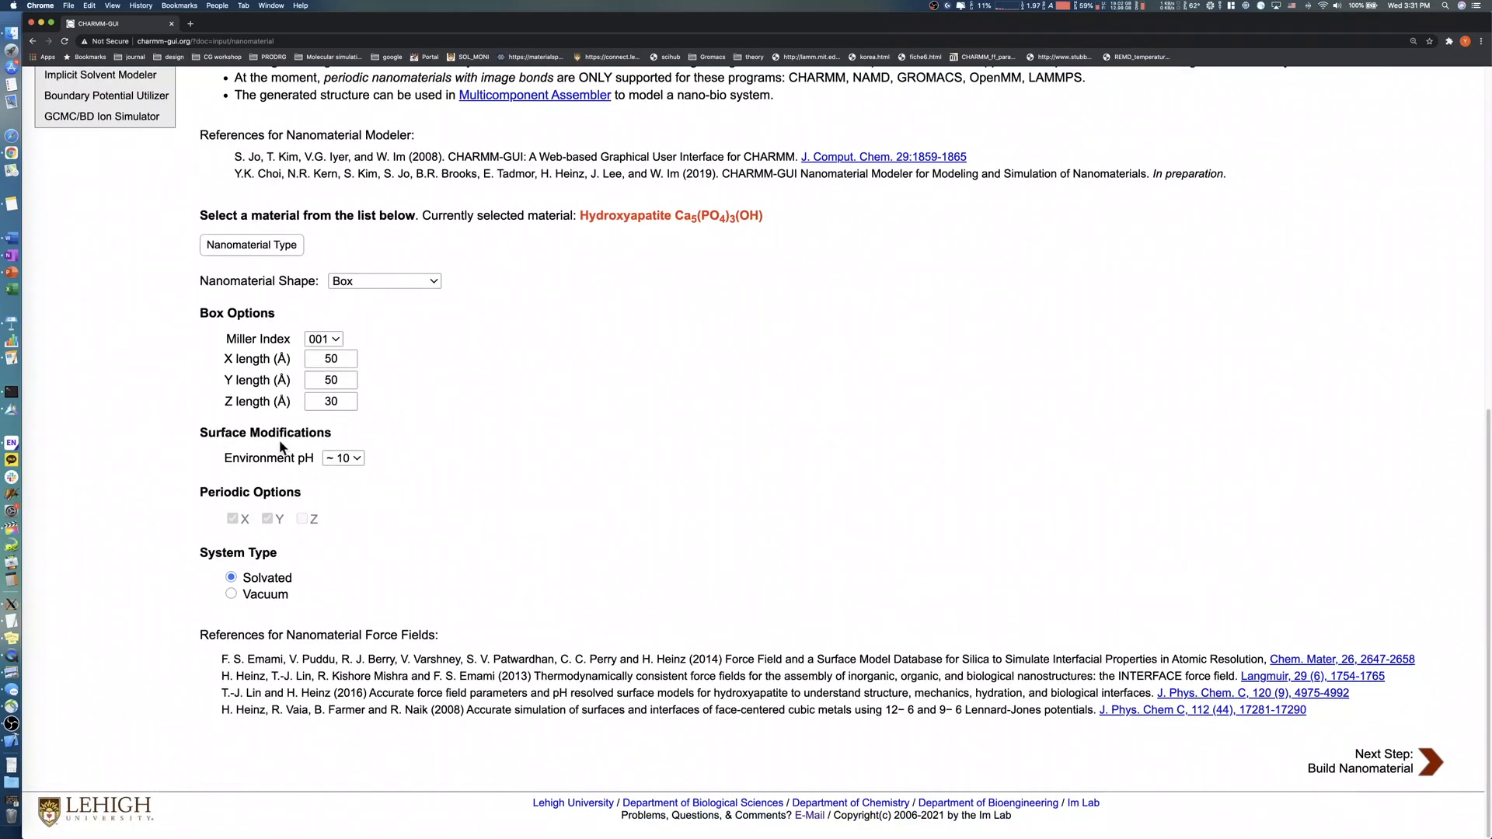
{"action": "mouse_move", "coordinate": [387, 452]}
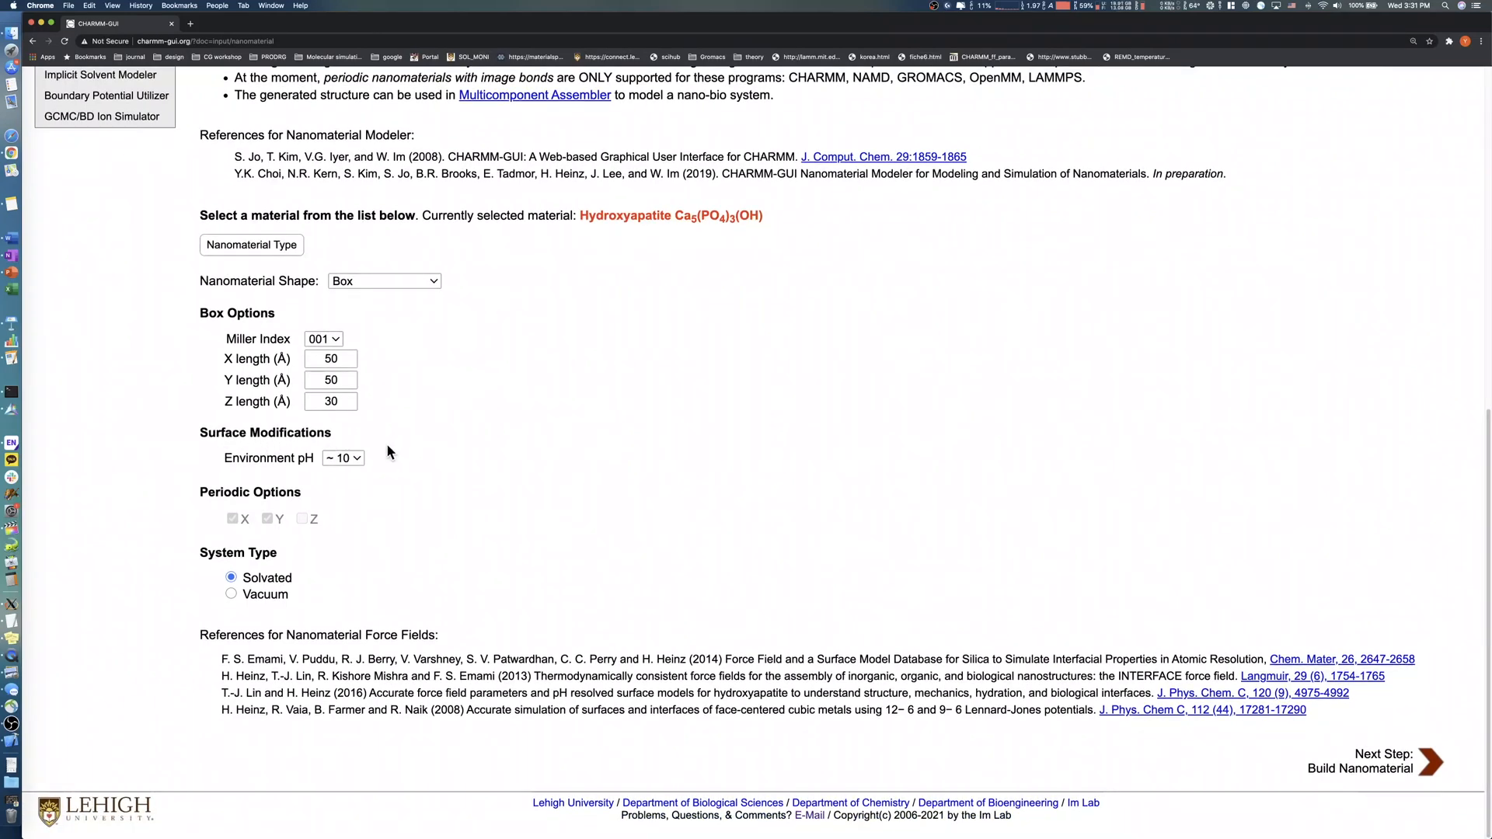
{"action": "left_click", "coordinate": [342, 457]}
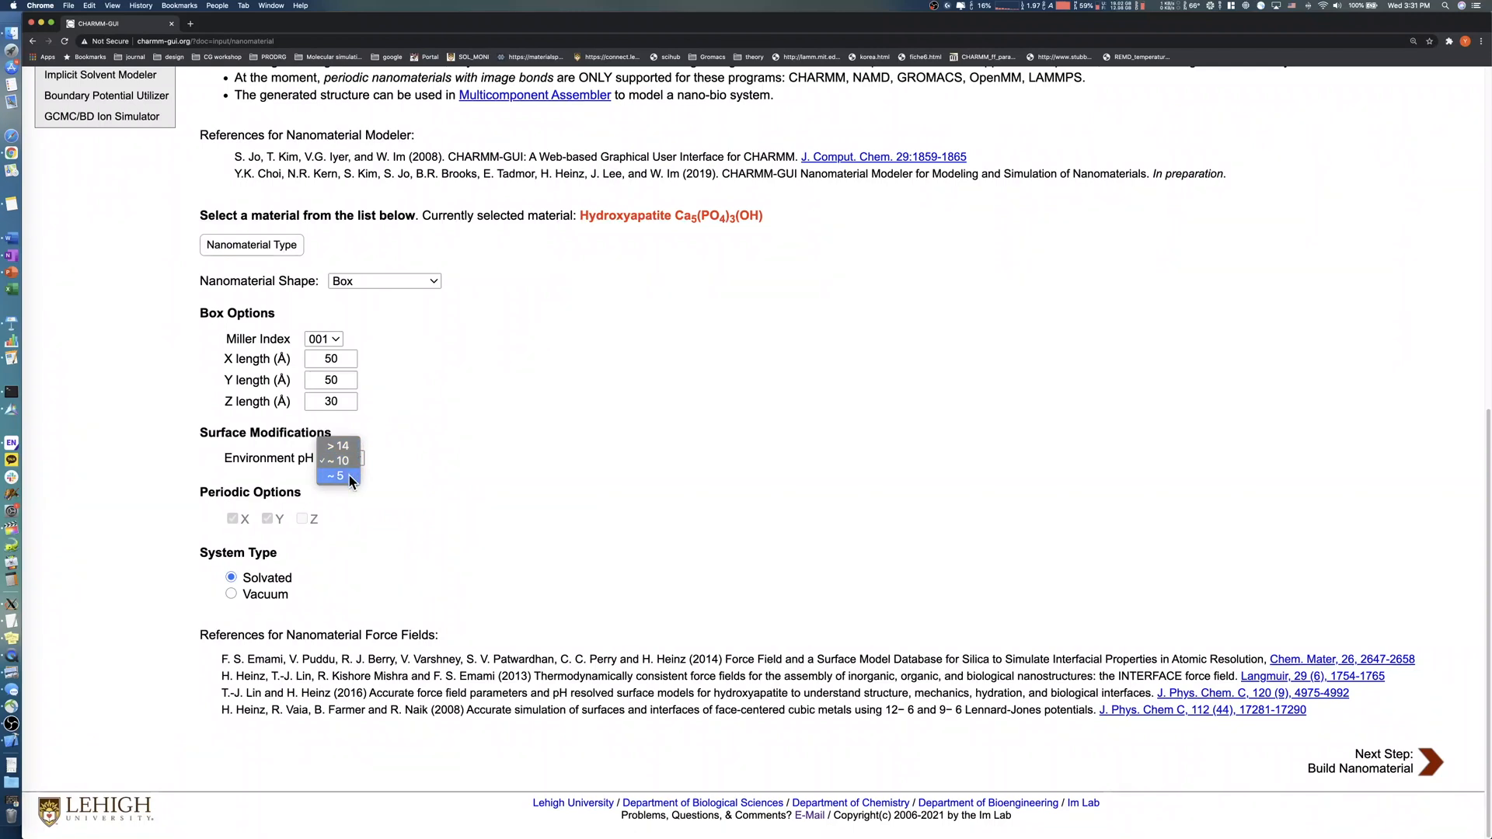
{"action": "mouse_move", "coordinate": [337, 446]}
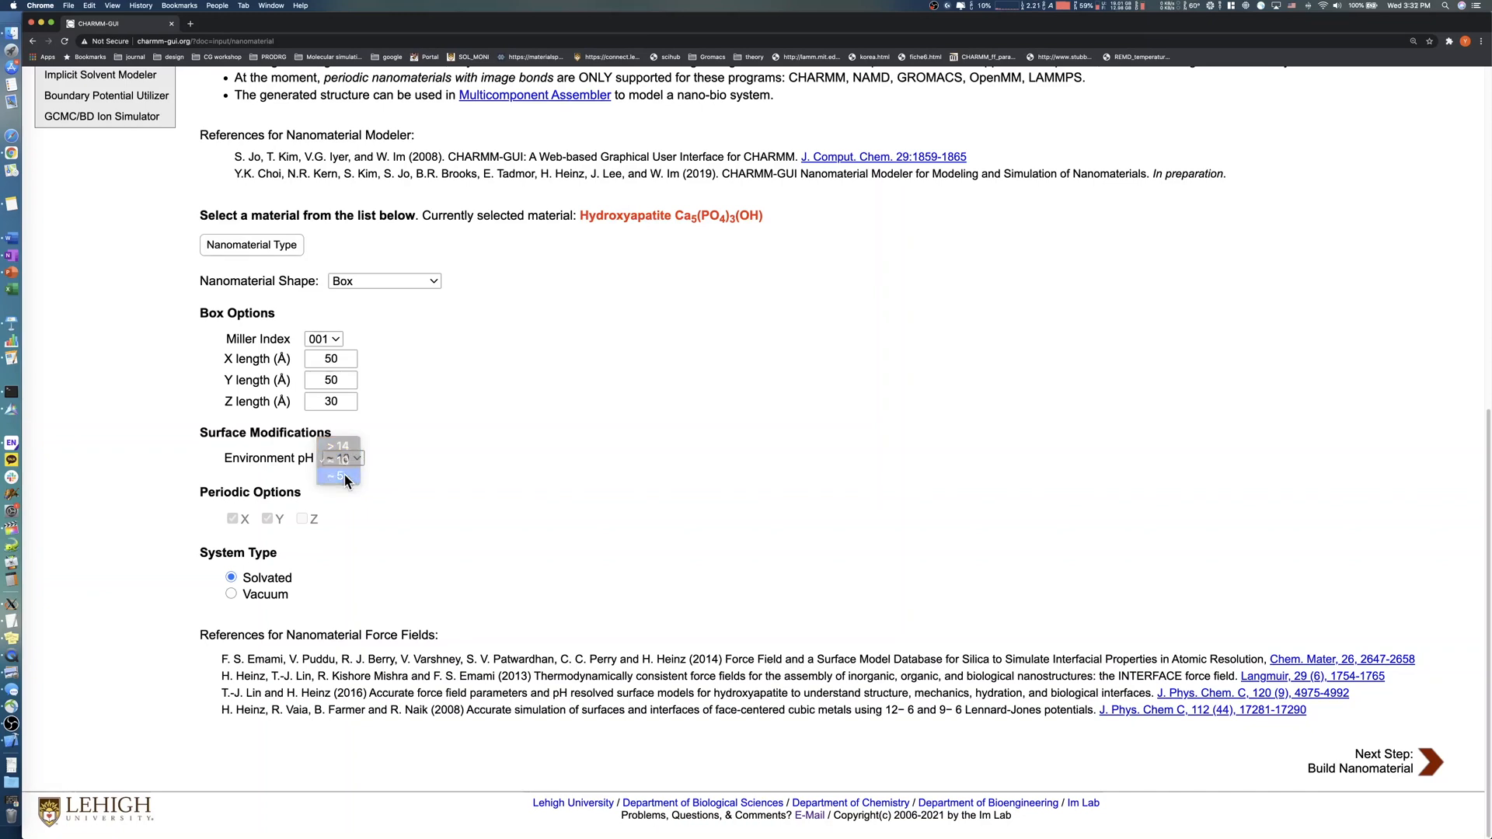
{"action": "left_click", "coordinate": [342, 475]}
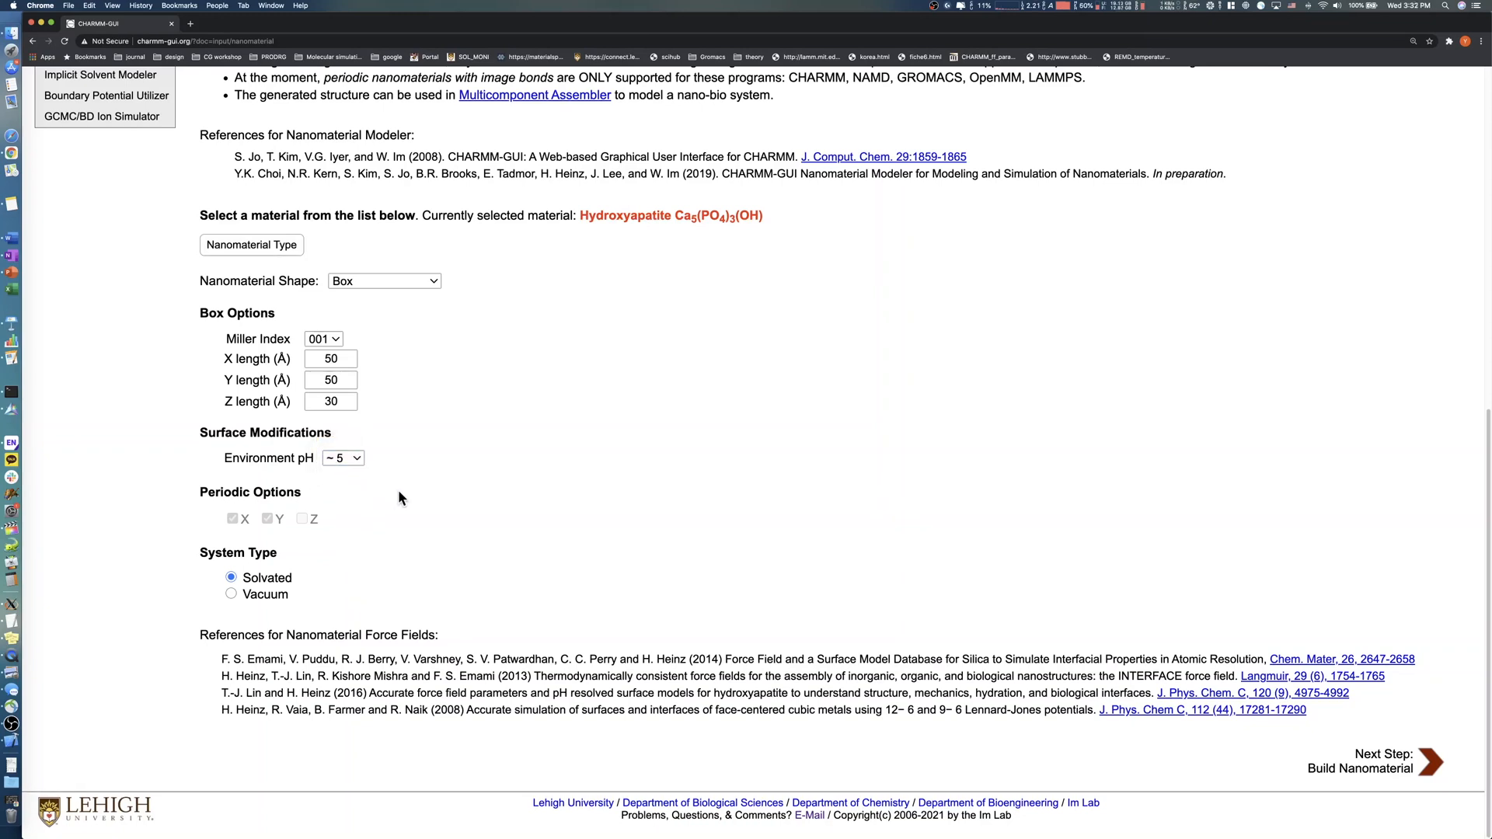
{"action": "mouse_move", "coordinate": [311, 589]}
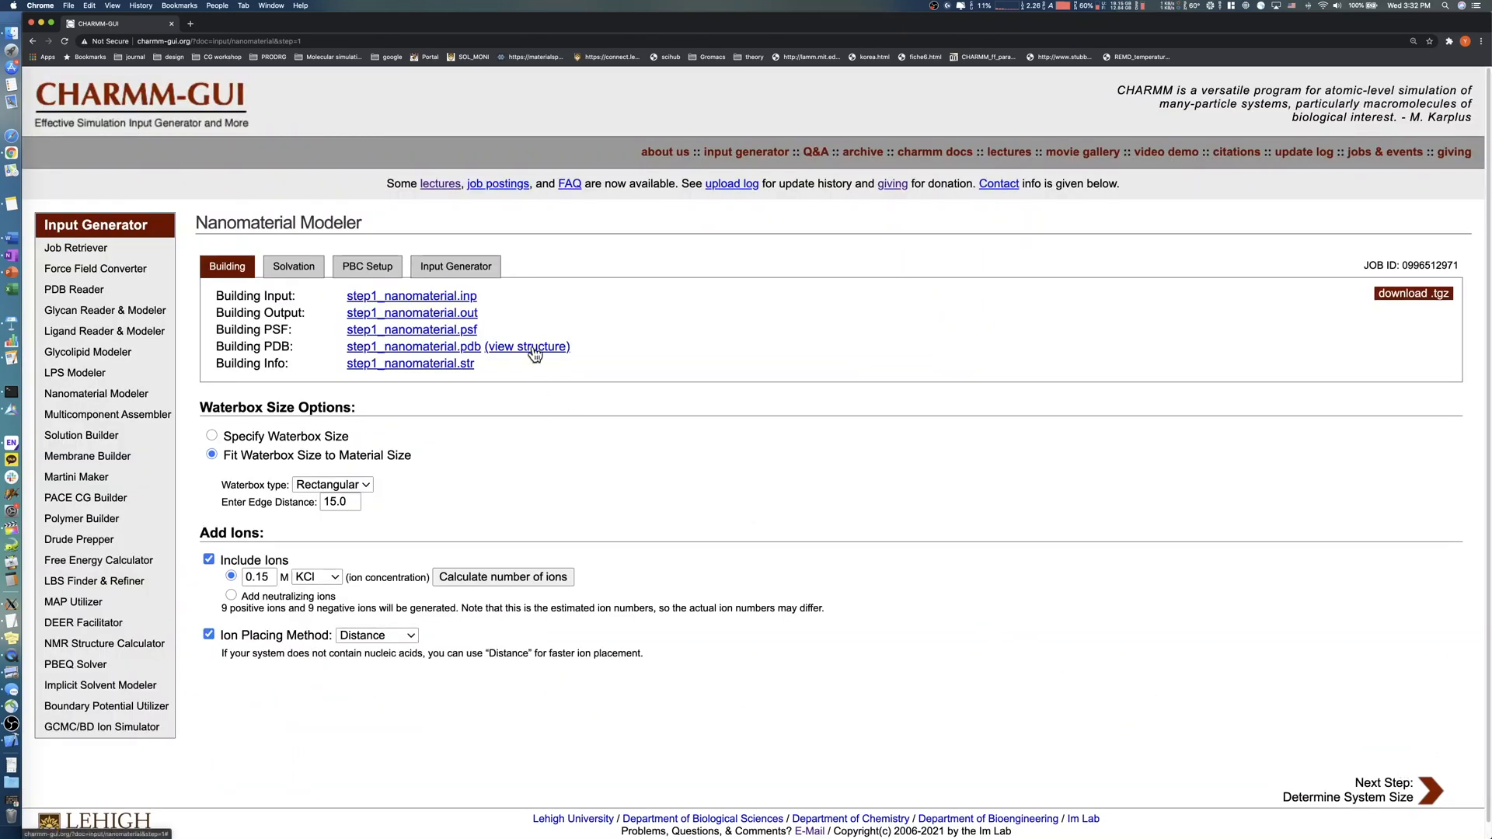
Step: Build the hydroxyapatite slab and choose to specify the waterbox size manually (~56.5 × 65.2 × 35 Å)
{"action": "left_click", "coordinate": [527, 347]}
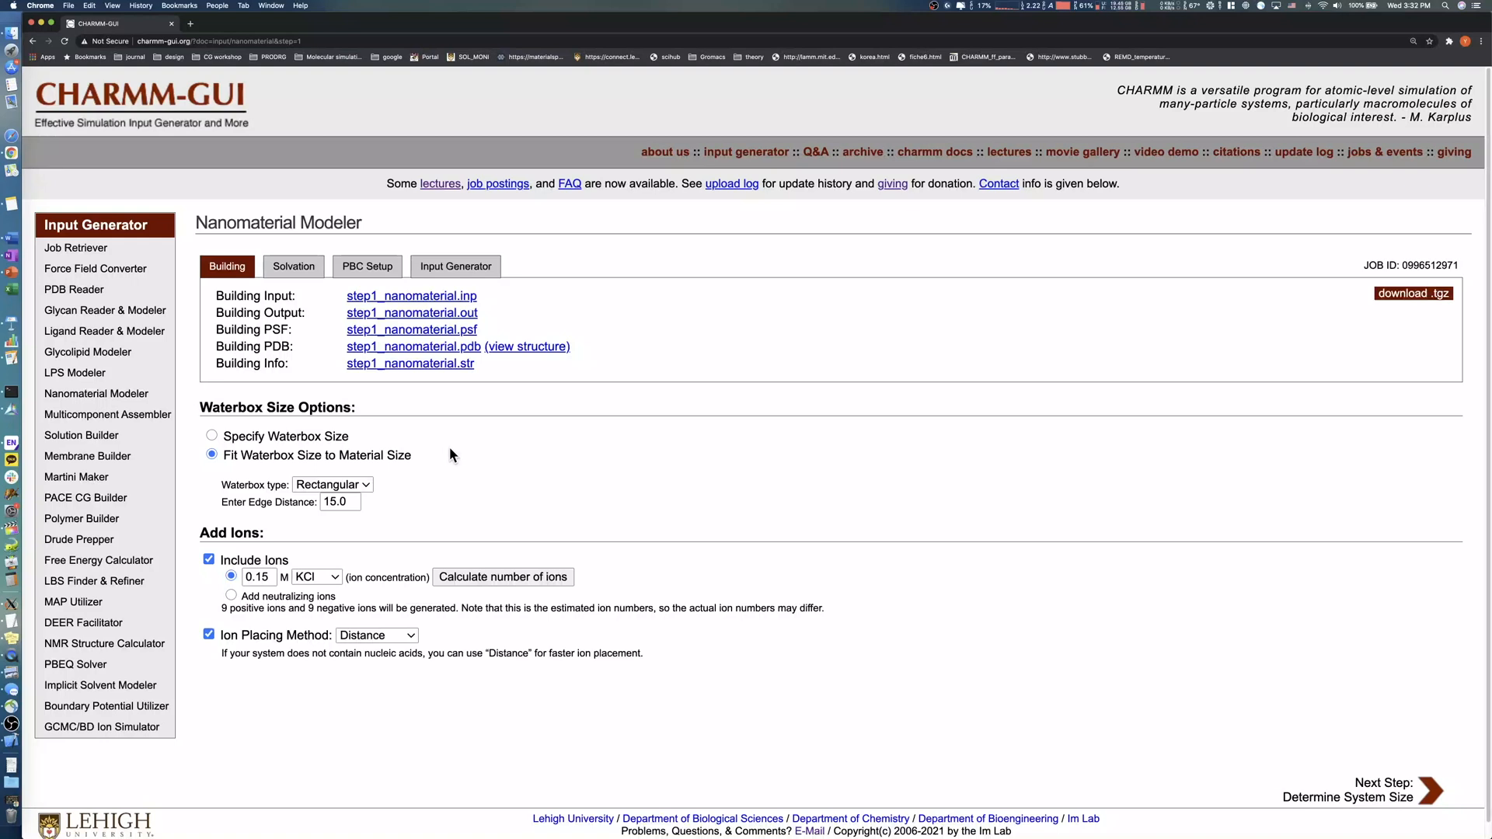
{"action": "mouse_move", "coordinate": [367, 426]}
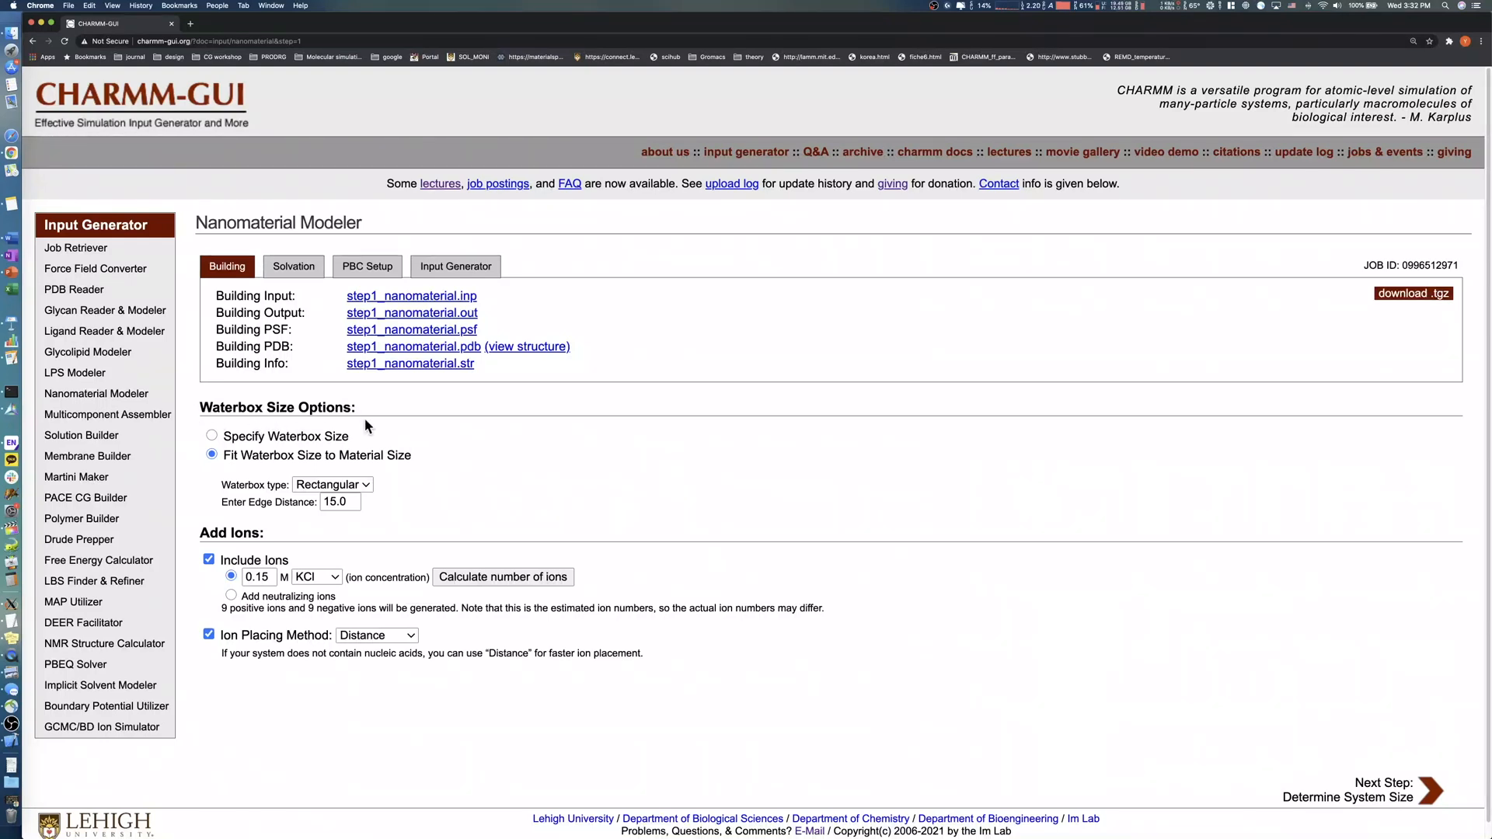
{"action": "mouse_move", "coordinate": [367, 451]}
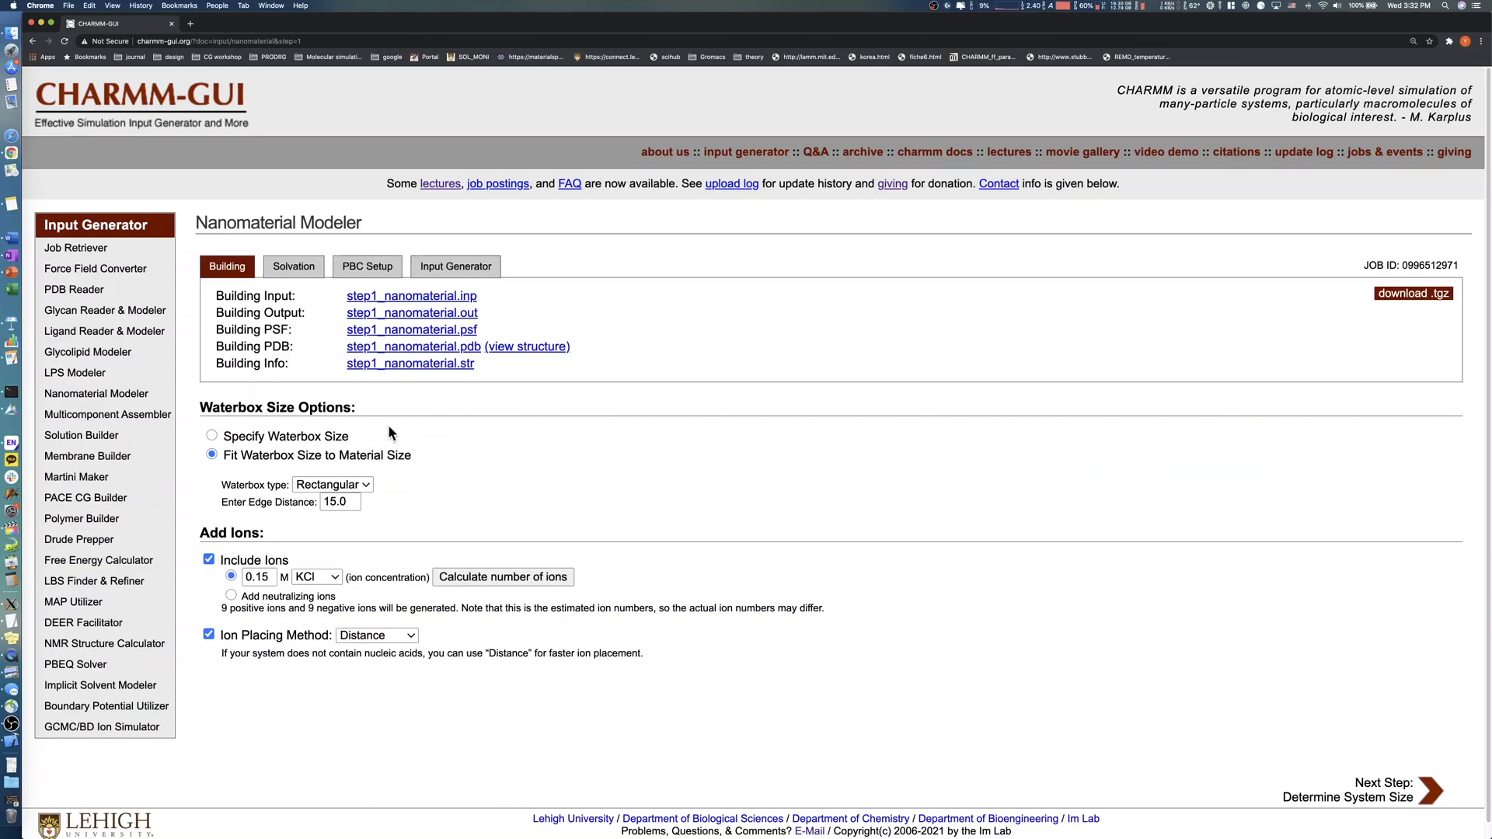
{"action": "left_click", "coordinate": [211, 436]}
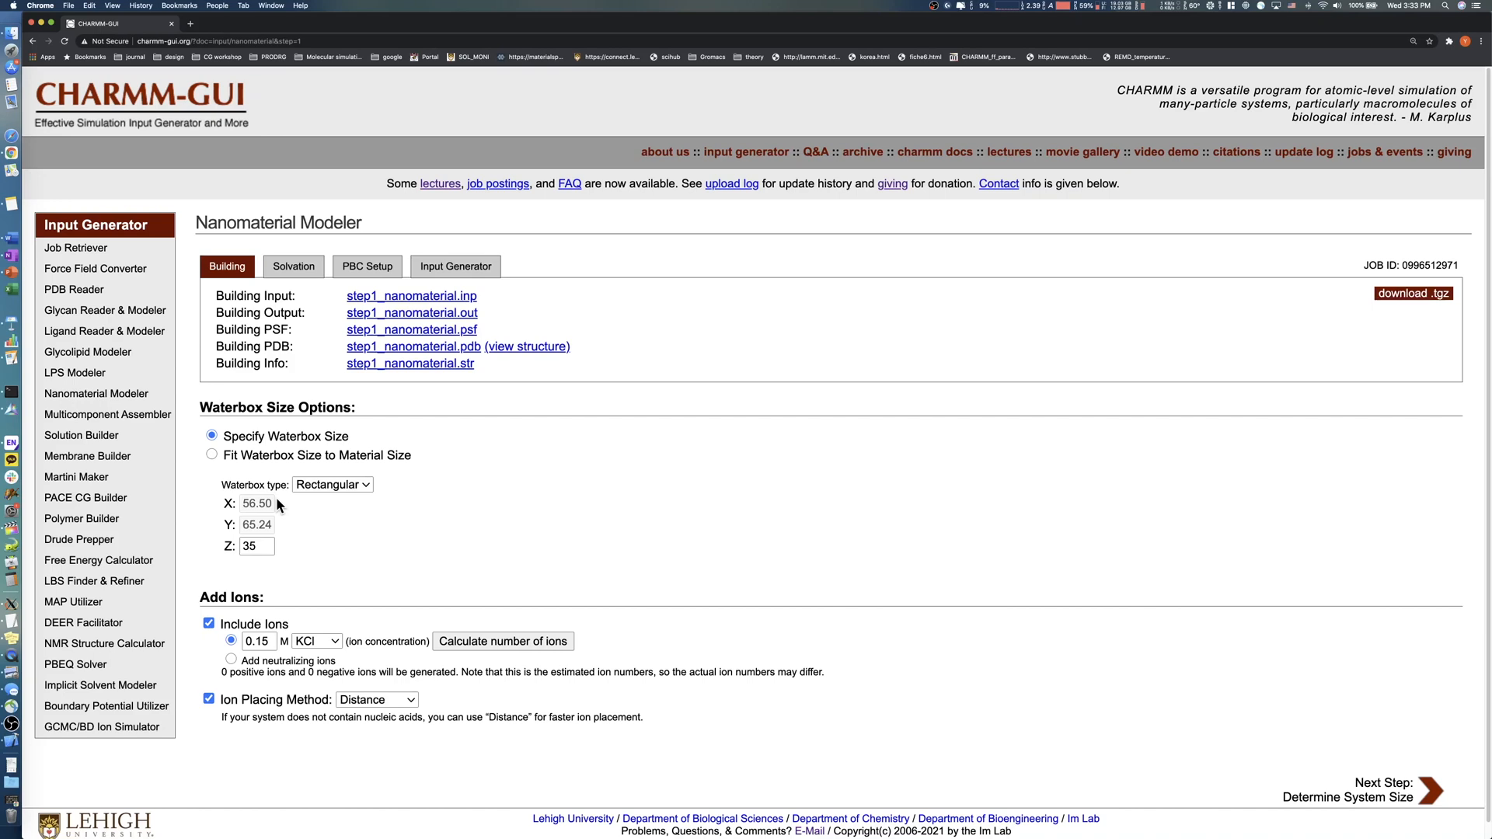
{"action": "mouse_move", "coordinate": [284, 506]}
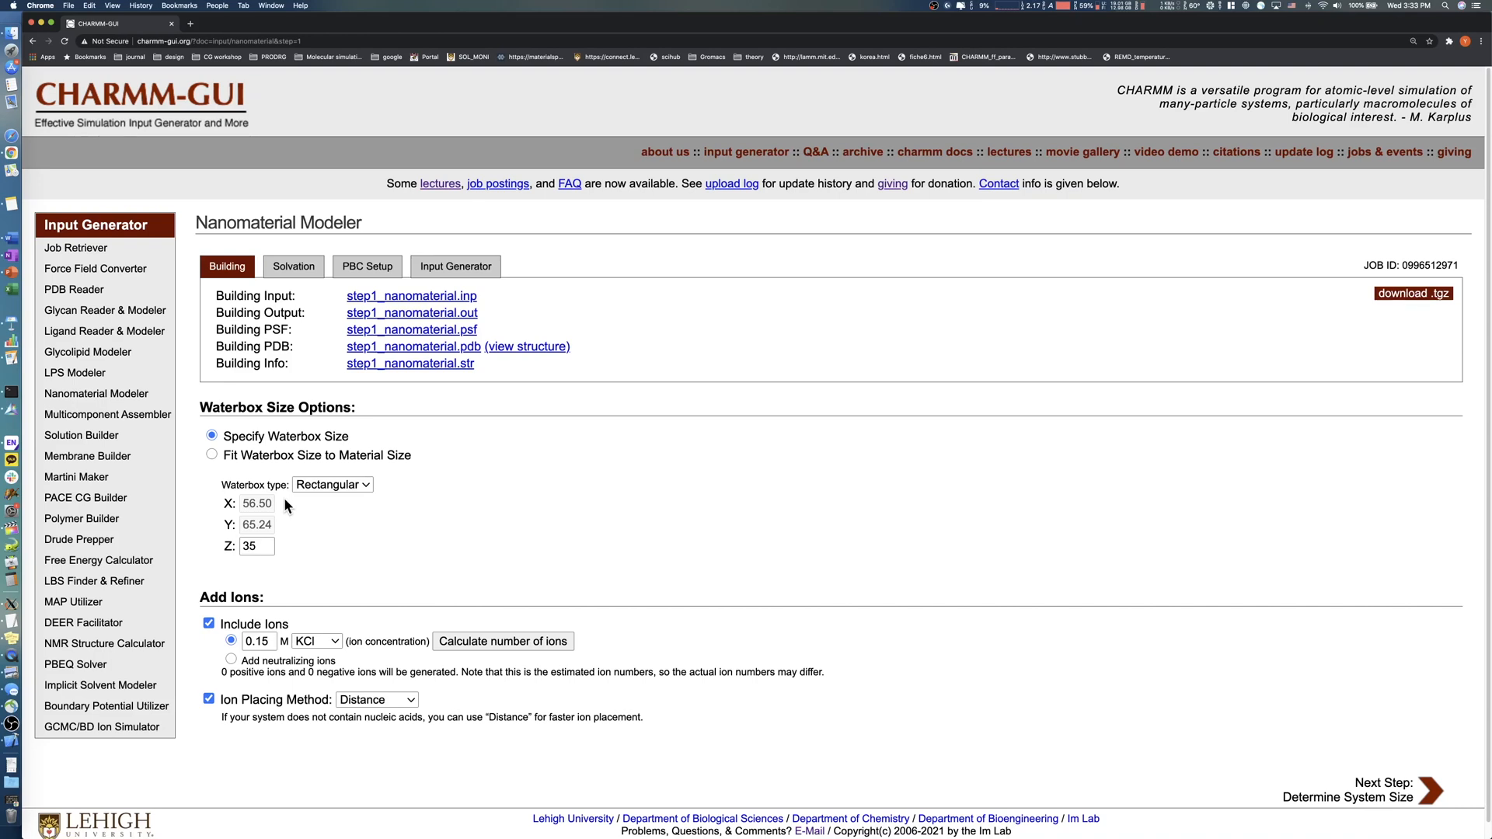
Step: Enter 65 for the waterbox Z dimension, then fit the waterbox to the material size with 15.0 Å edge distance
{"action": "left_click", "coordinate": [256, 545]}
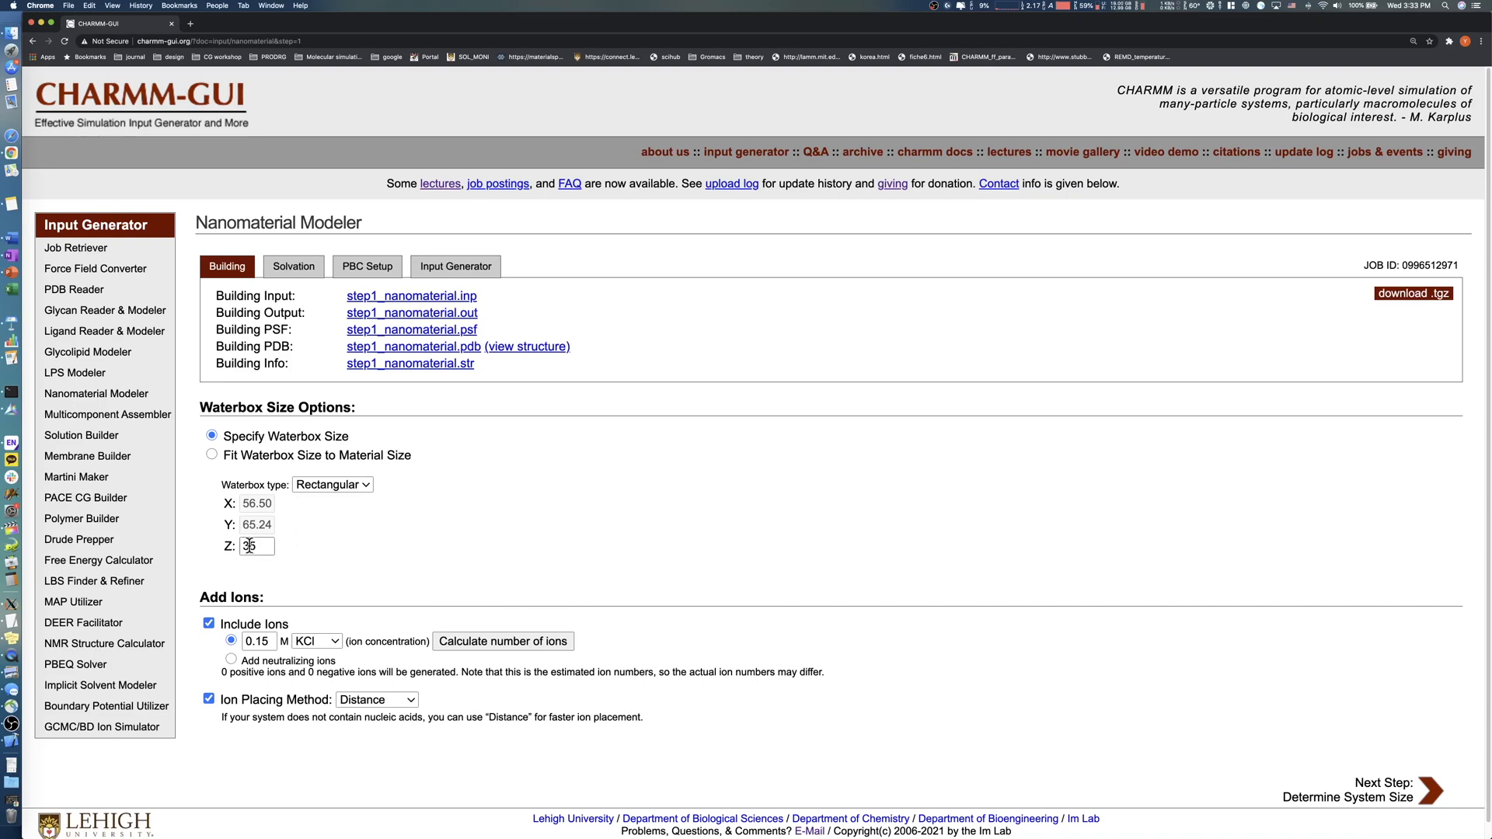
{"action": "type", "text": "65"}
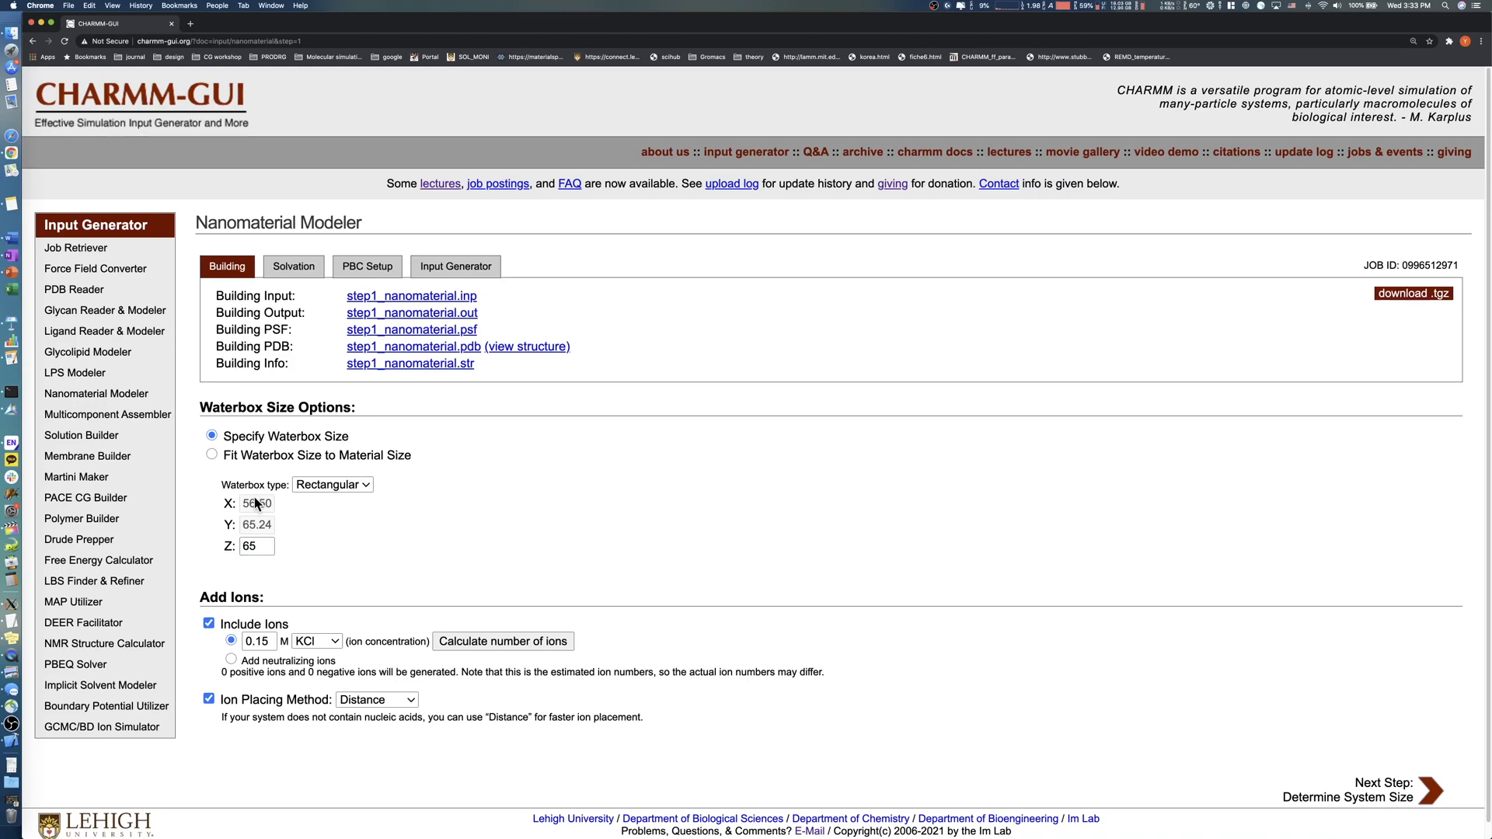
{"action": "left_click", "coordinate": [212, 456]}
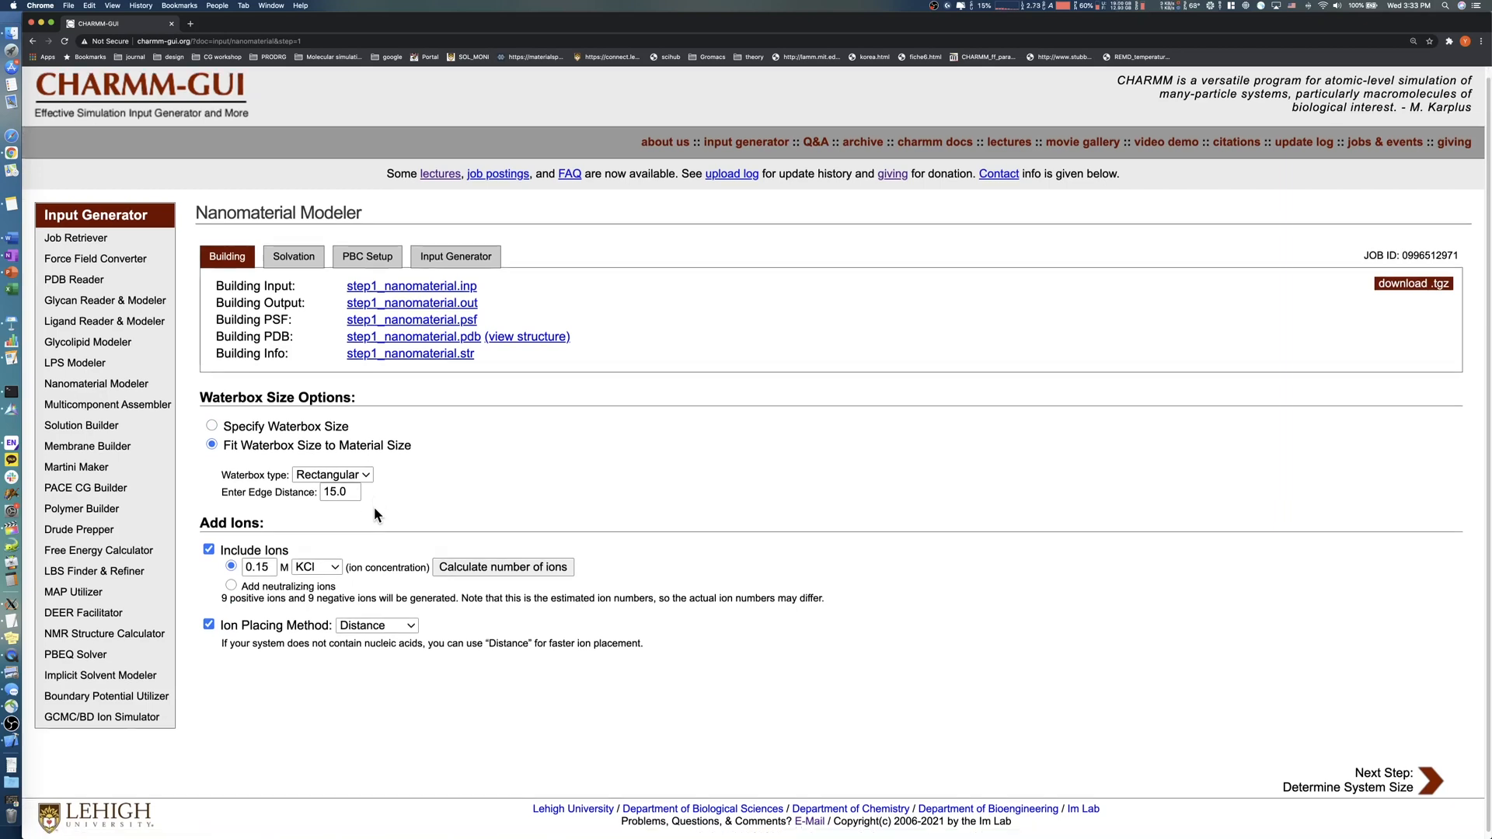
{"action": "mouse_move", "coordinate": [238, 542]}
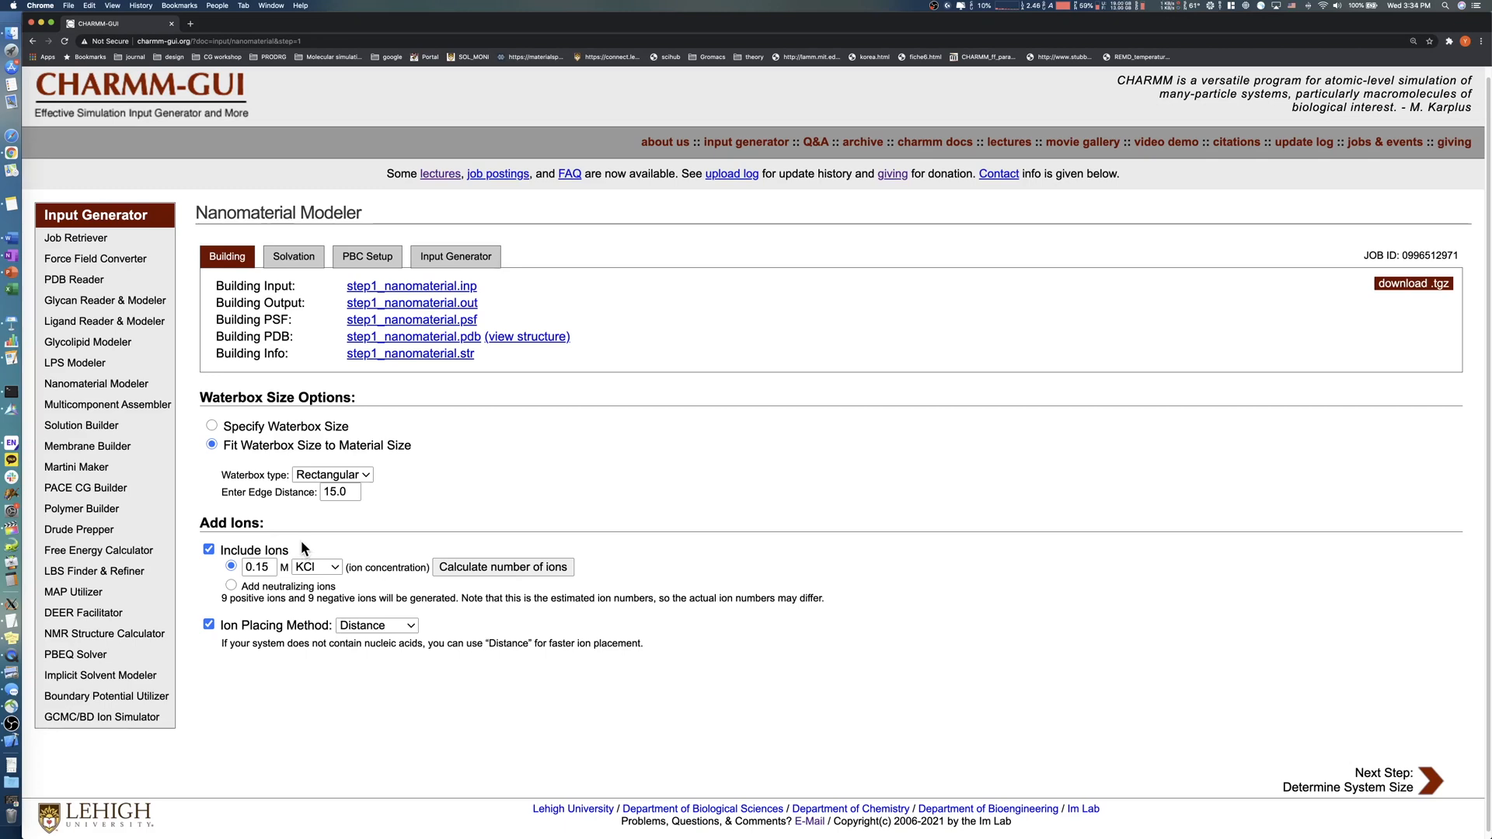
{"action": "mouse_move", "coordinate": [353, 586]}
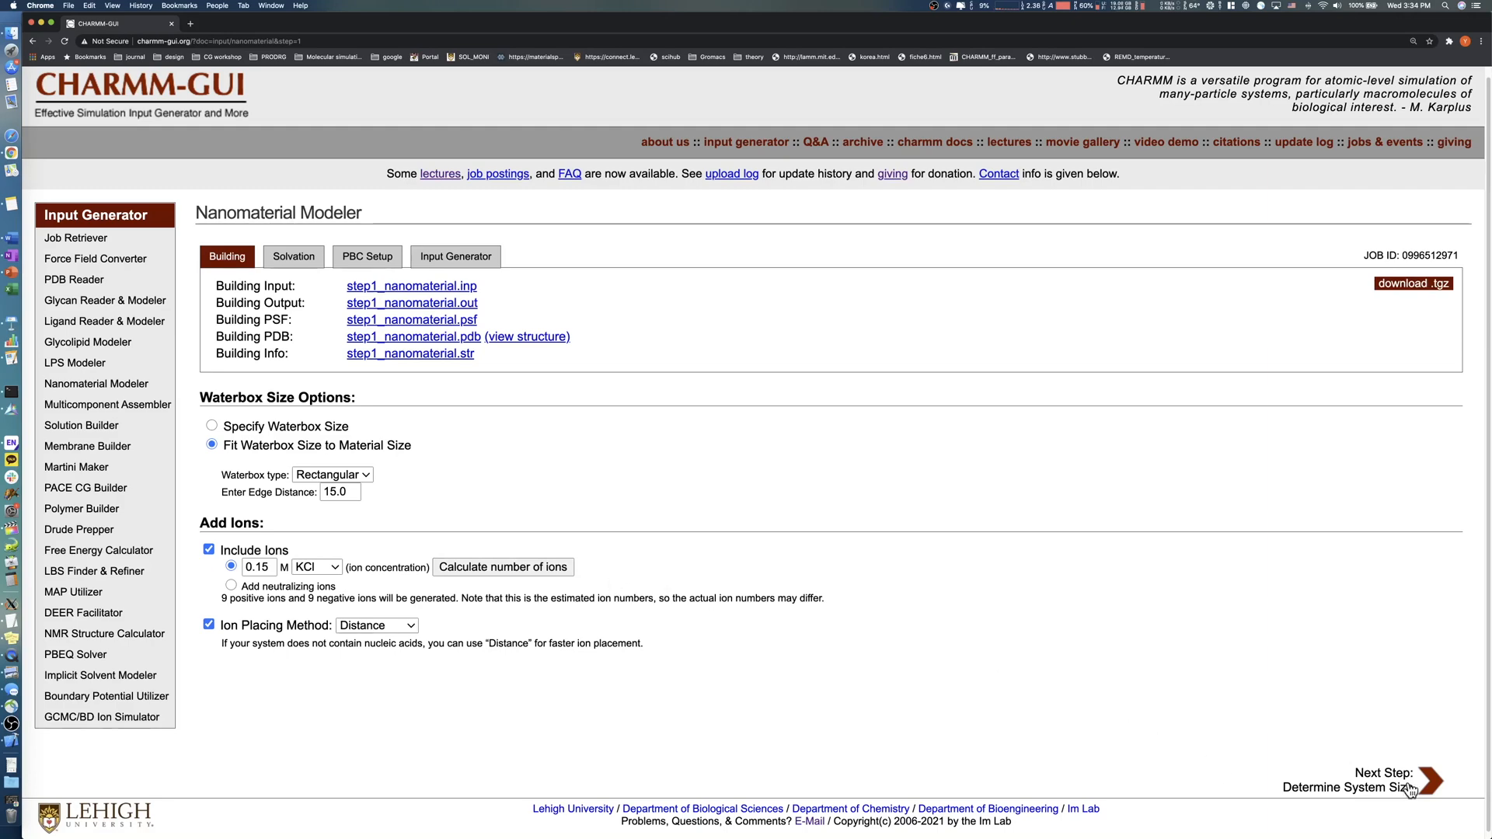
Step: Run solvation and size determination, yielding a 56.5 × 65.2 × 65 Å box with seven ions of each charge
{"action": "left_click", "coordinate": [1427, 780]}
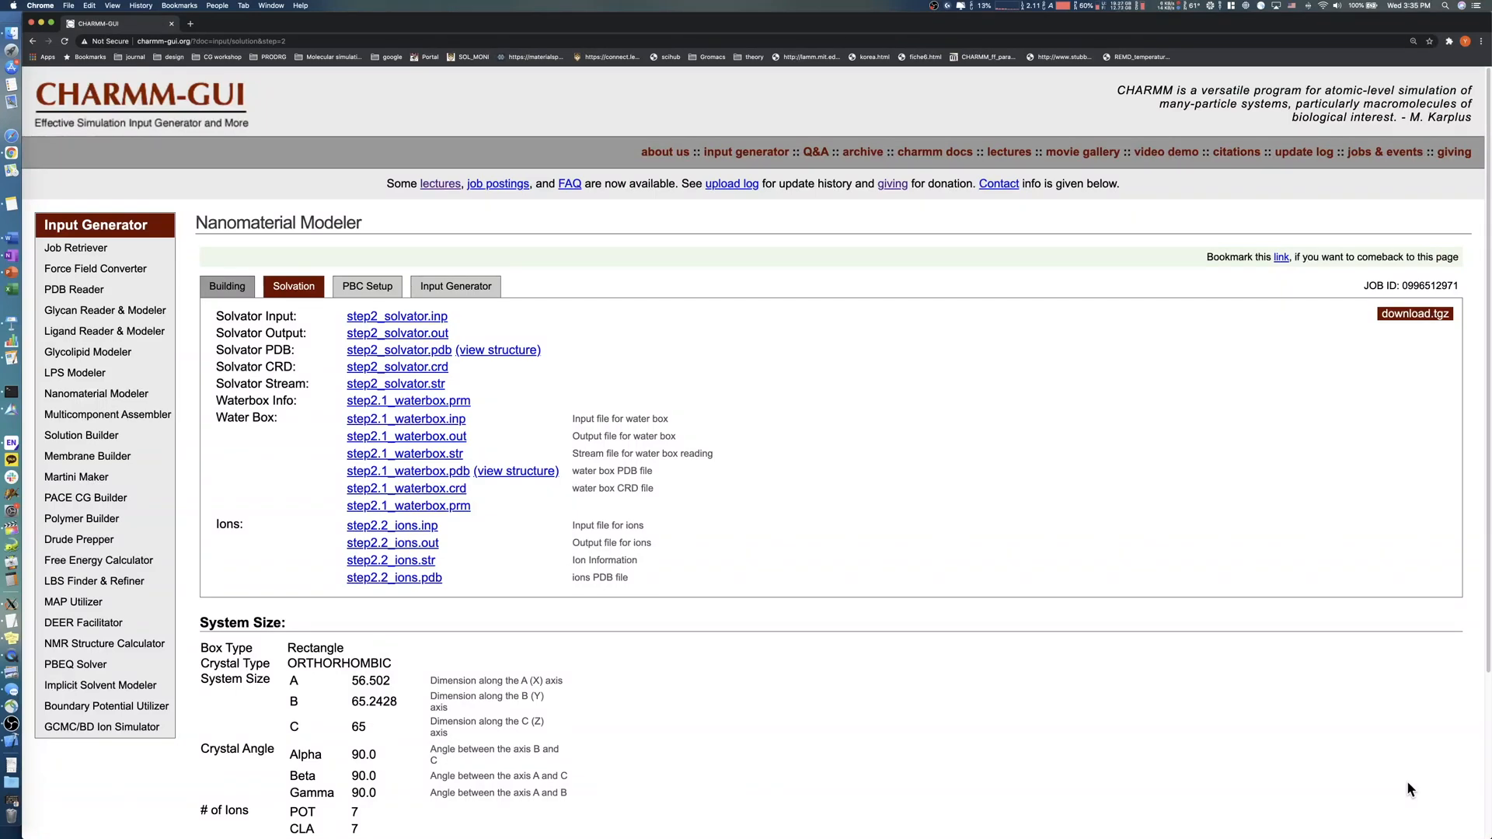
{"action": "mouse_move", "coordinate": [1143, 646]}
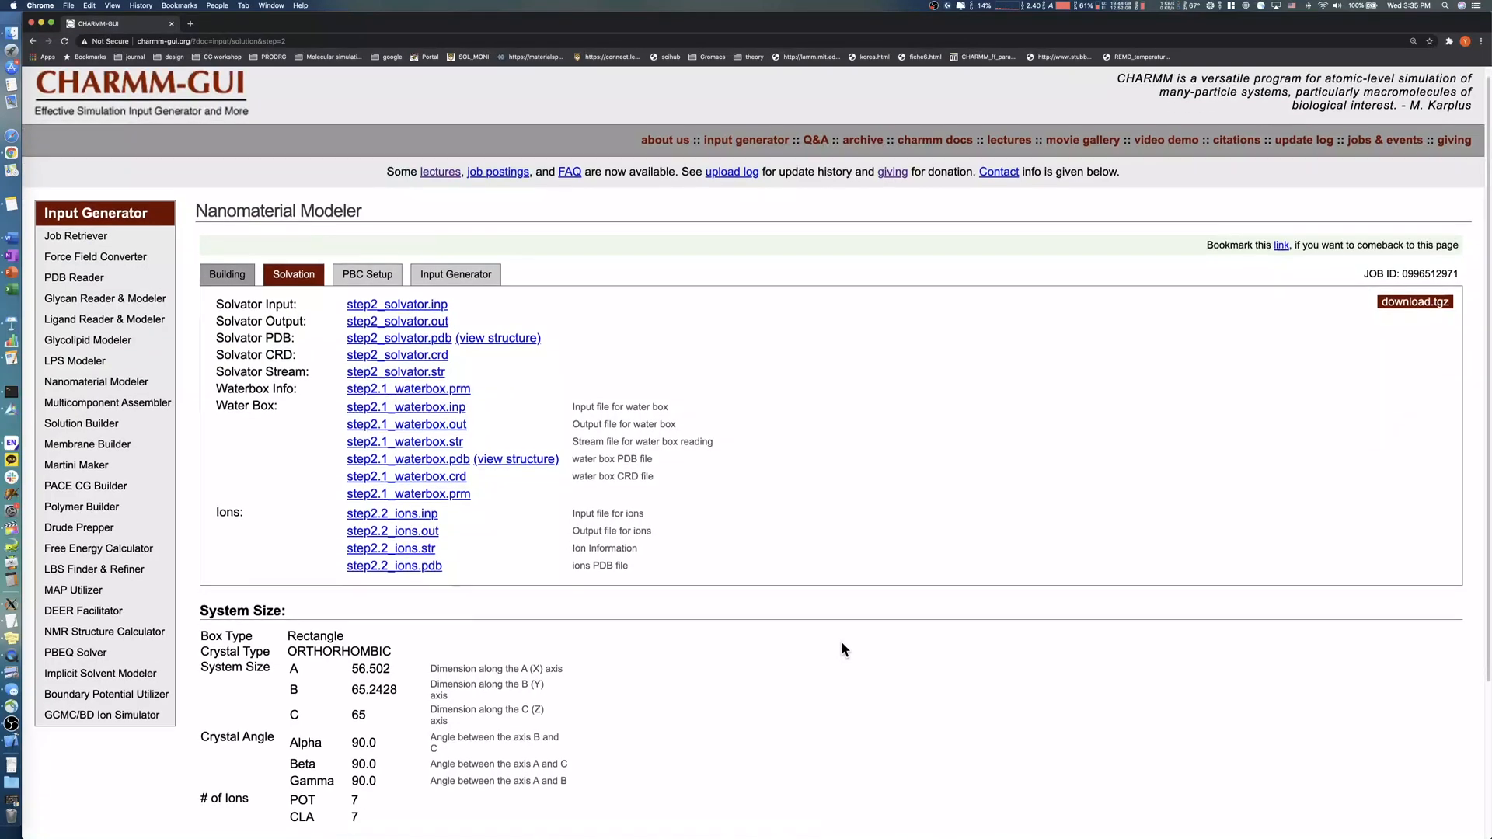
{"action": "scroll", "scroll_direction": "down", "scroll_amount": 3}
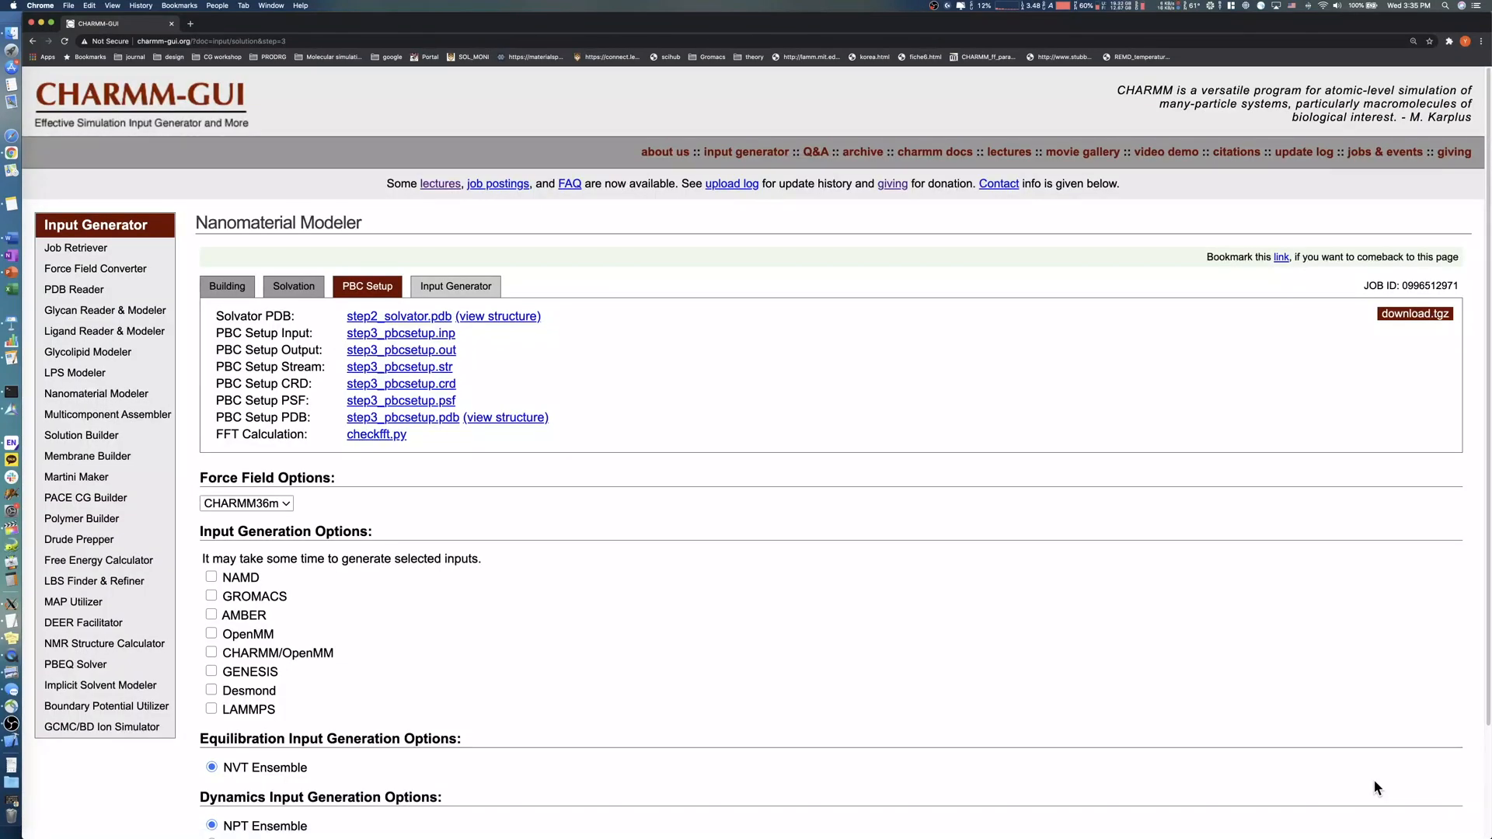
{"action": "mouse_move", "coordinate": [1225, 773]}
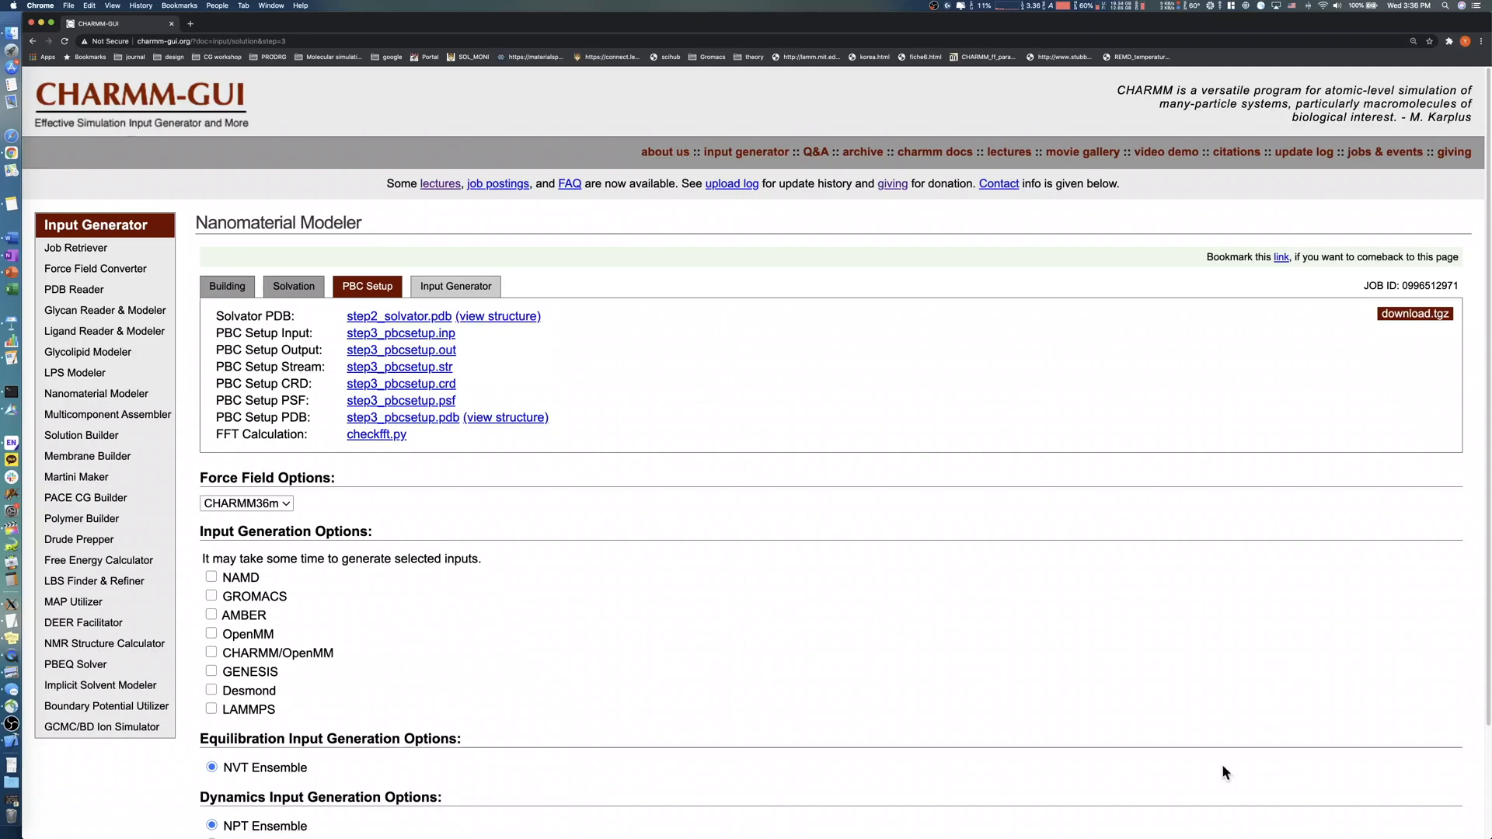
Step: Generate OpenMM equilibration and dynamics inputs and save the download.tgz package
{"action": "scroll", "scroll_direction": "down", "scroll_amount": 3}
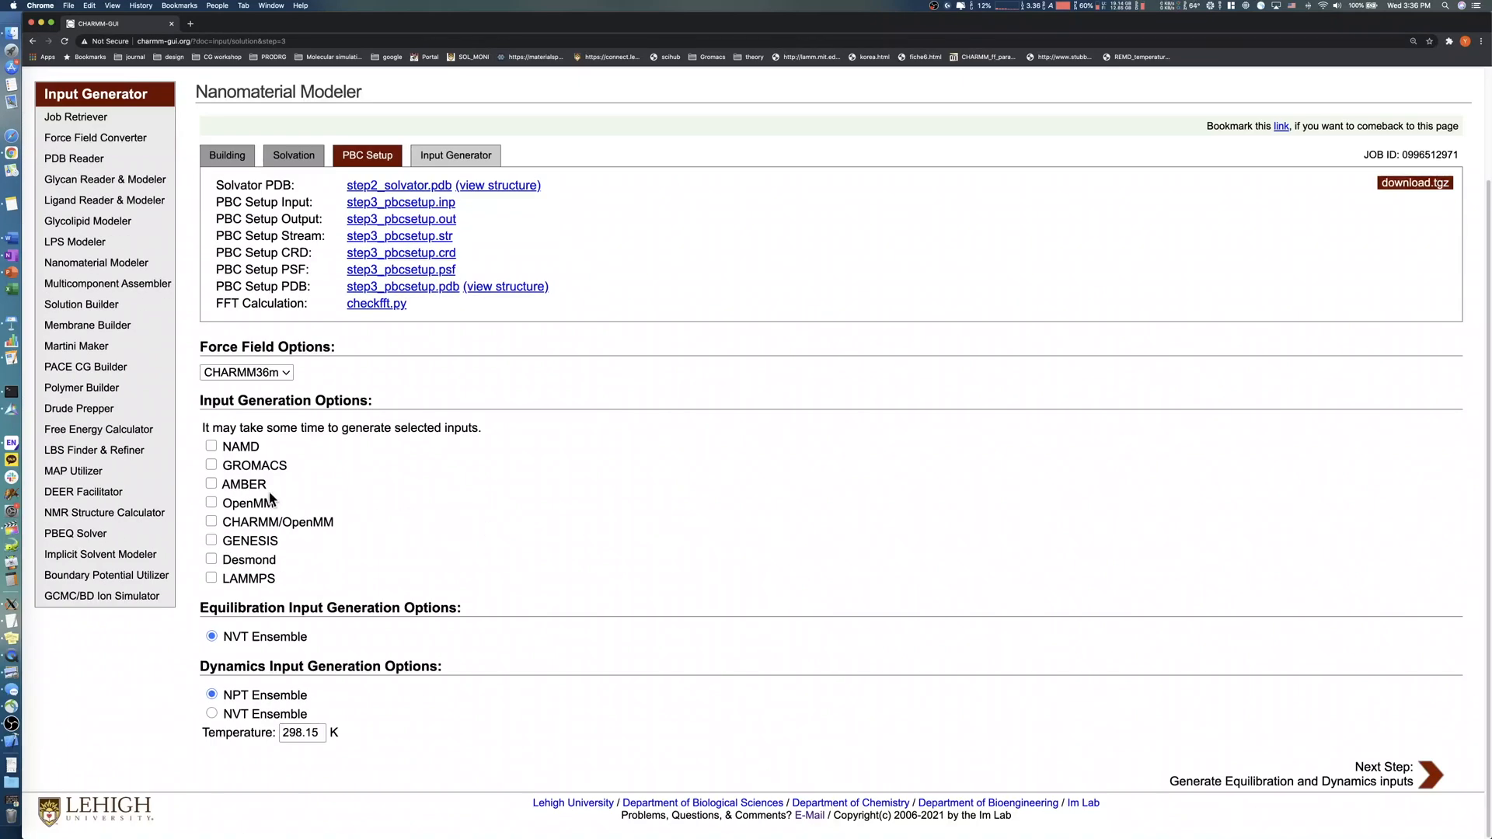
{"action": "left_click", "coordinate": [211, 502]}
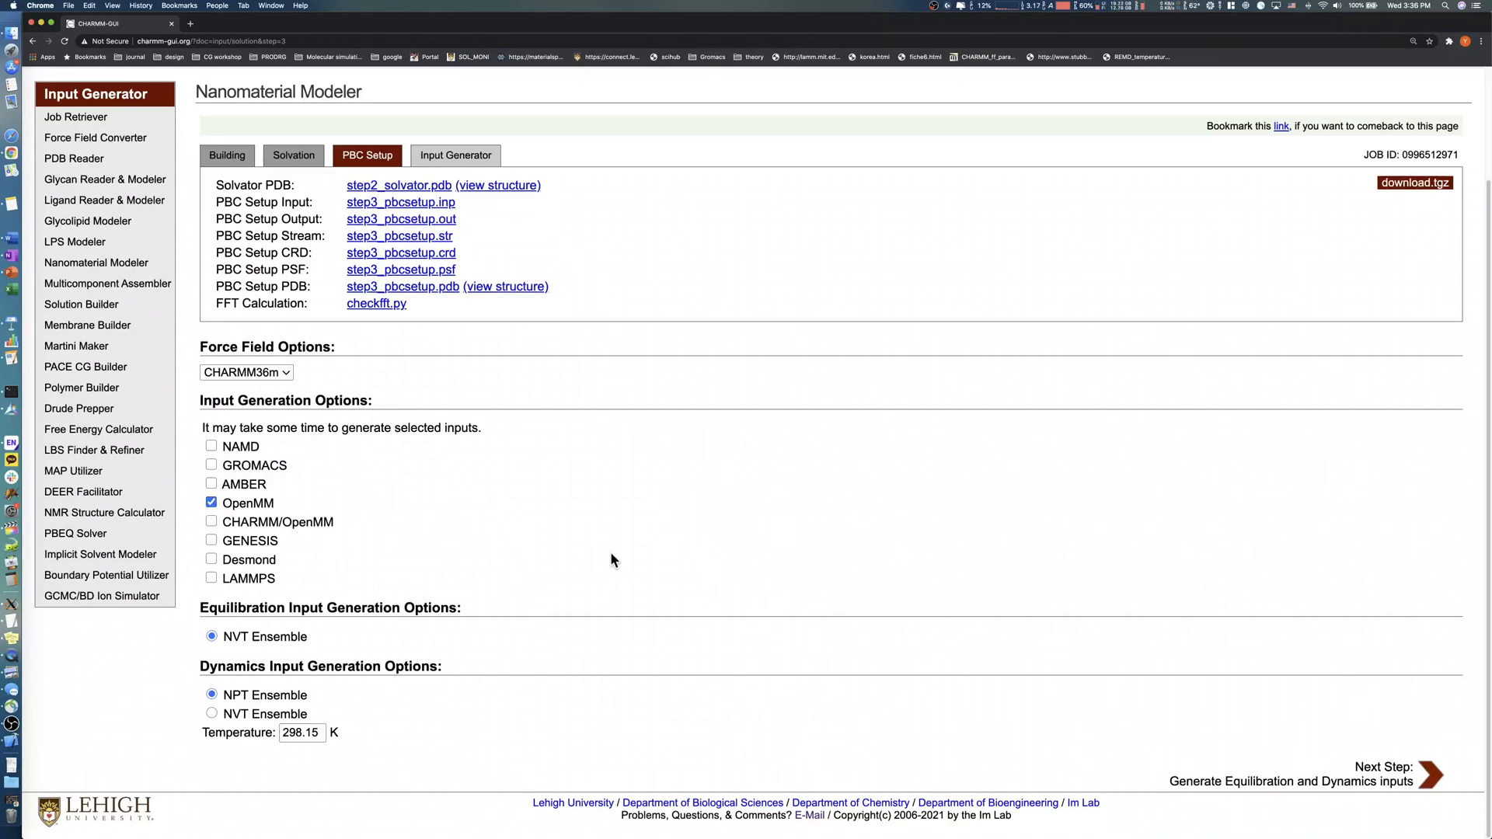
{"action": "mouse_move", "coordinate": [345, 754]}
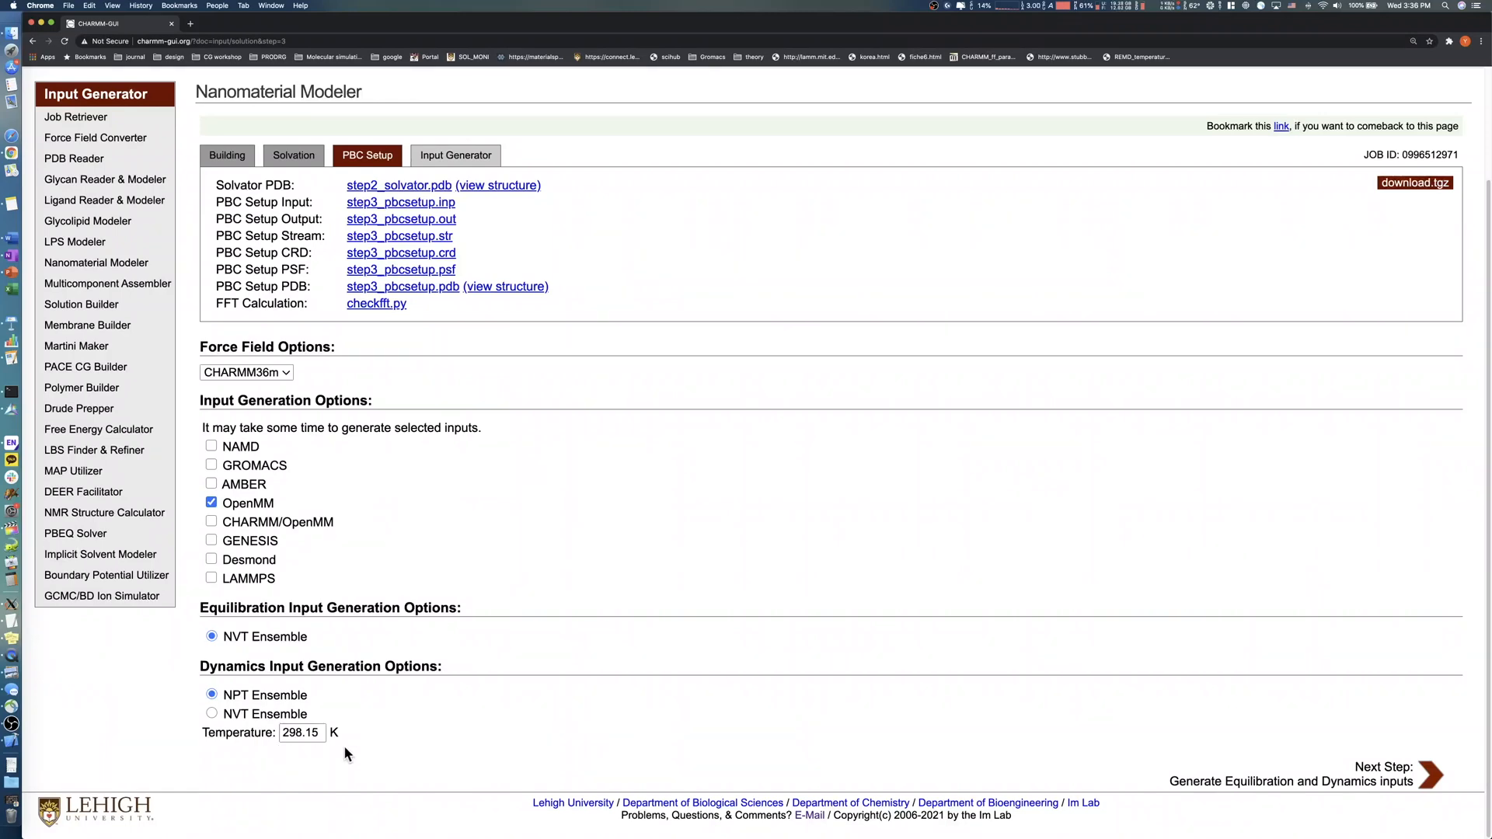
{"action": "mouse_move", "coordinate": [1363, 764]}
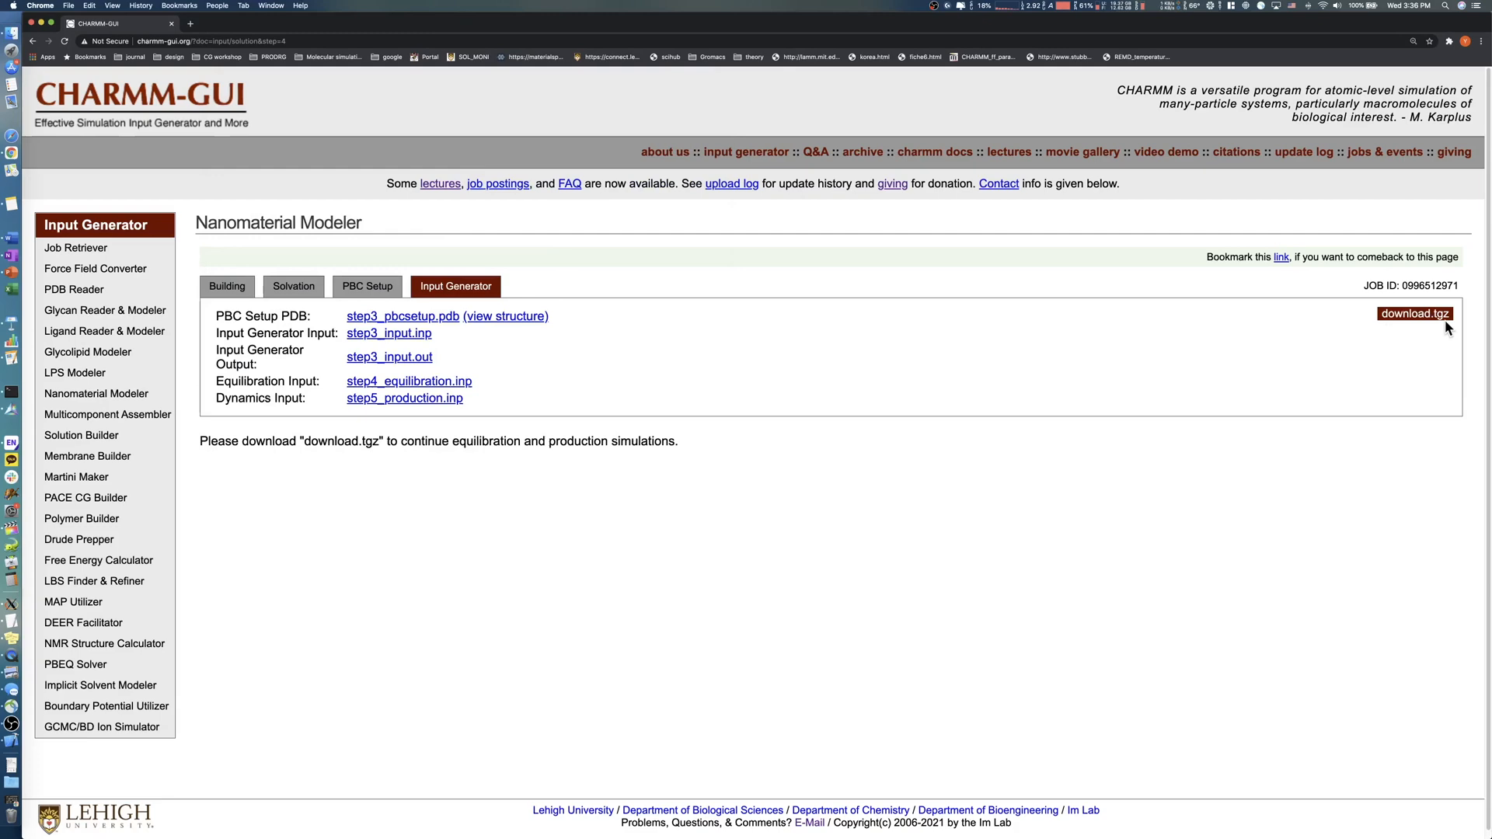
{"action": "left_click", "coordinate": [1414, 314]}
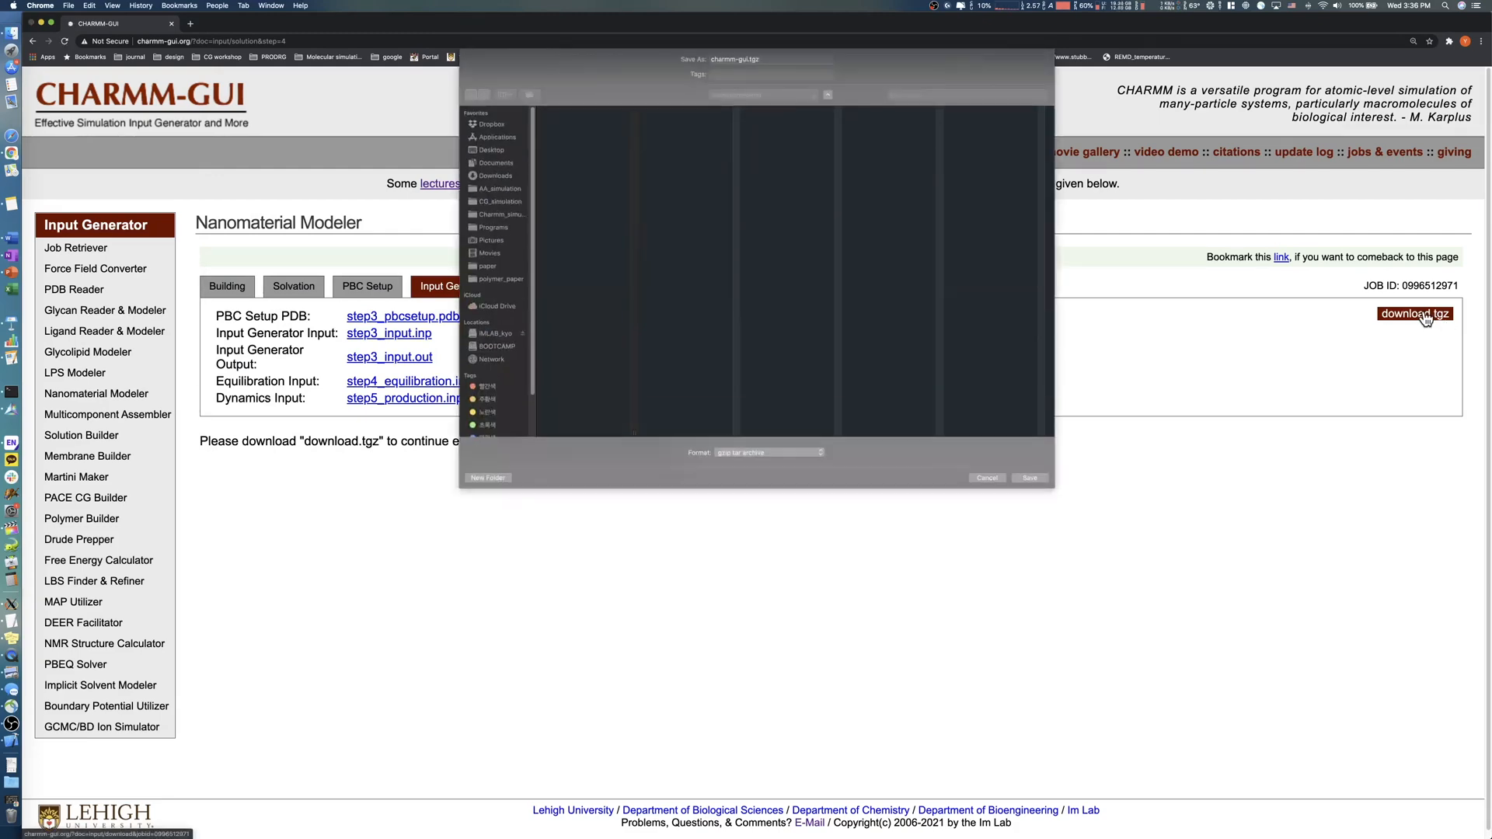
{"action": "left_click", "coordinate": [1029, 478]}
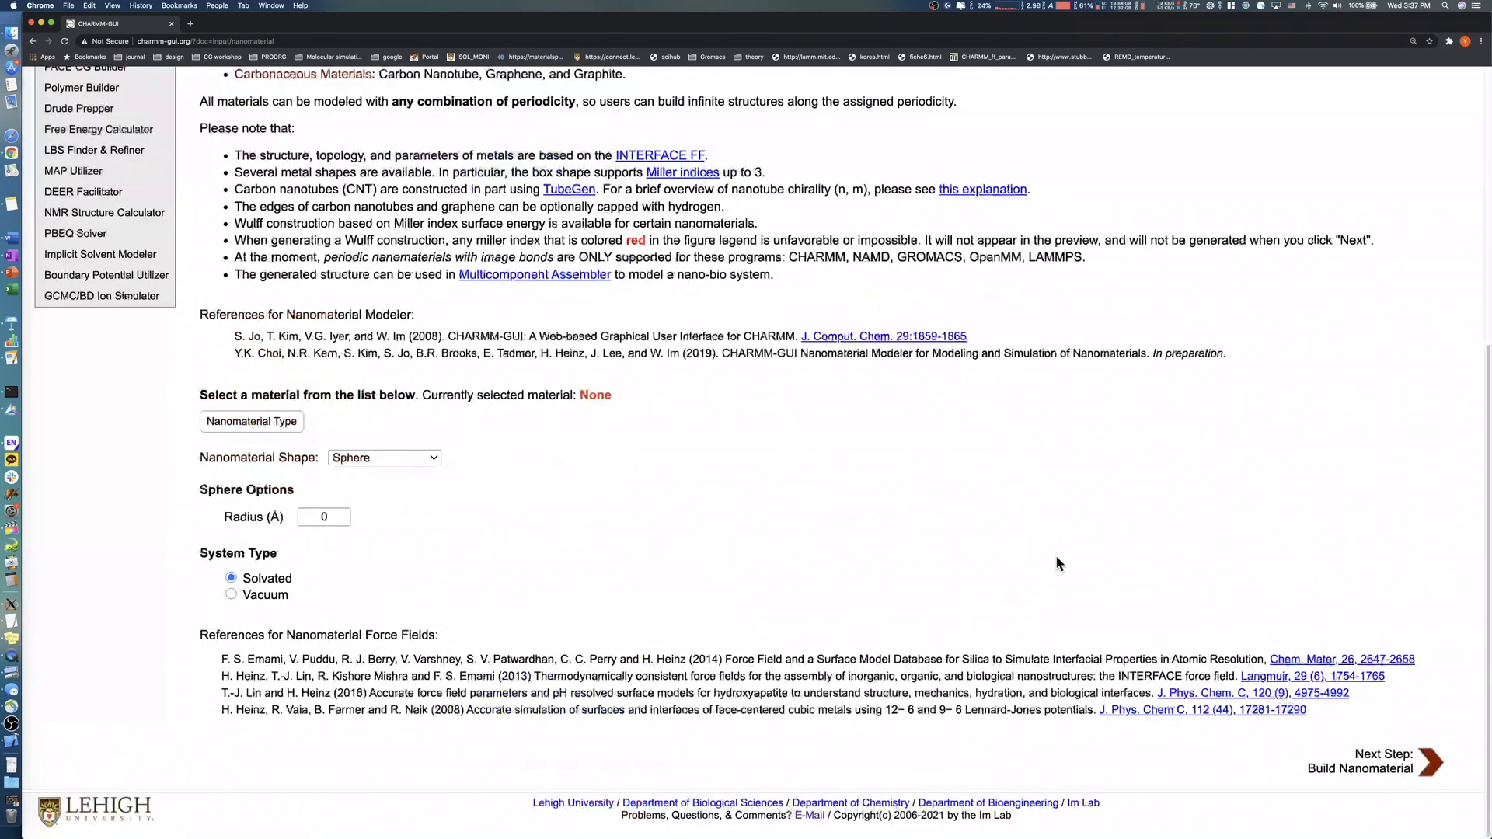
{"action": "mouse_move", "coordinate": [1063, 561]}
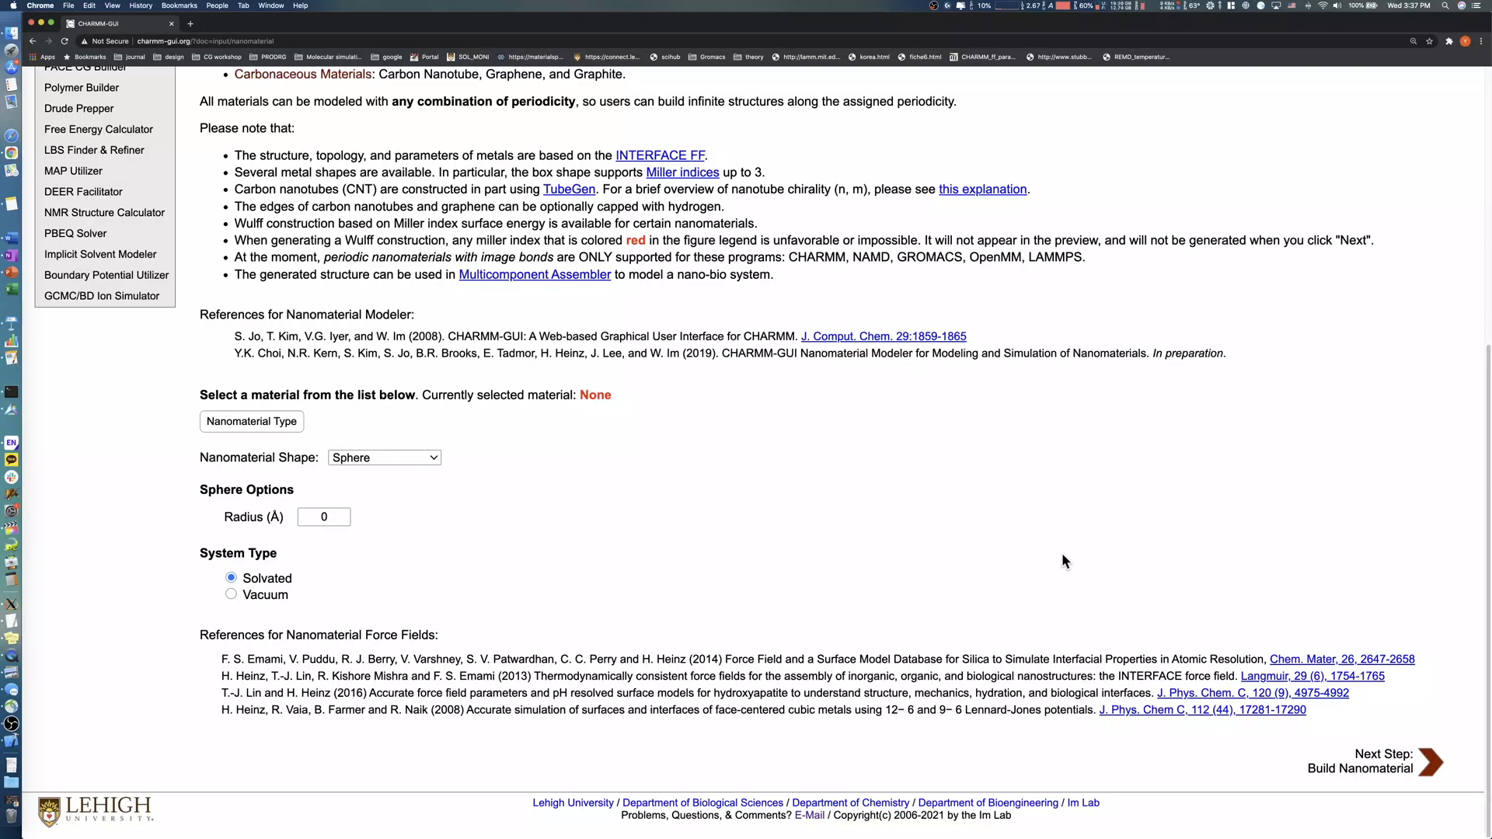
{"action": "mouse_move", "coordinate": [1028, 548]}
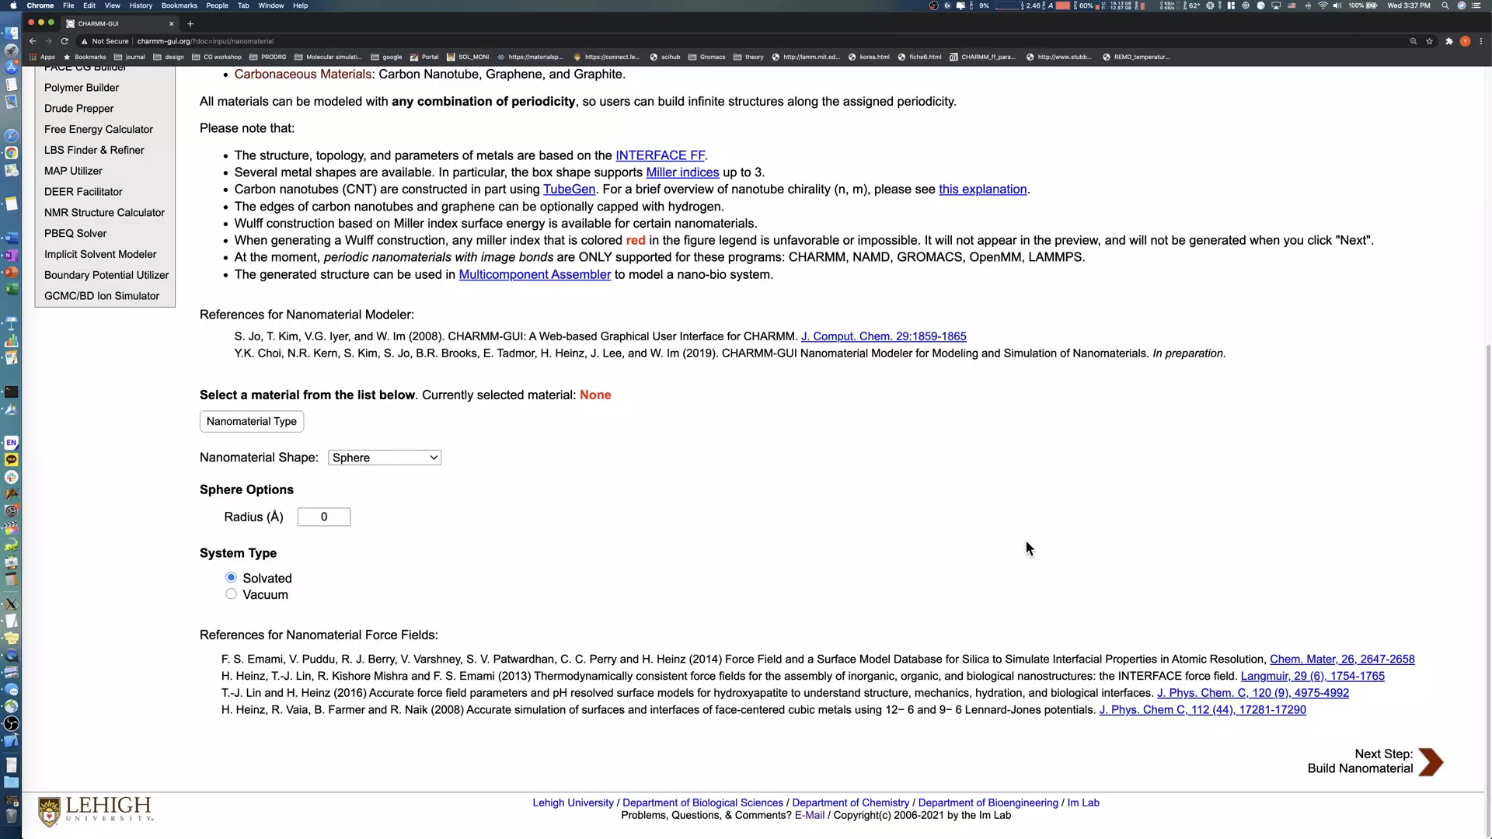
Step: Start a hydroxyapatite Wulff construction nanocrystal with a 20 Å radius and default 001/010 facets
{"action": "left_click", "coordinate": [252, 421]}
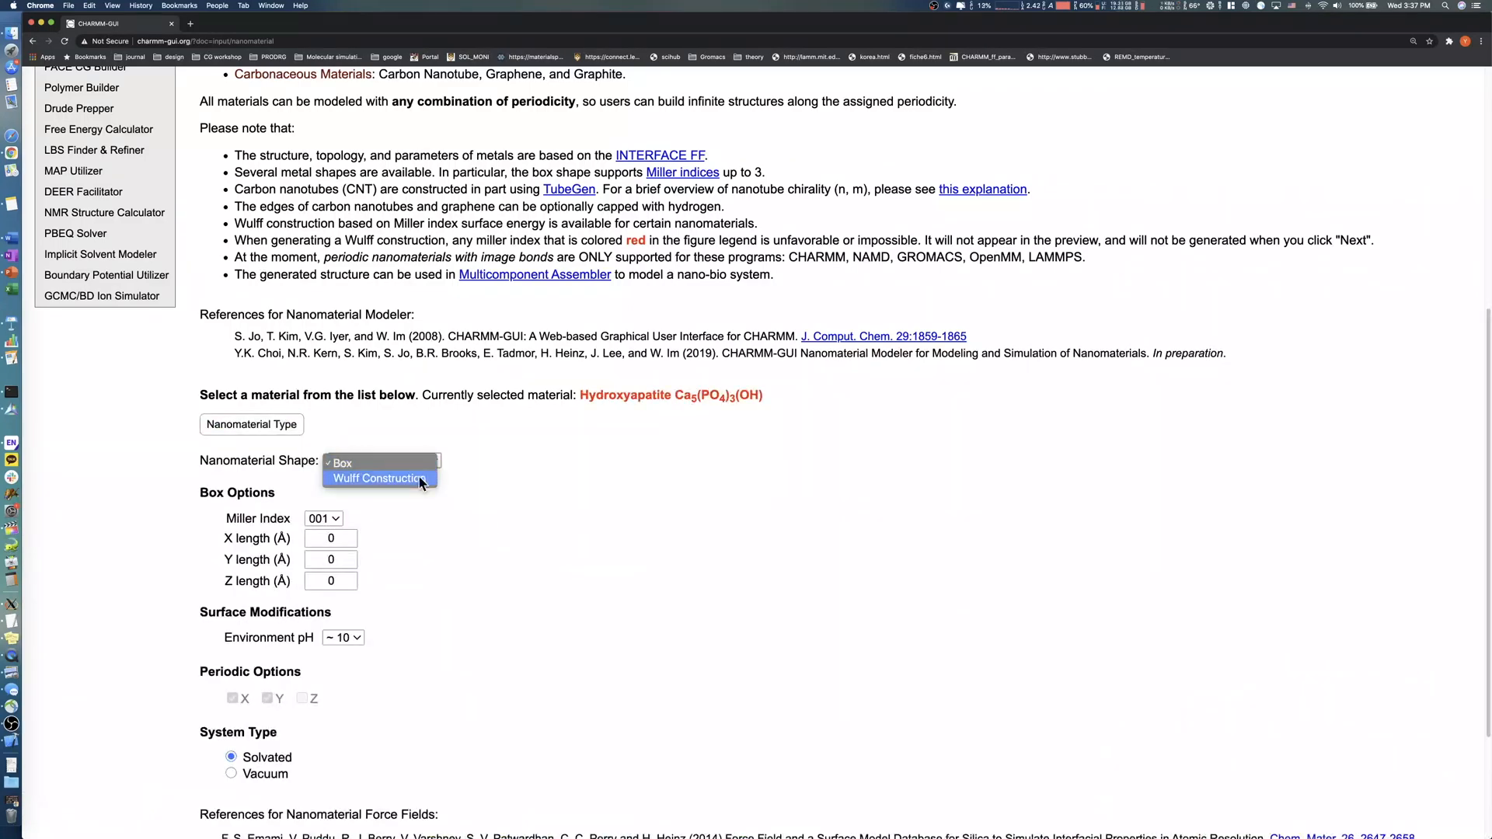
{"action": "left_click", "coordinate": [379, 478]}
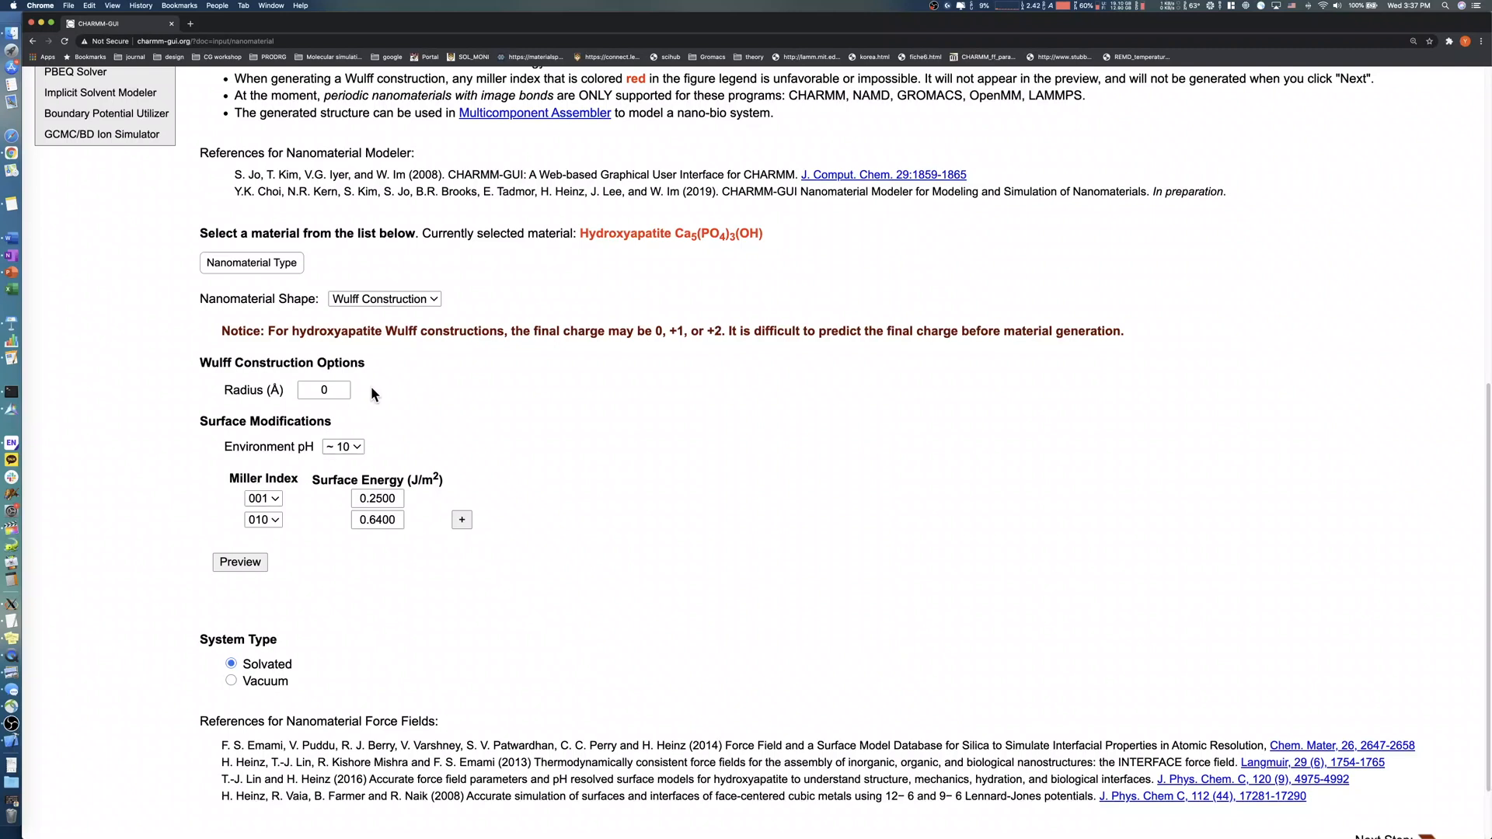
{"action": "left_click", "coordinate": [323, 391]}
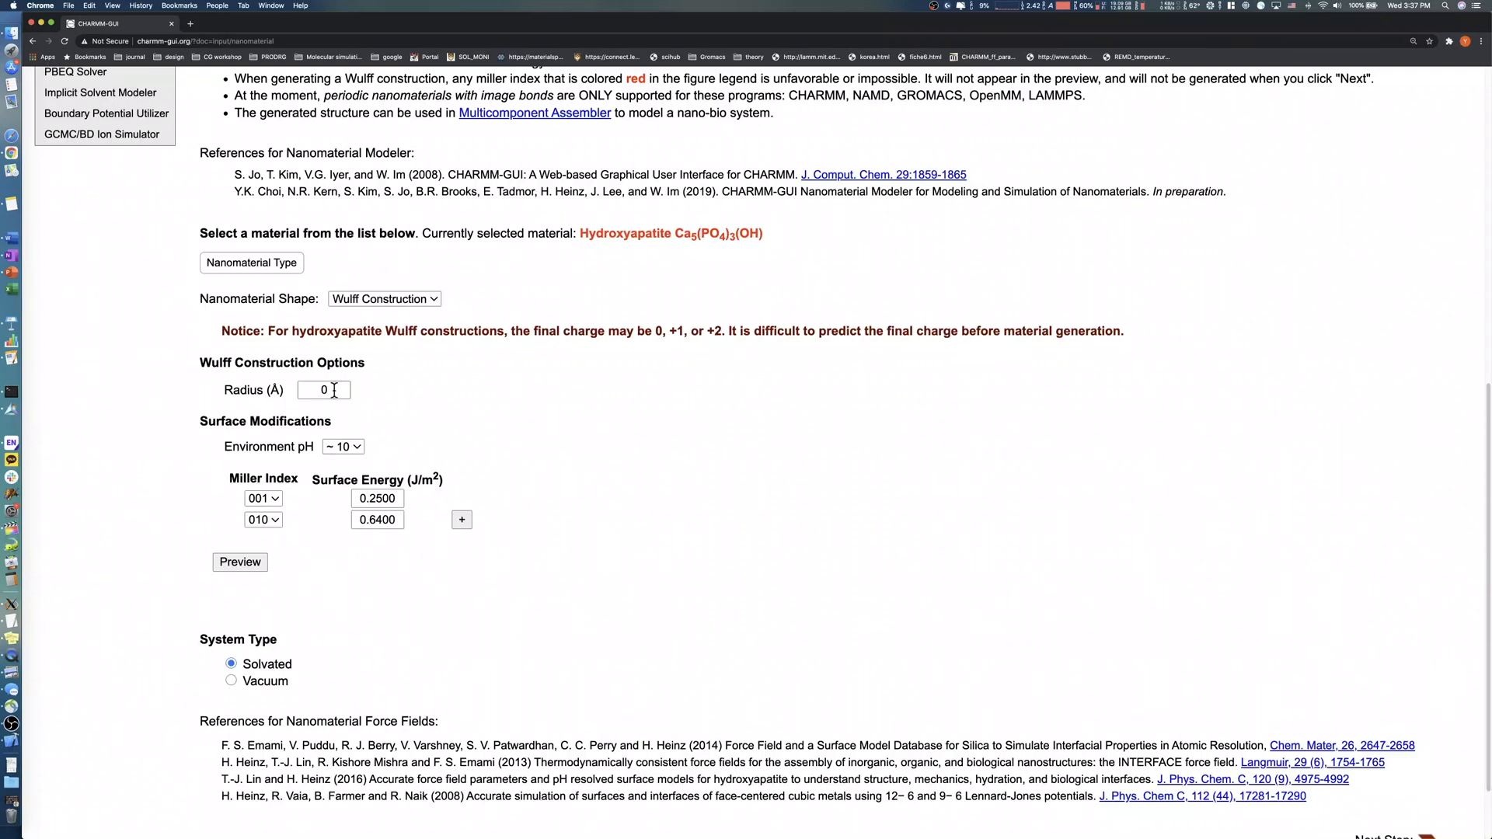
{"action": "type", "text": "20"}
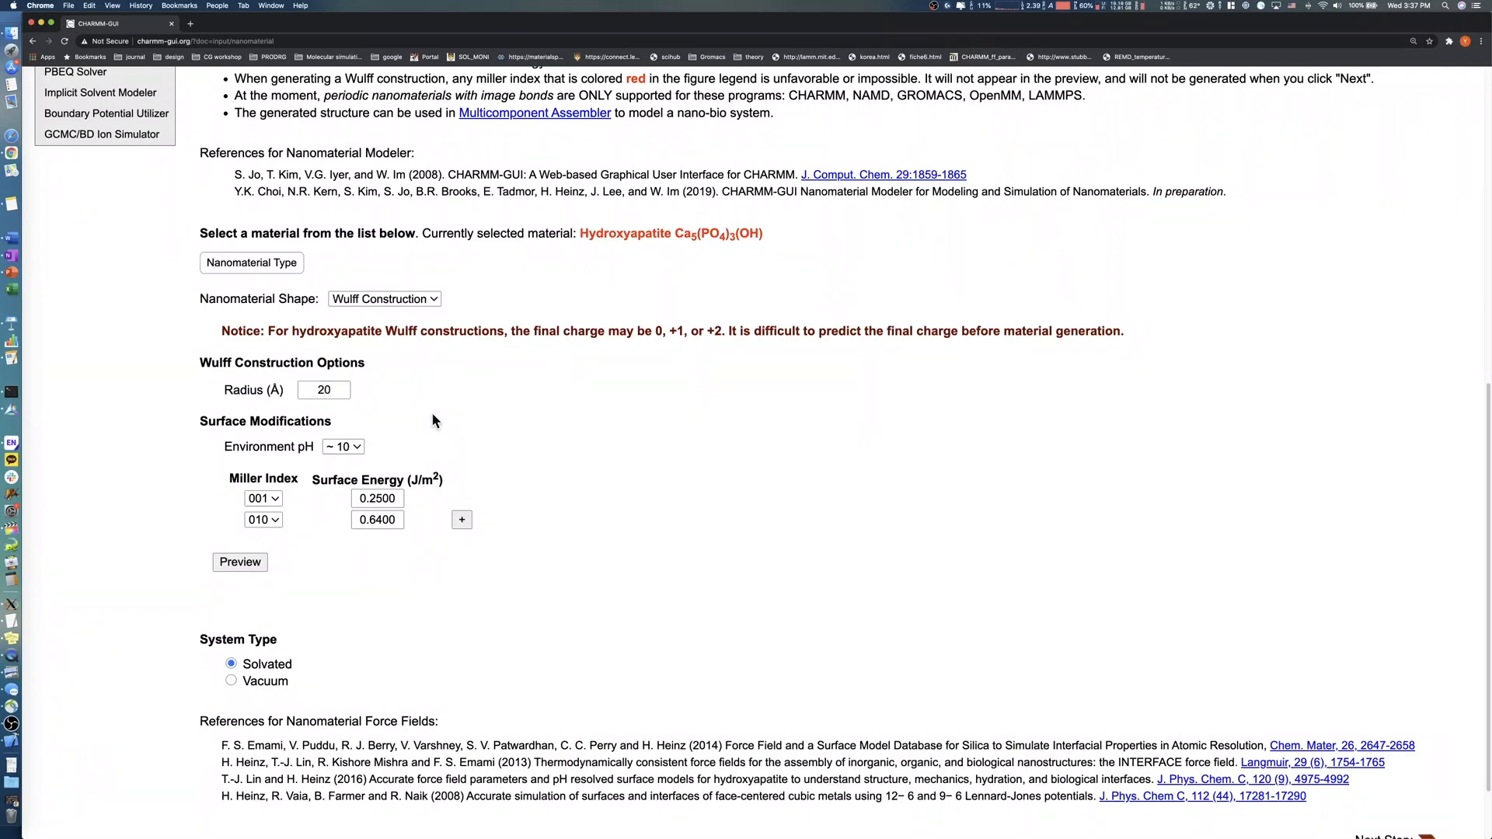
{"action": "mouse_move", "coordinate": [292, 530]}
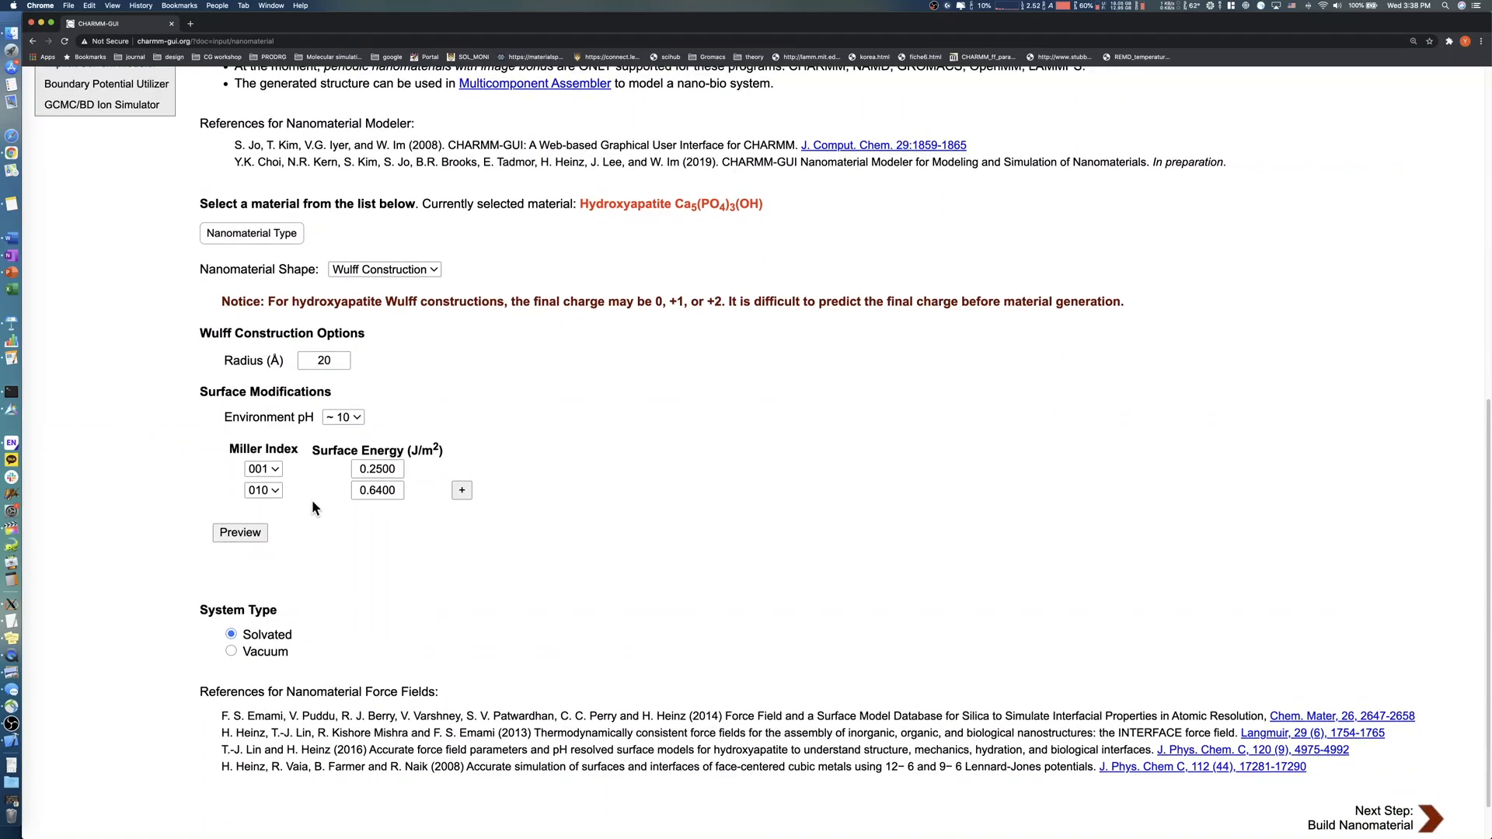
{"action": "scroll", "scroll_direction": "down", "scroll_amount": 3}
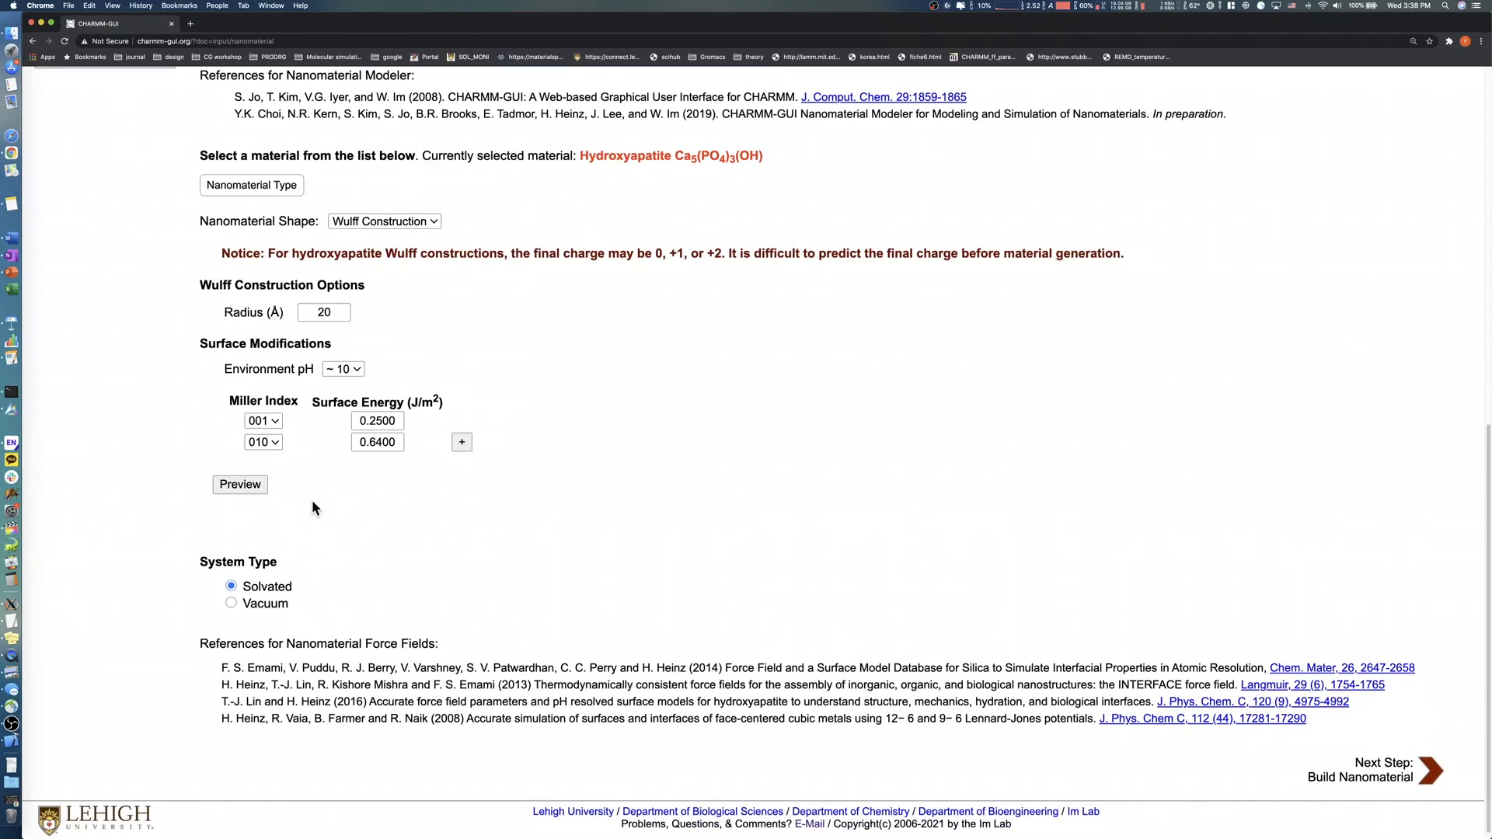
Step: Preview the Wulff shape, try adding a 101 facet, remove it, and re-preview the 001/010 hexagonal prism
{"action": "left_click", "coordinate": [239, 485]}
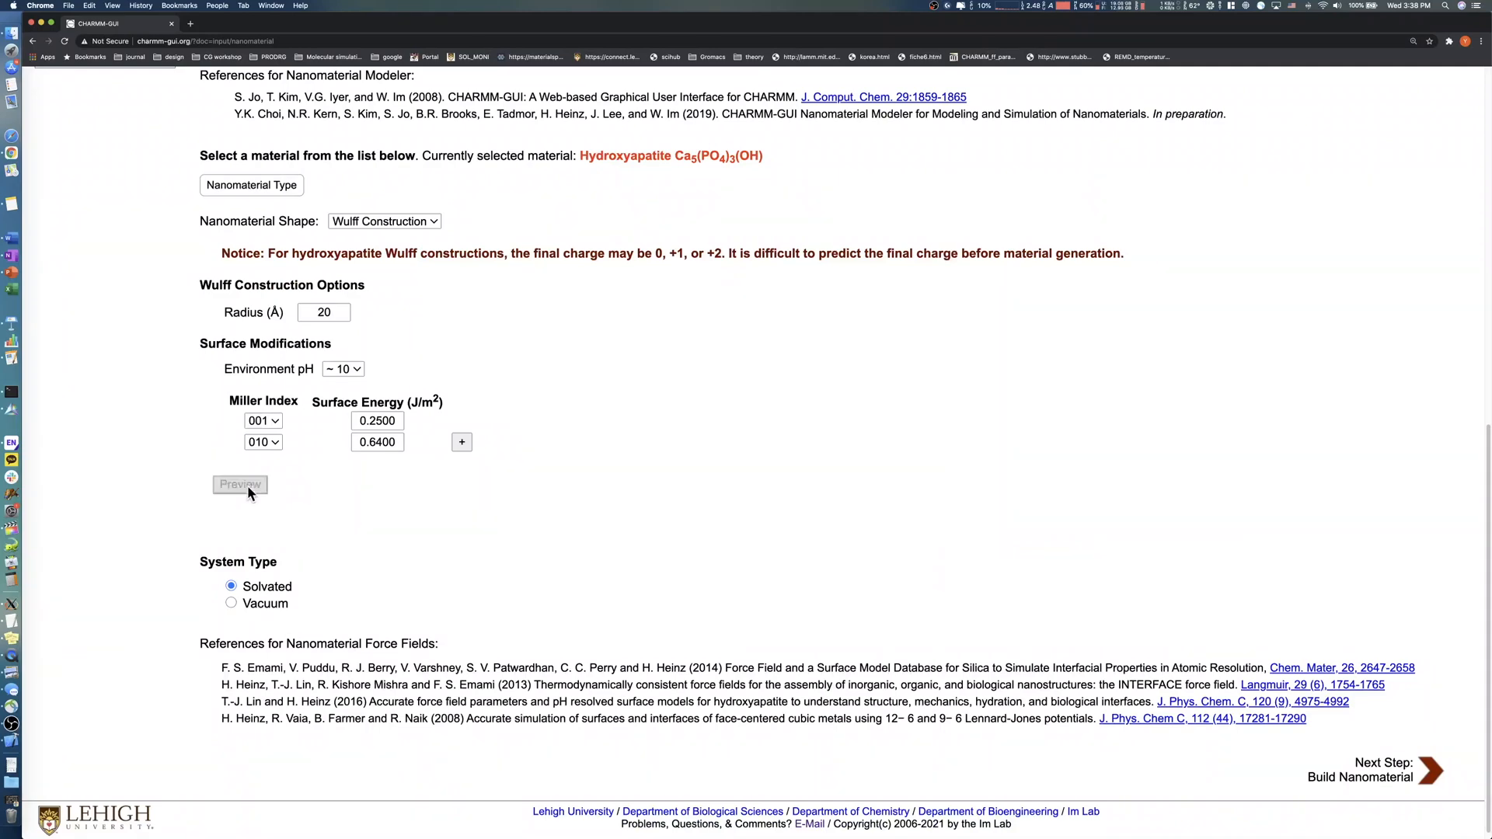
{"action": "left_click", "coordinate": [240, 485]}
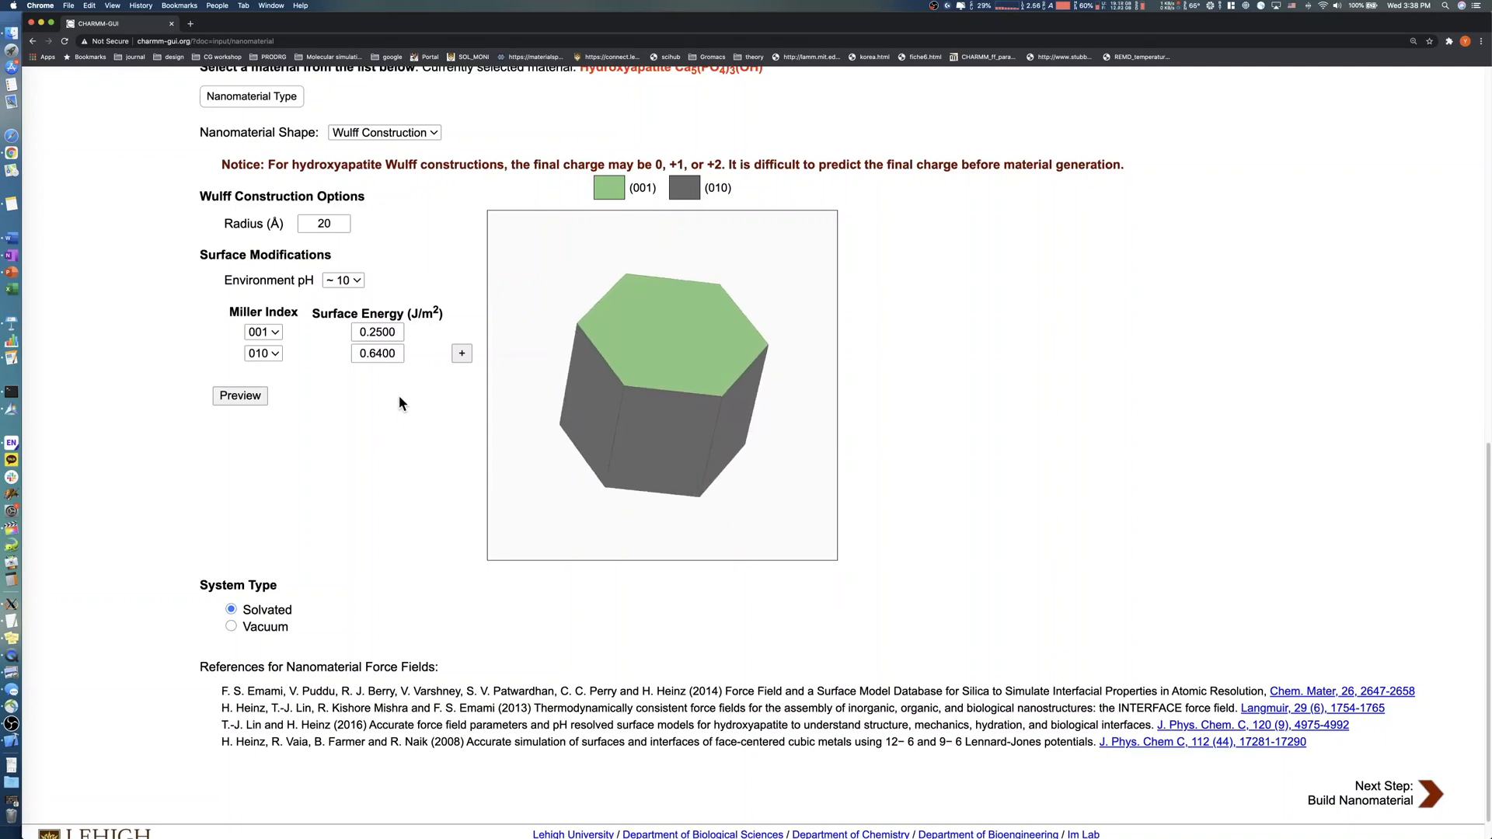
{"action": "left_click", "coordinate": [263, 353]}
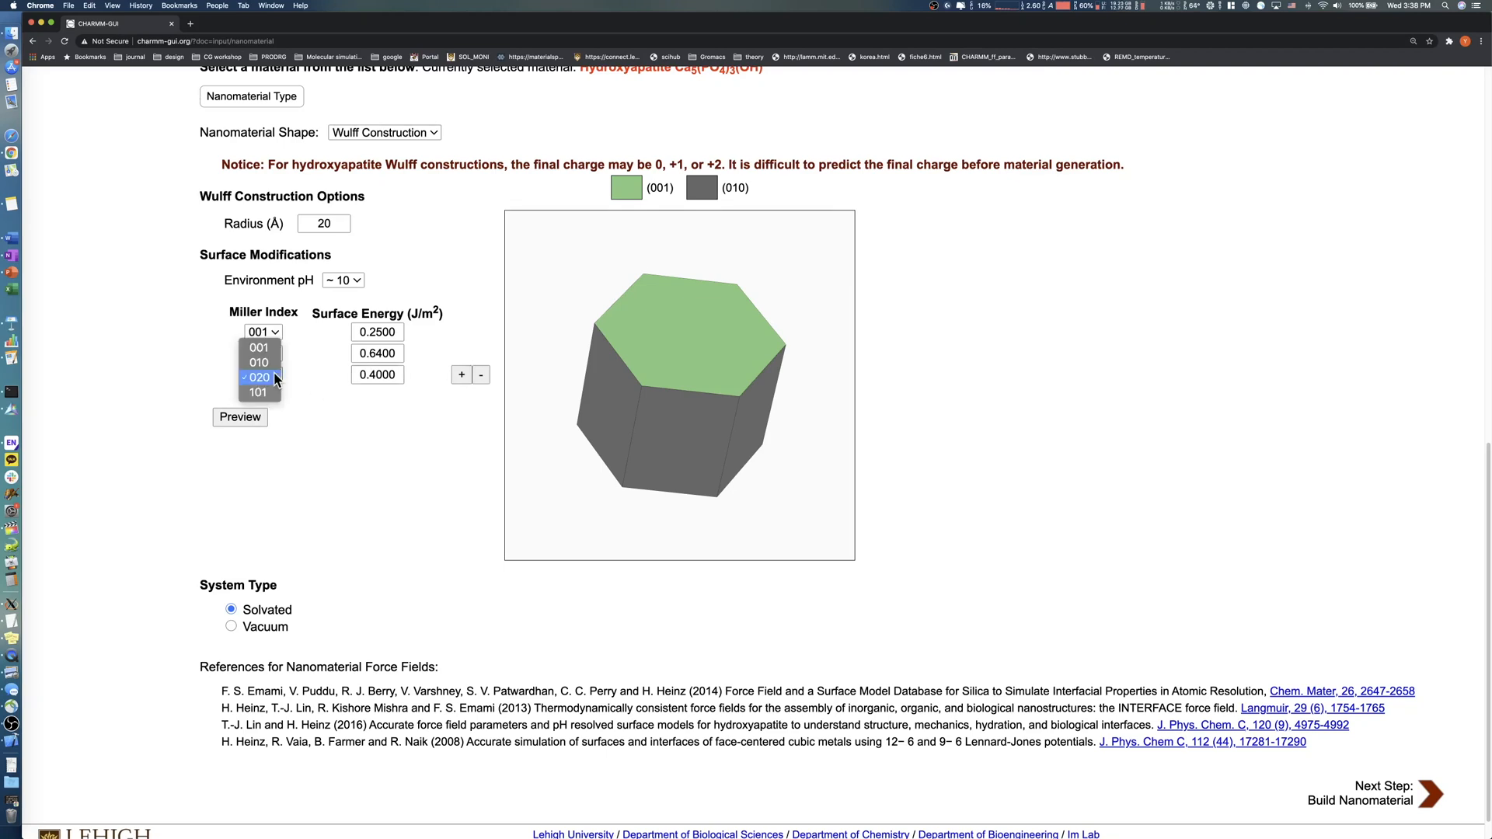
{"action": "mouse_move", "coordinate": [257, 392]}
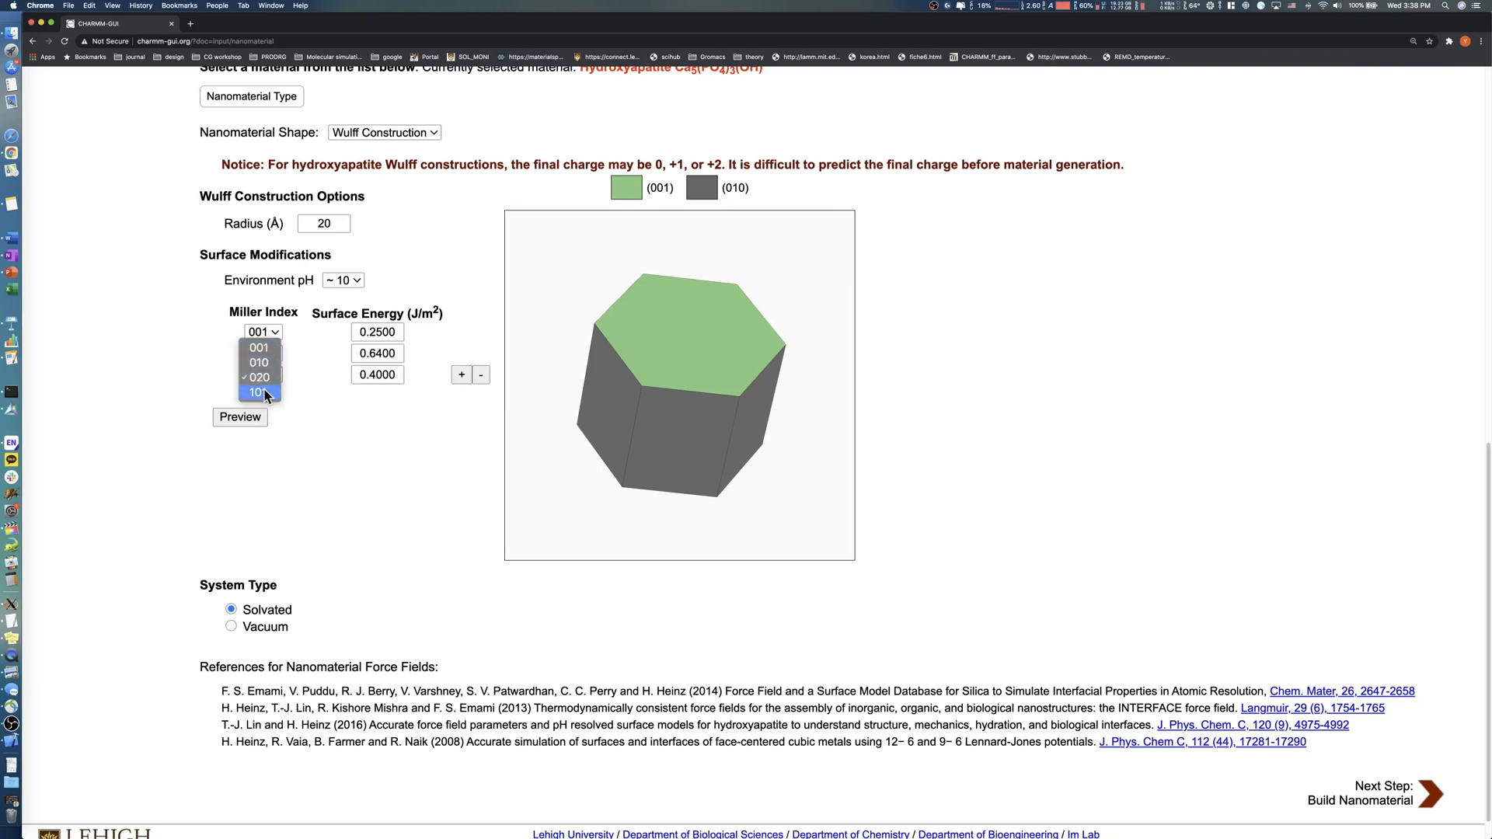
{"action": "left_click", "coordinate": [258, 393]}
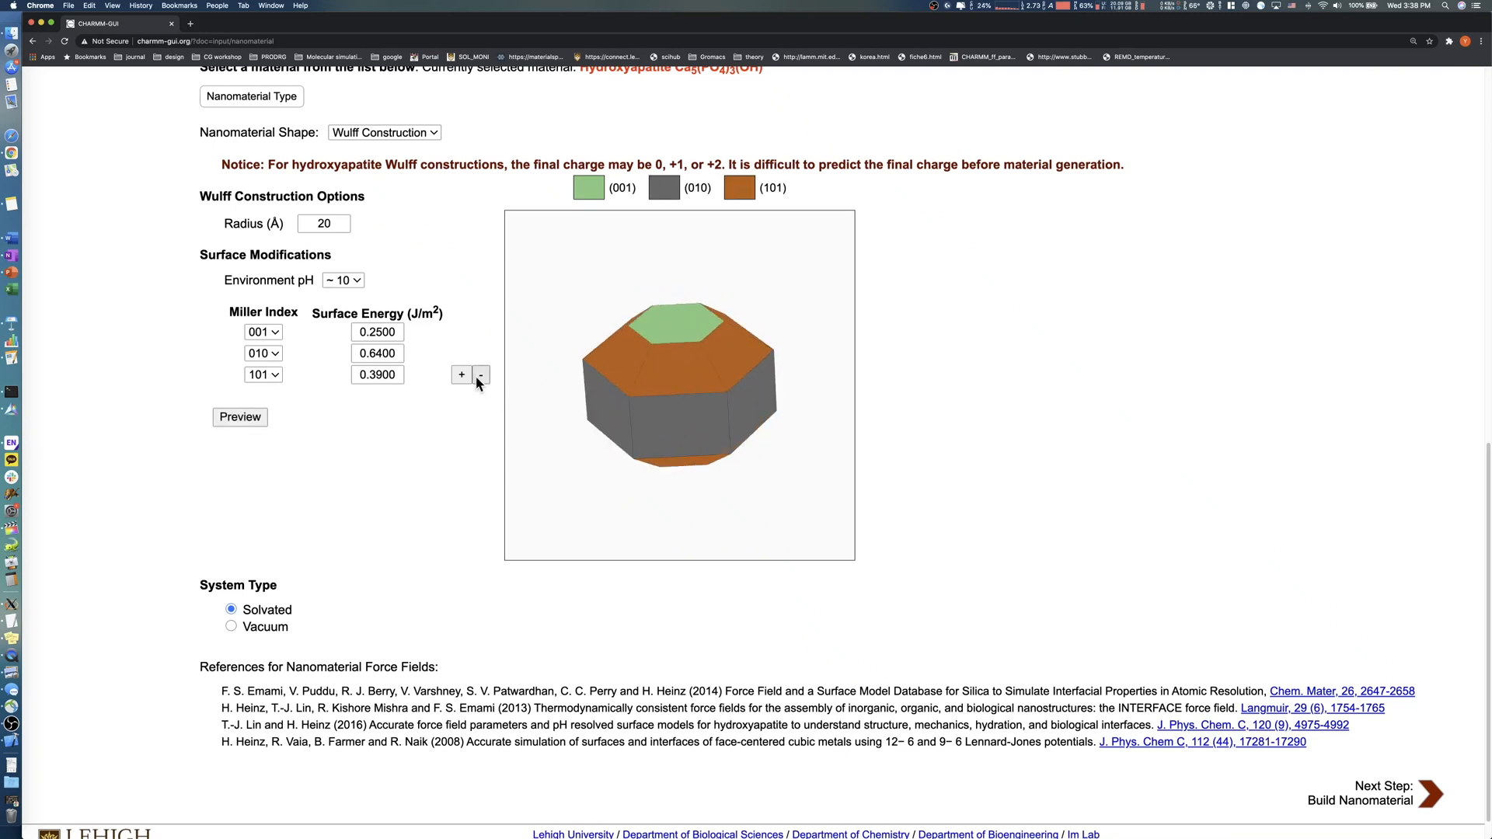
{"action": "left_click", "coordinate": [480, 375]}
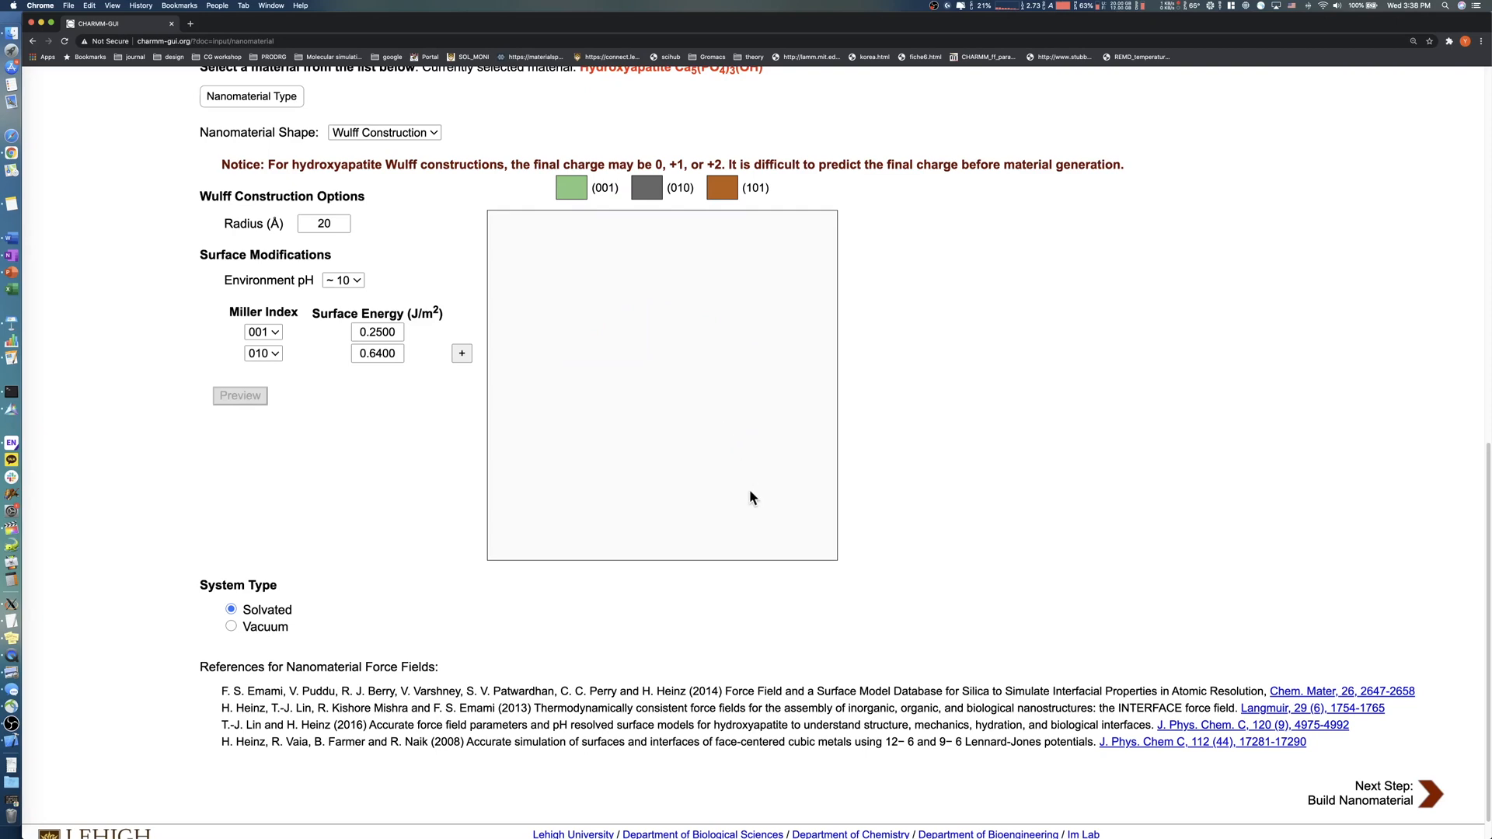
{"action": "left_click", "coordinate": [239, 397]}
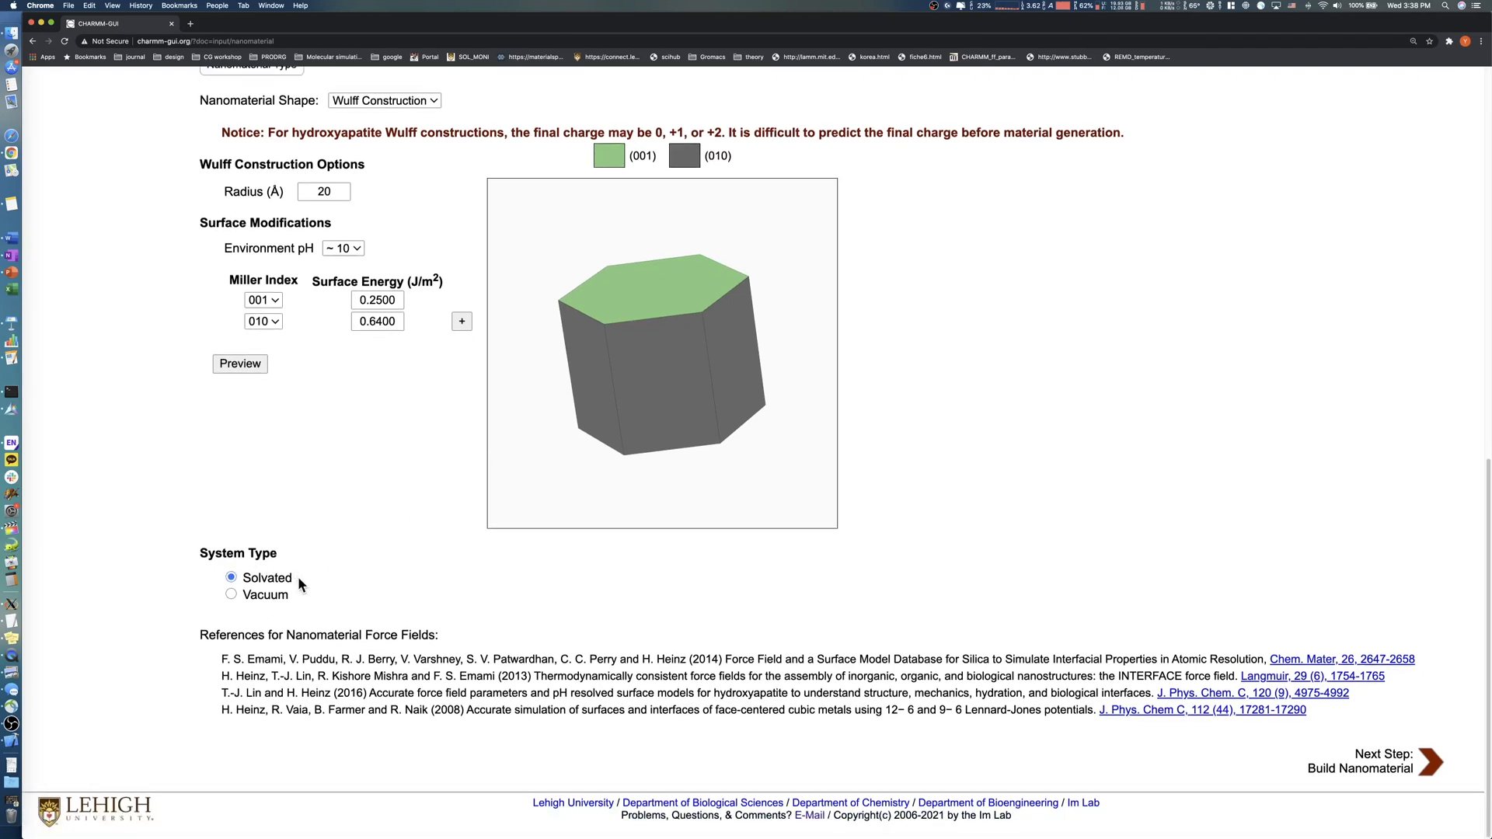
Step: Build the Wulff nanocrystal as a vacuum system, view its structure, and determine the 67.7 × 66.0 × 57.9 Å box
{"action": "left_click", "coordinate": [230, 594]}
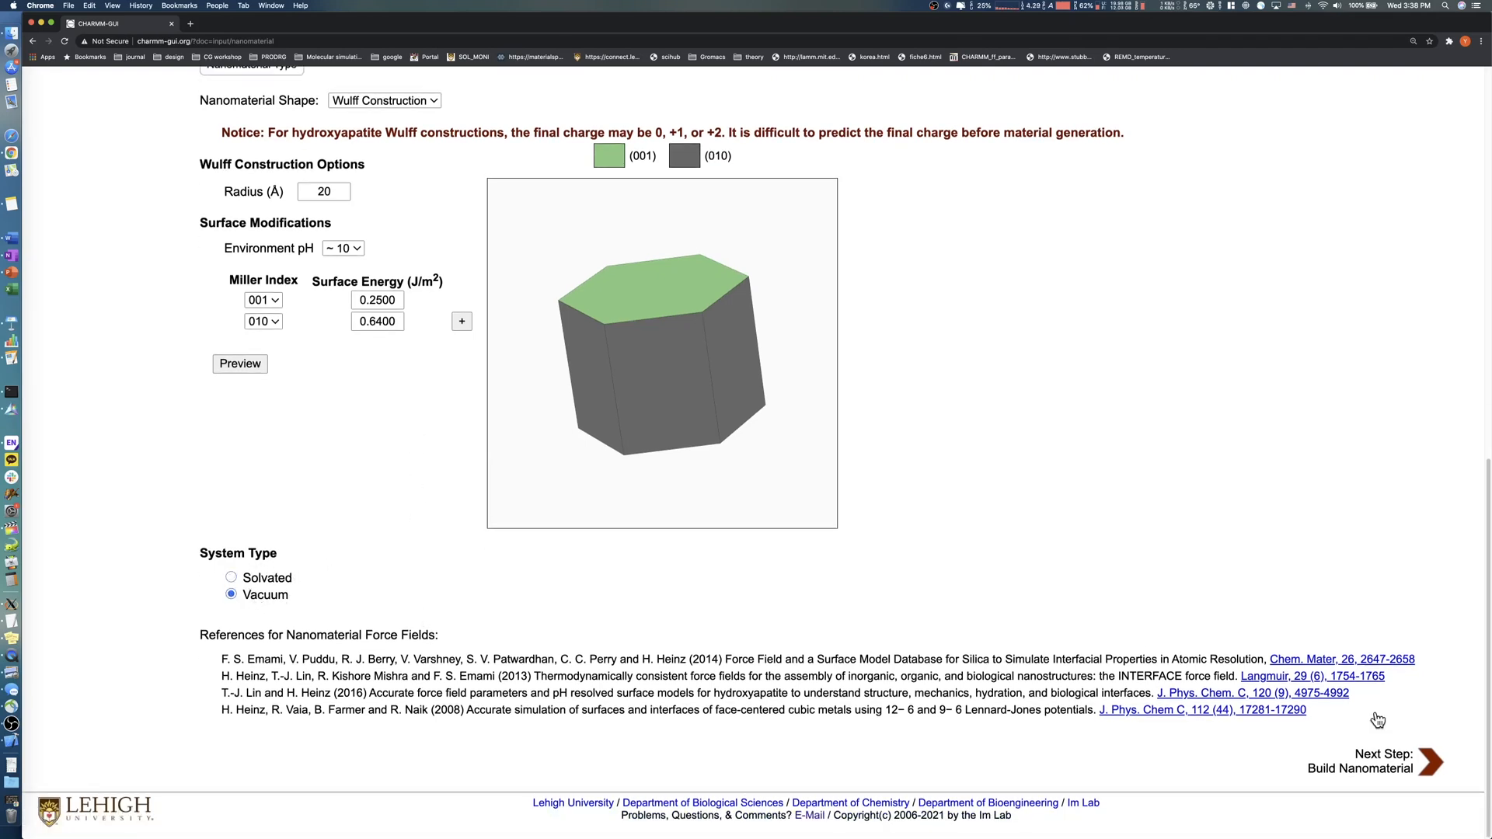
{"action": "left_click", "coordinate": [1359, 770]}
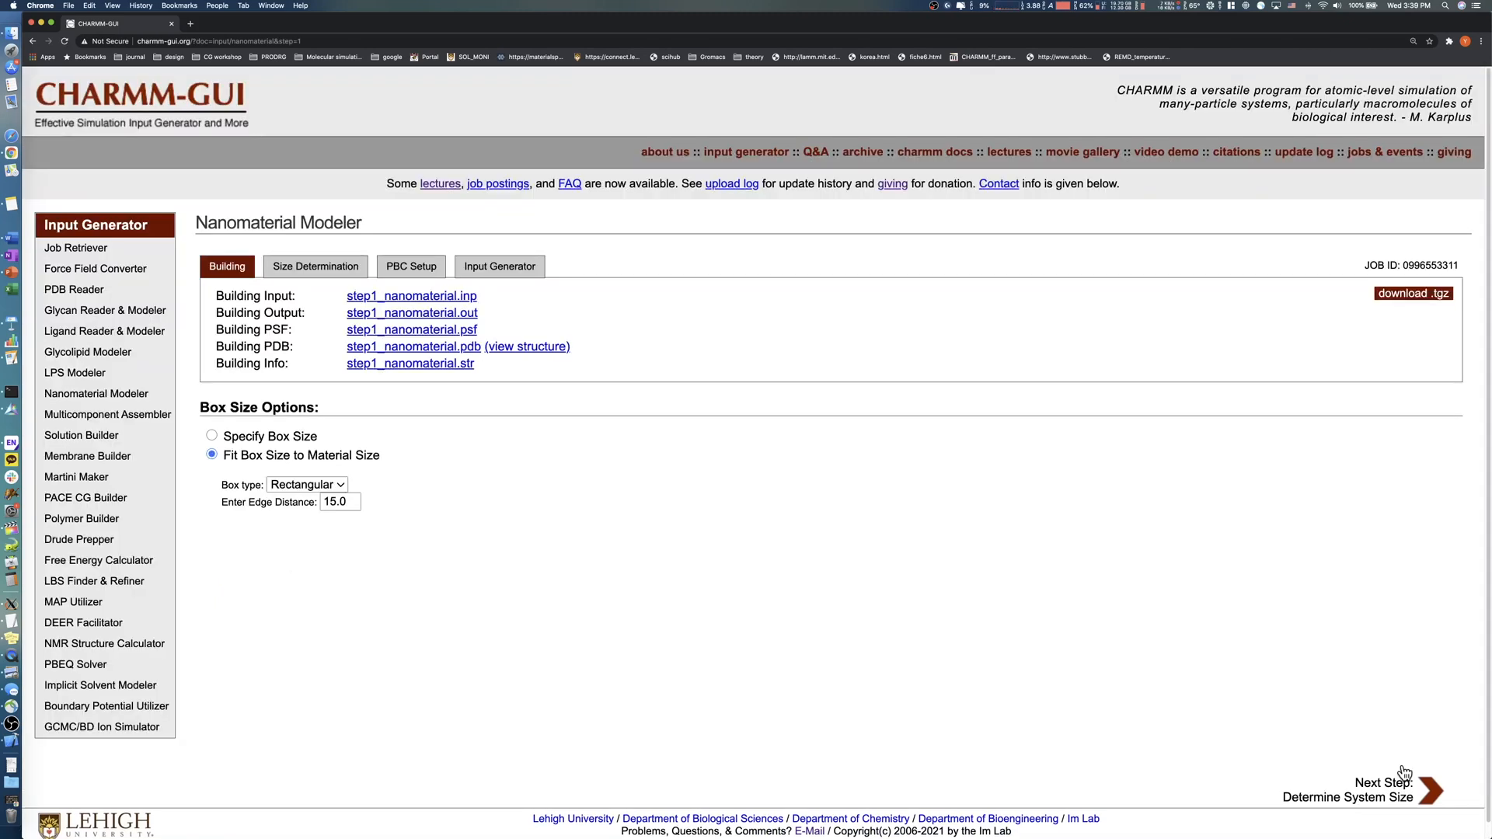
{"action": "mouse_move", "coordinate": [533, 353]}
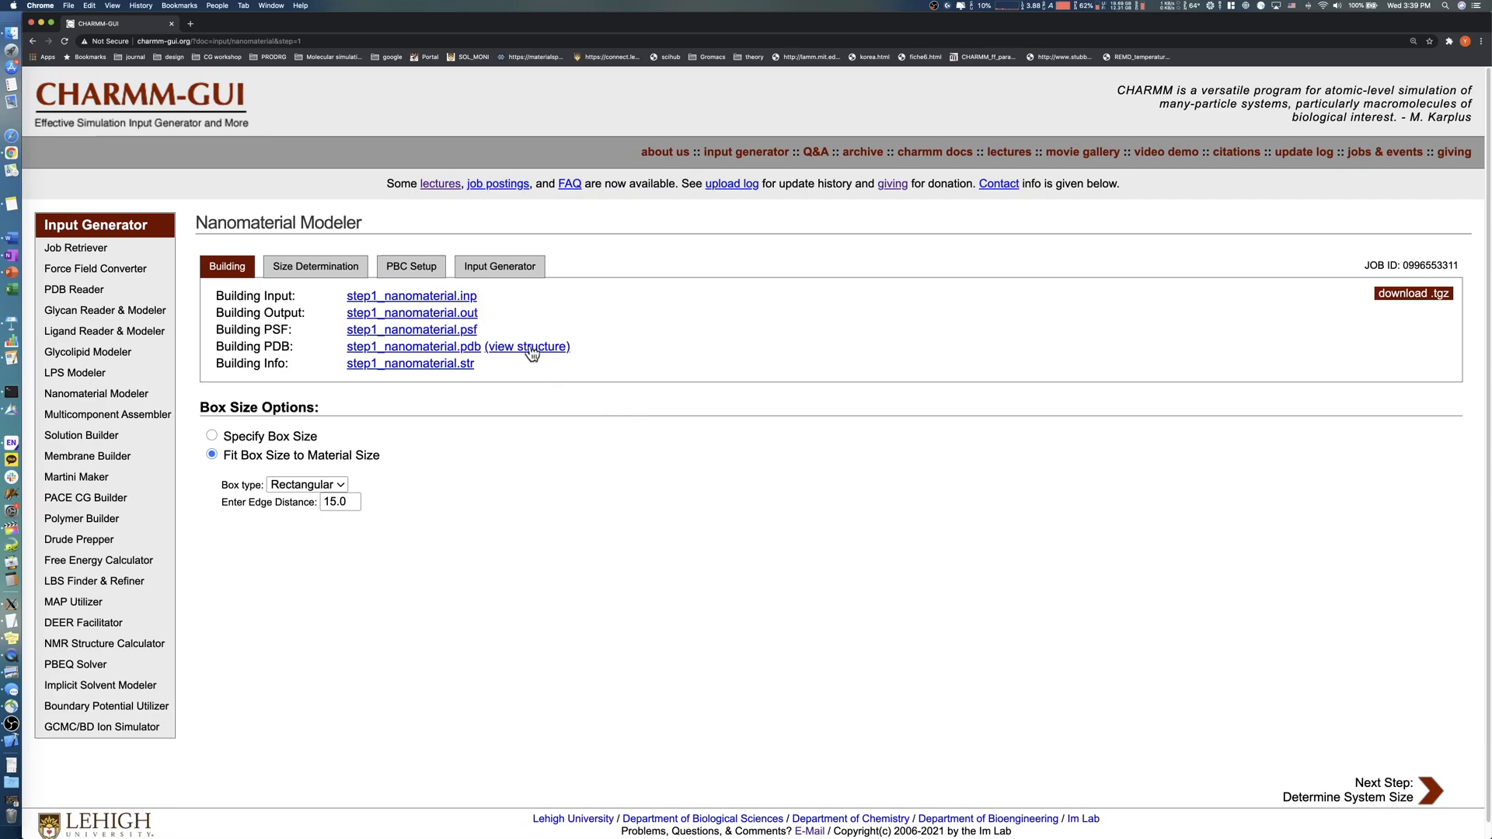
{"action": "left_click", "coordinate": [527, 347]}
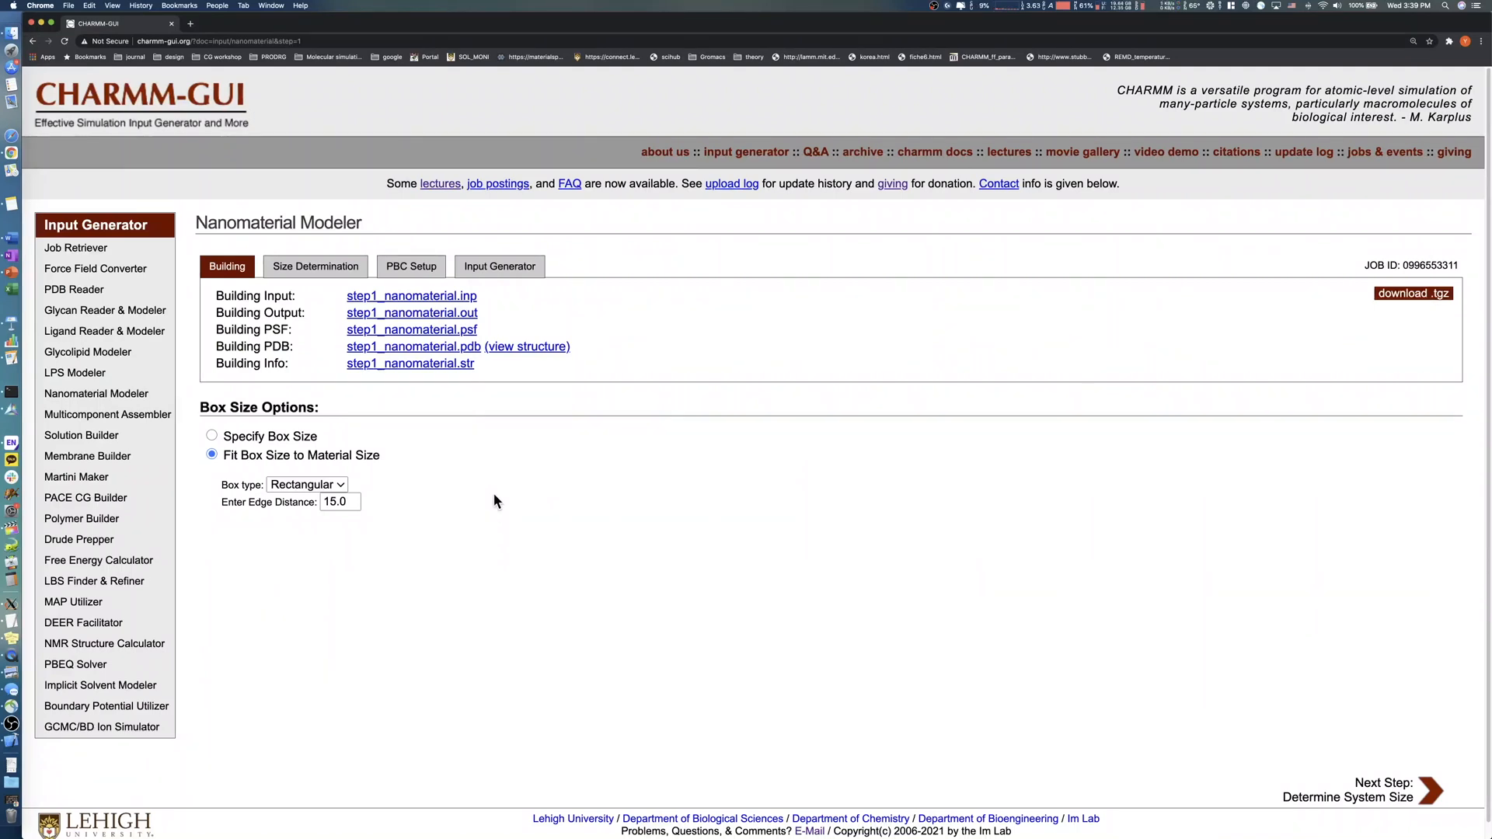
{"action": "mouse_move", "coordinate": [387, 460]}
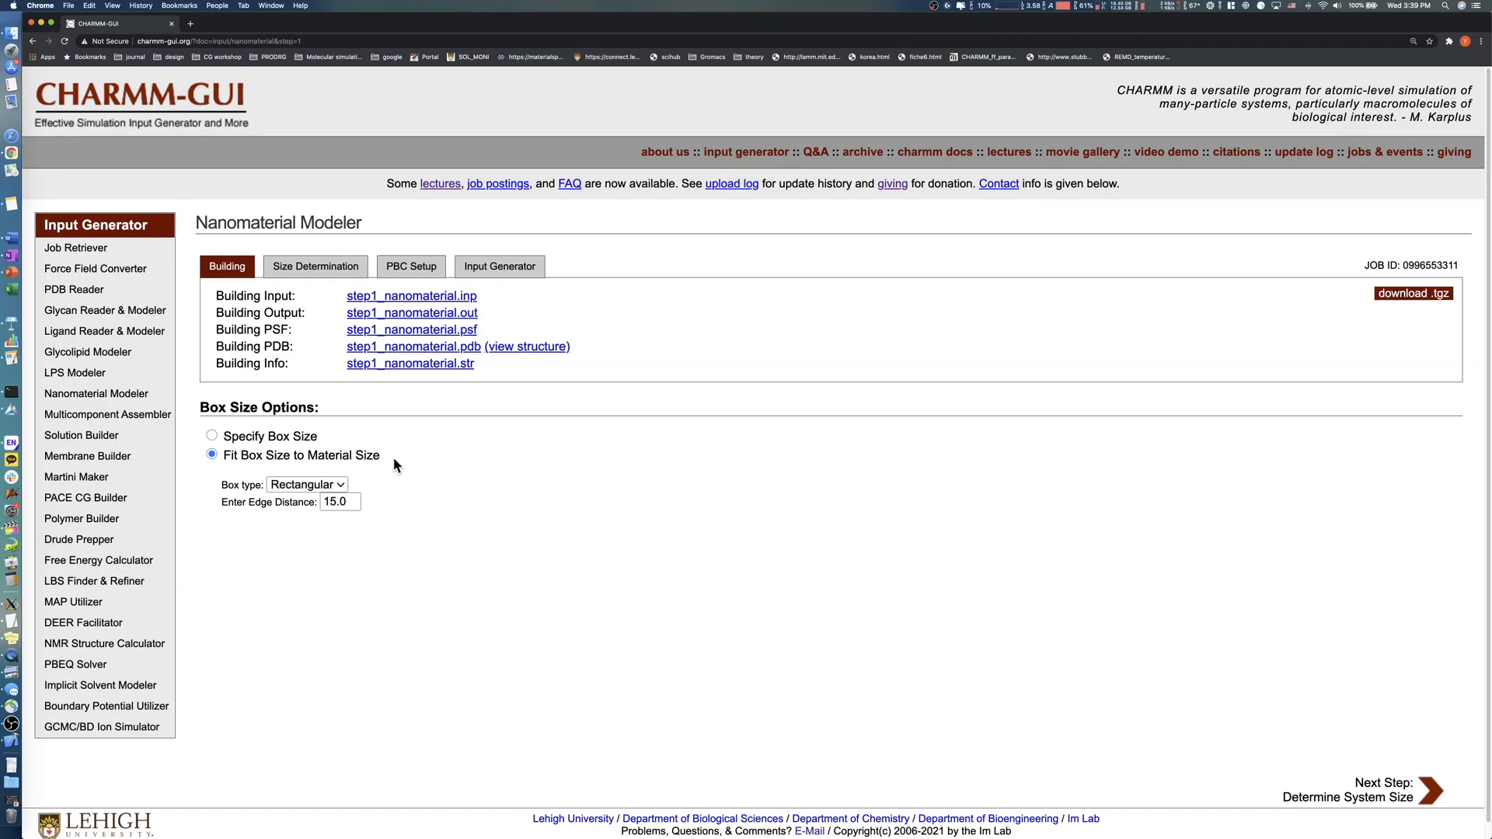
{"action": "mouse_move", "coordinate": [300, 469]}
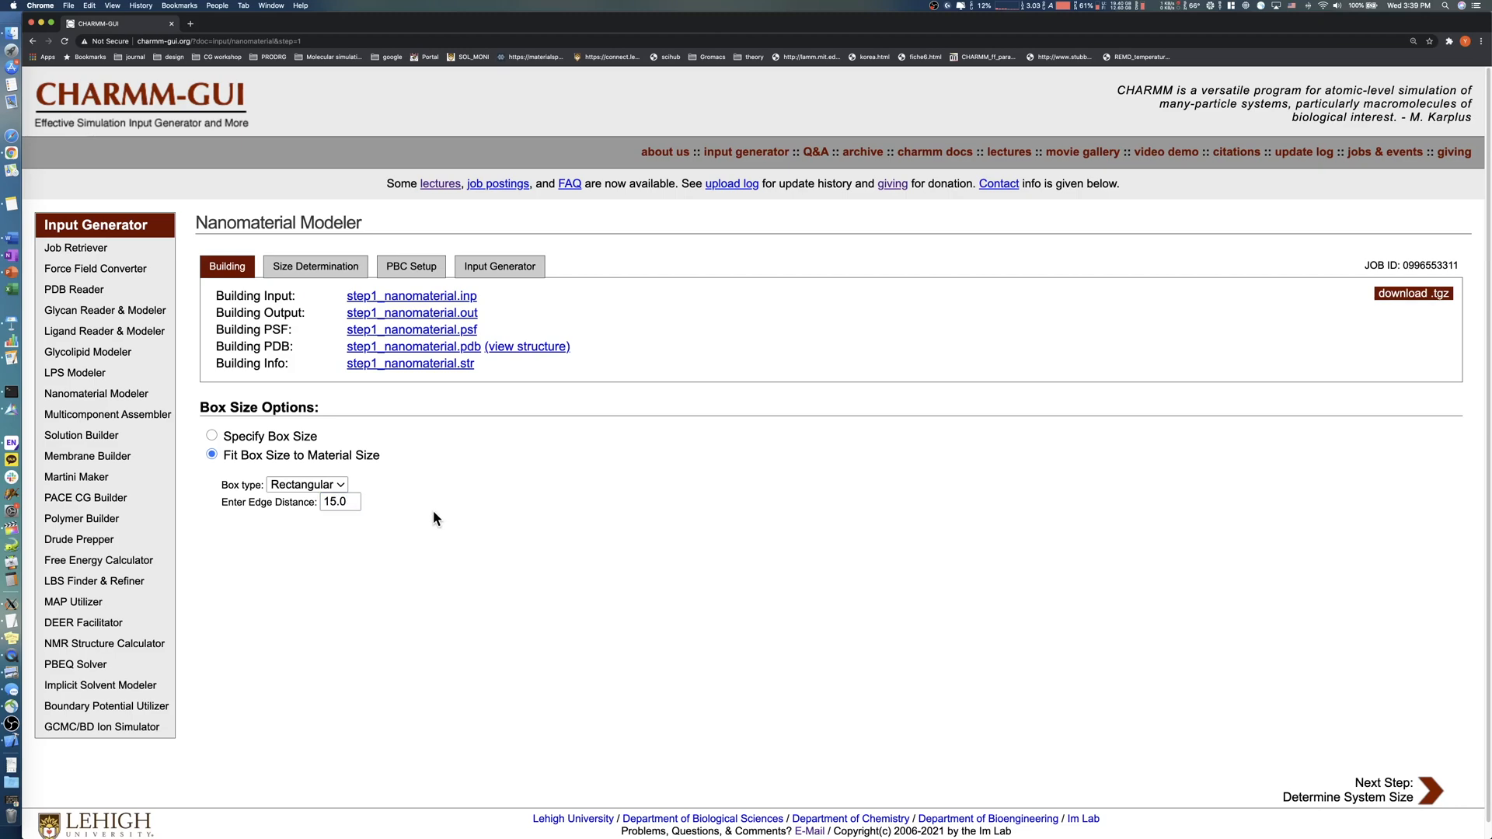
{"action": "left_click", "coordinate": [1384, 790]}
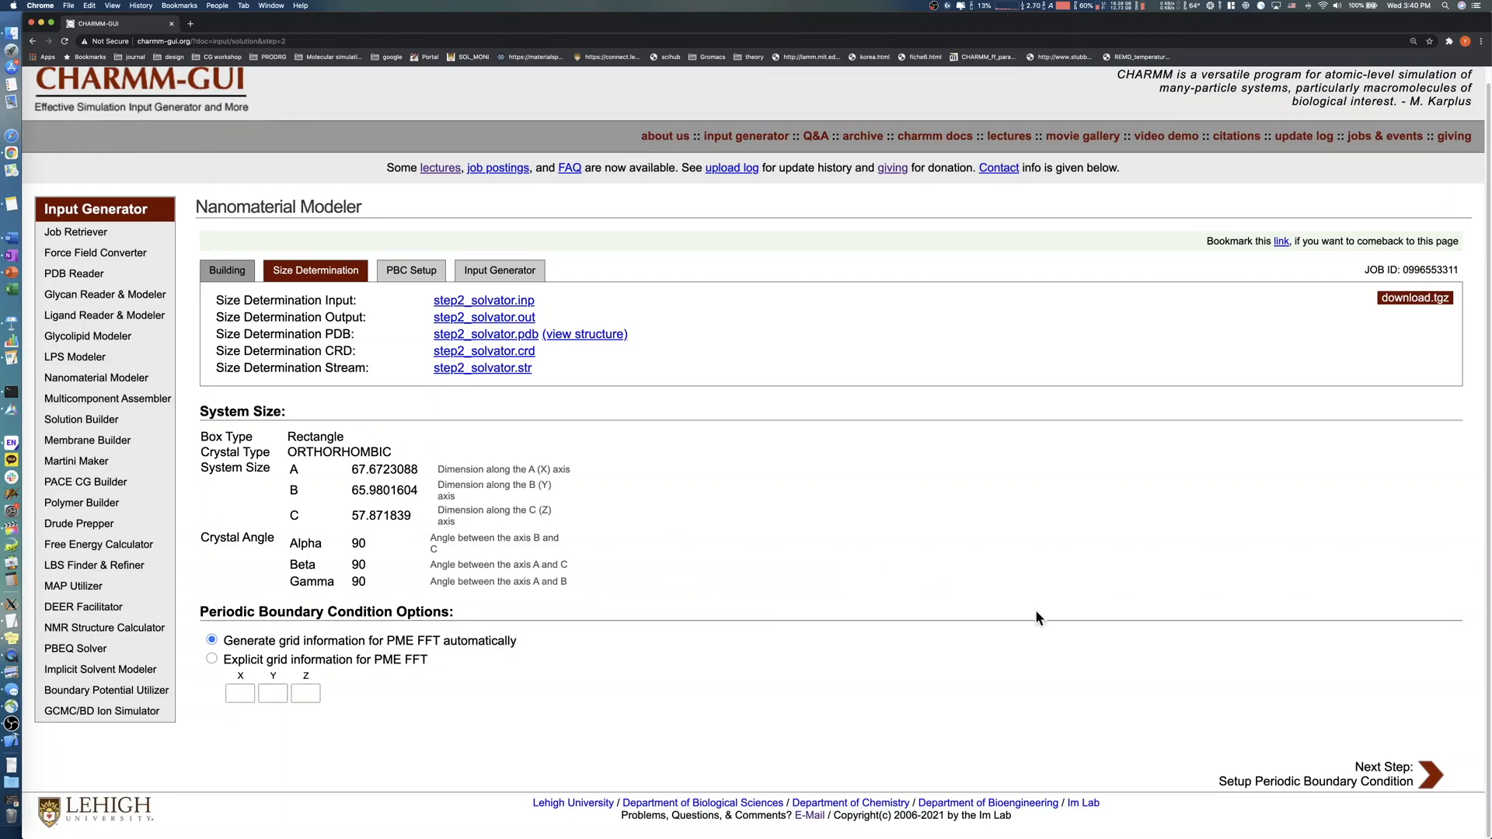
{"action": "mouse_move", "coordinate": [1405, 787]}
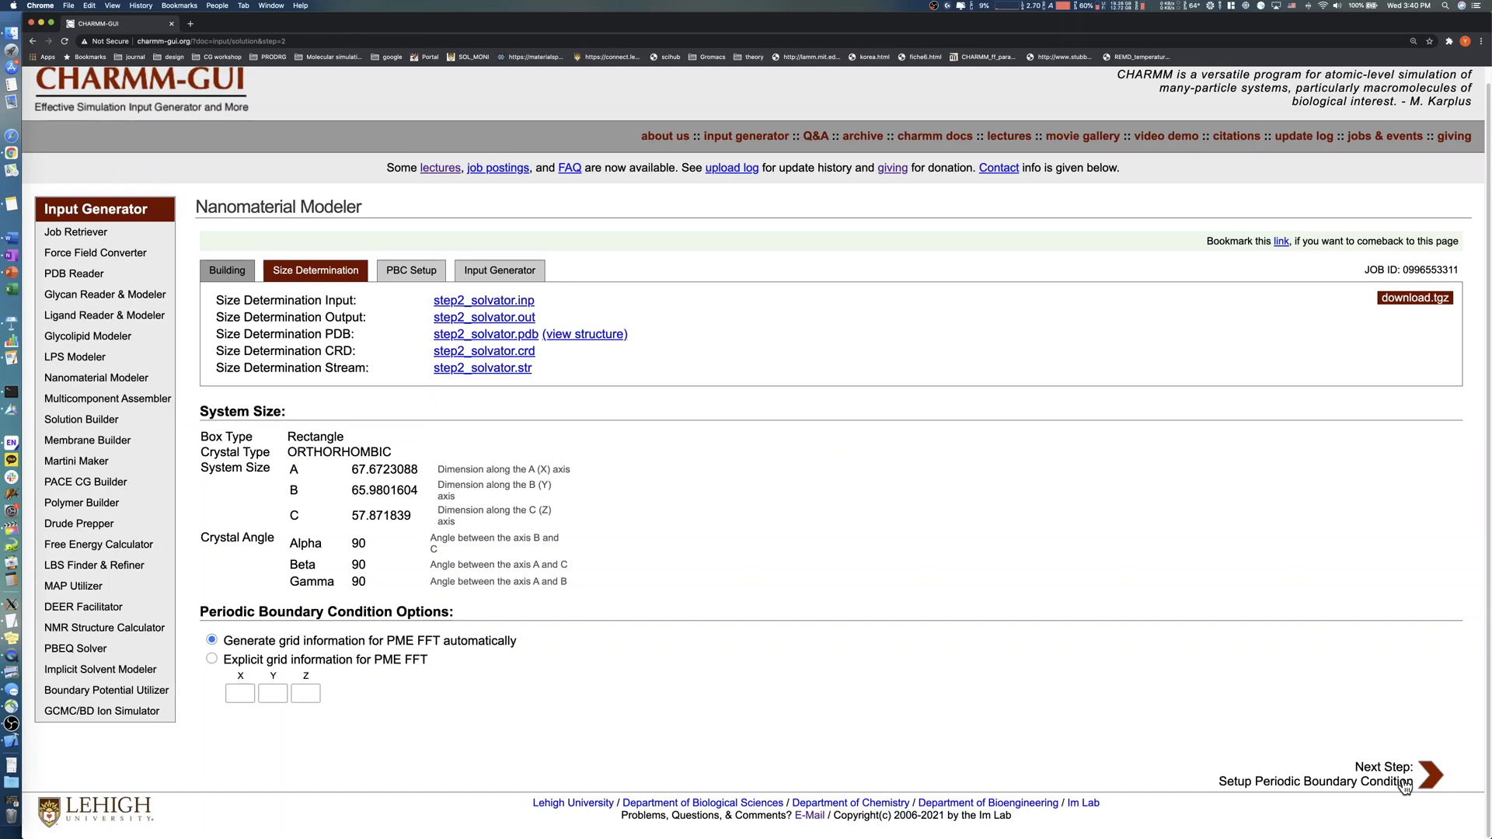
Step: Accept the orthorhombic system size and run the periodic boundary condition setup
{"action": "left_click", "coordinate": [1430, 774]}
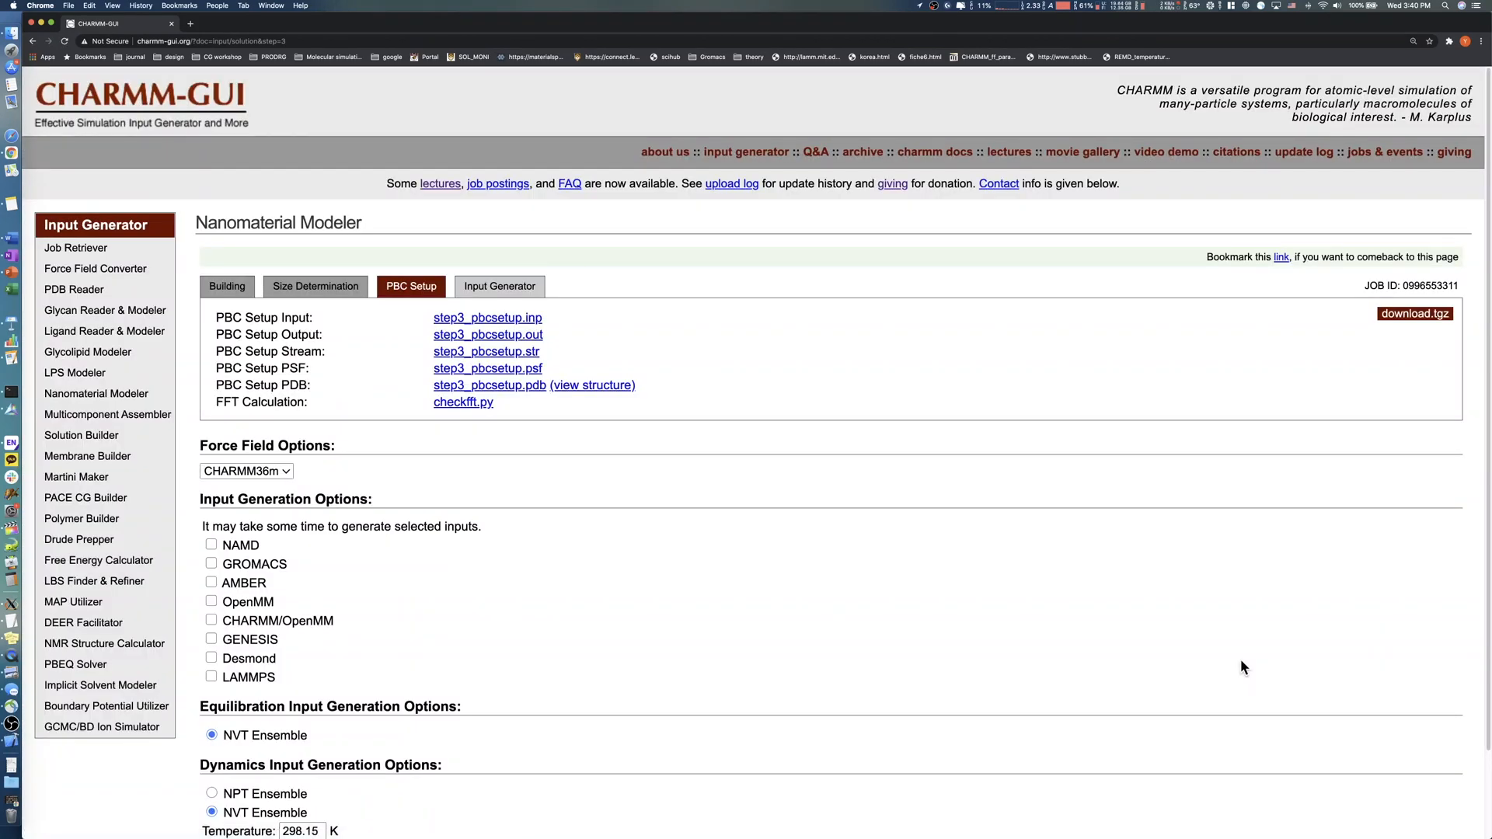
{"action": "mouse_move", "coordinate": [282, 581]}
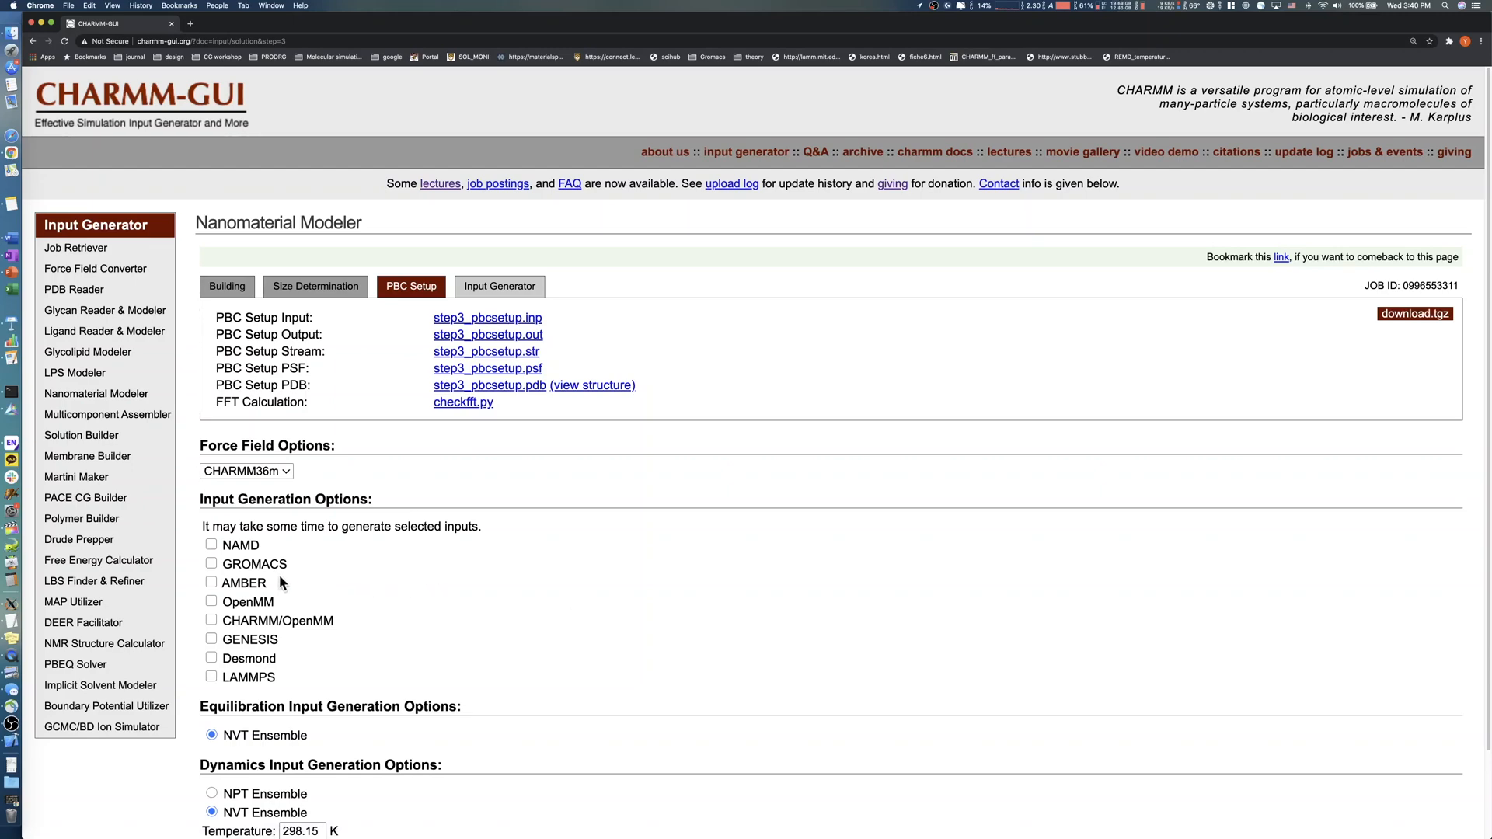
Step: Request GROMACS input files and generate the equilibration and dynamics inputs for the nanocrystal
{"action": "left_click", "coordinate": [210, 562]}
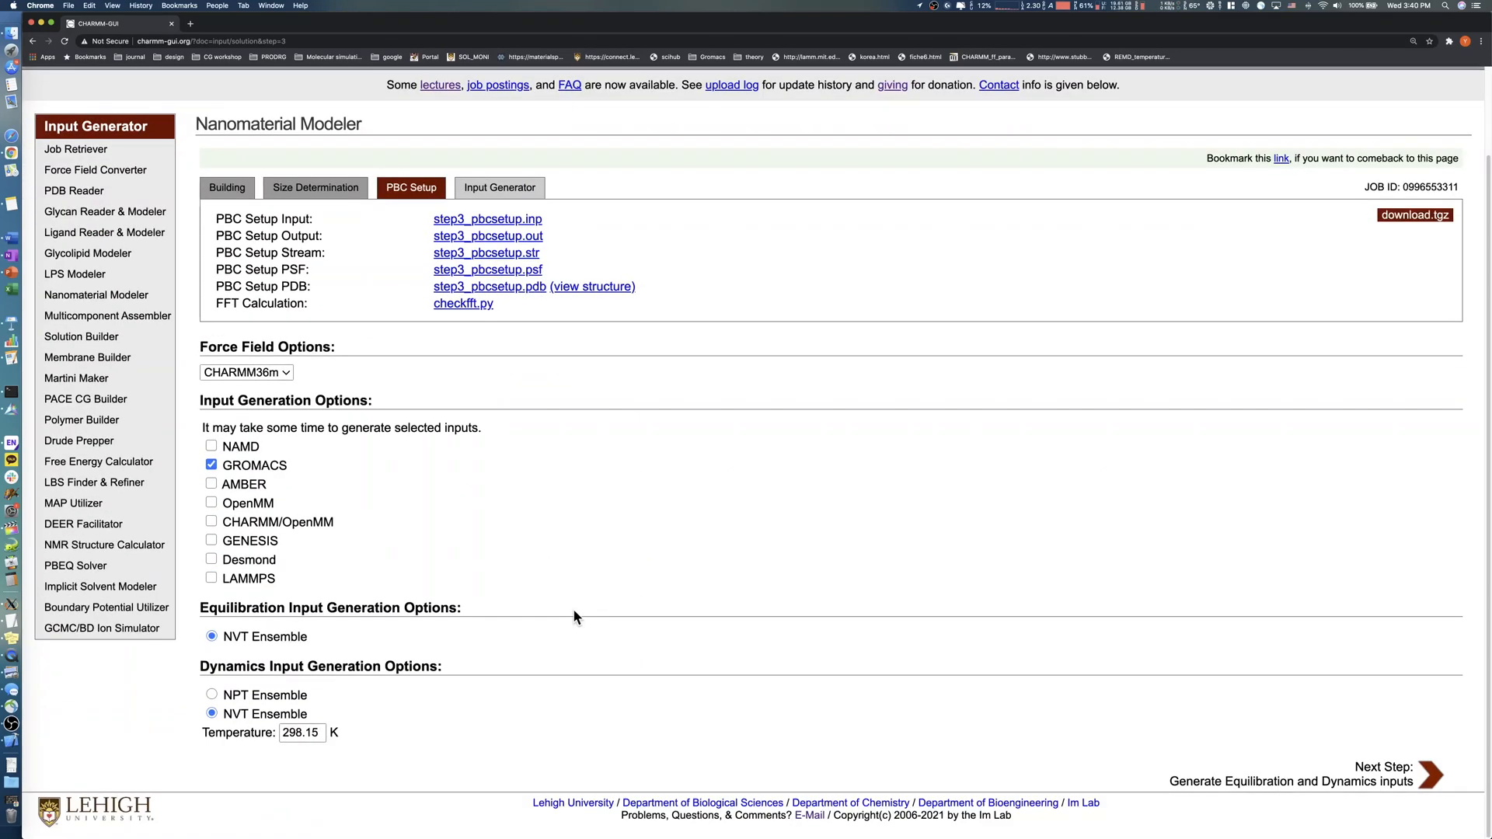
{"action": "mouse_move", "coordinate": [532, 726]}
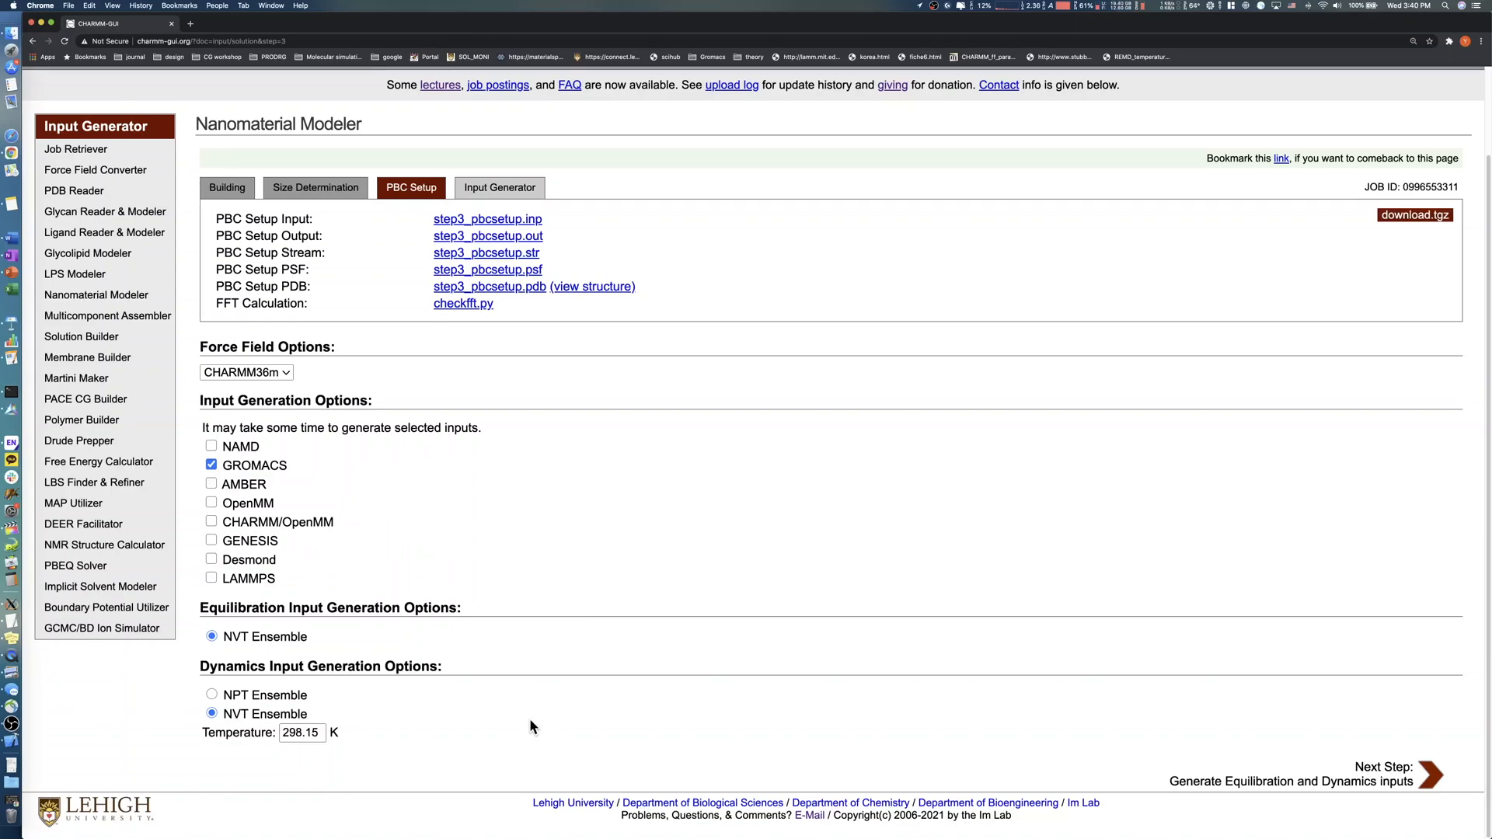
{"action": "left_click", "coordinate": [1427, 774]}
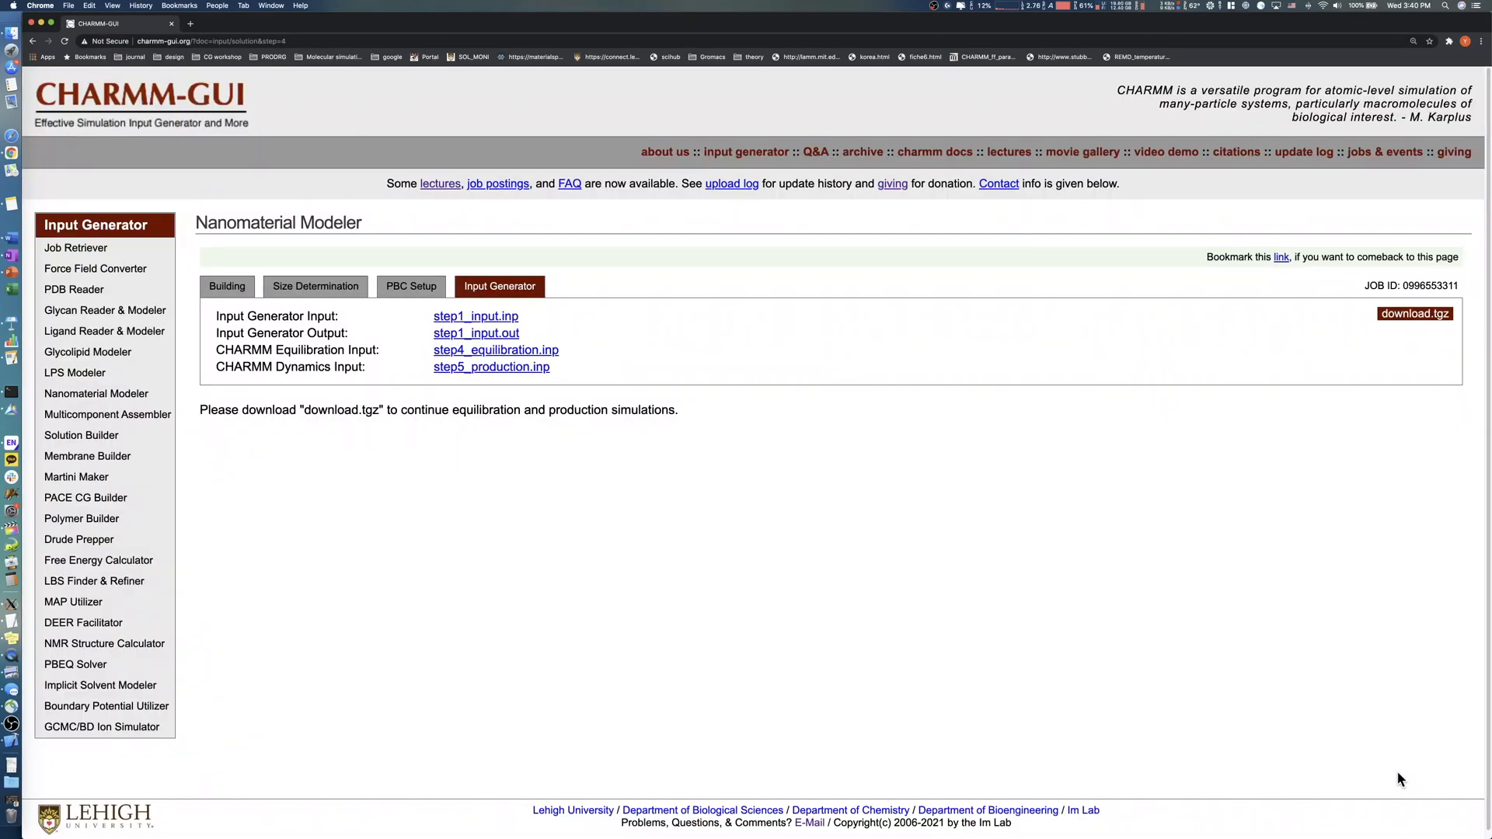
{"action": "mouse_move", "coordinate": [1405, 331]}
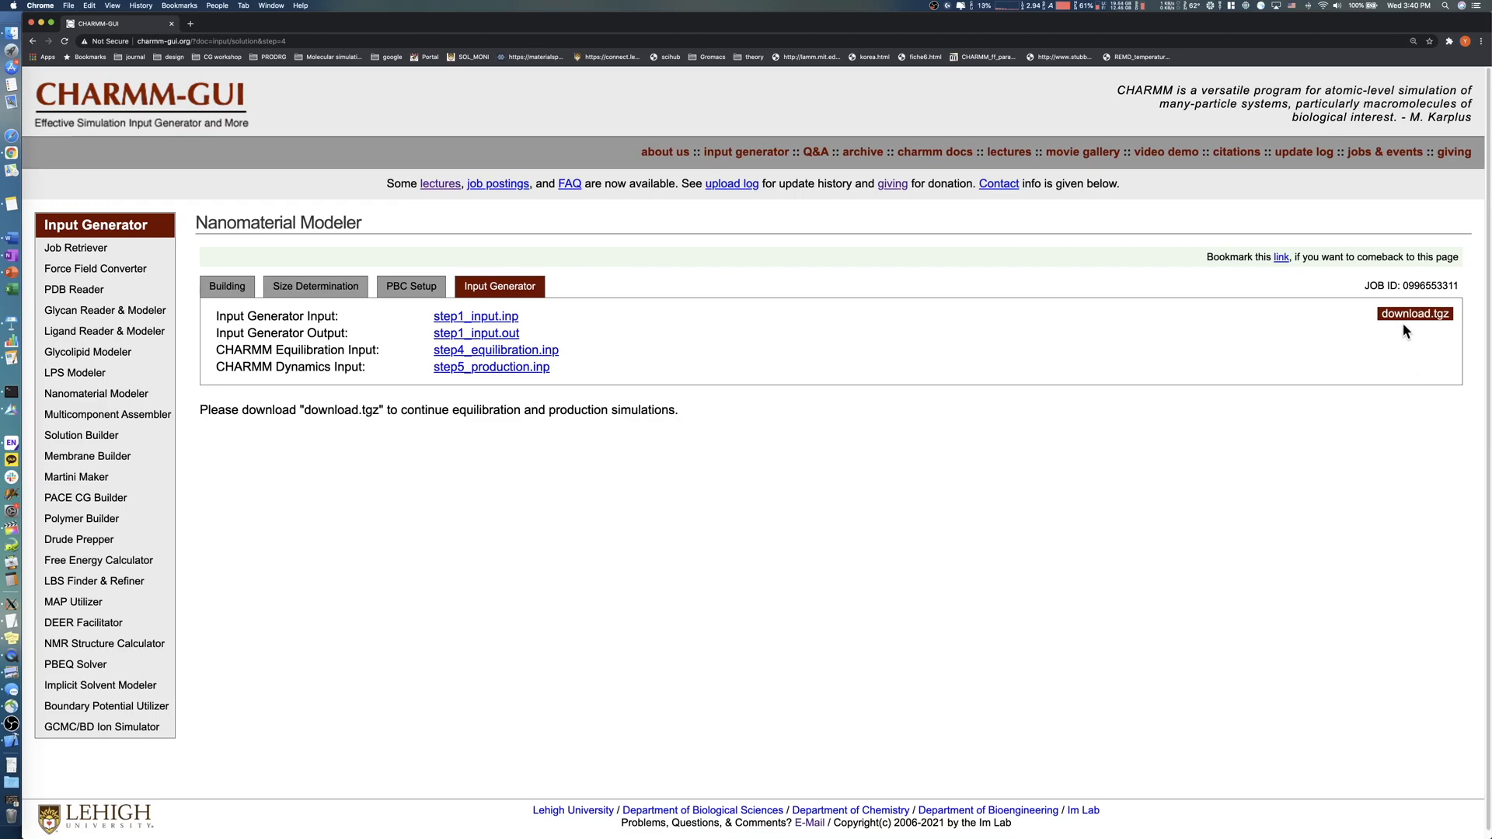
Step: Download the download.tgz input package and confirm saving it
{"action": "left_click", "coordinate": [1414, 314]}
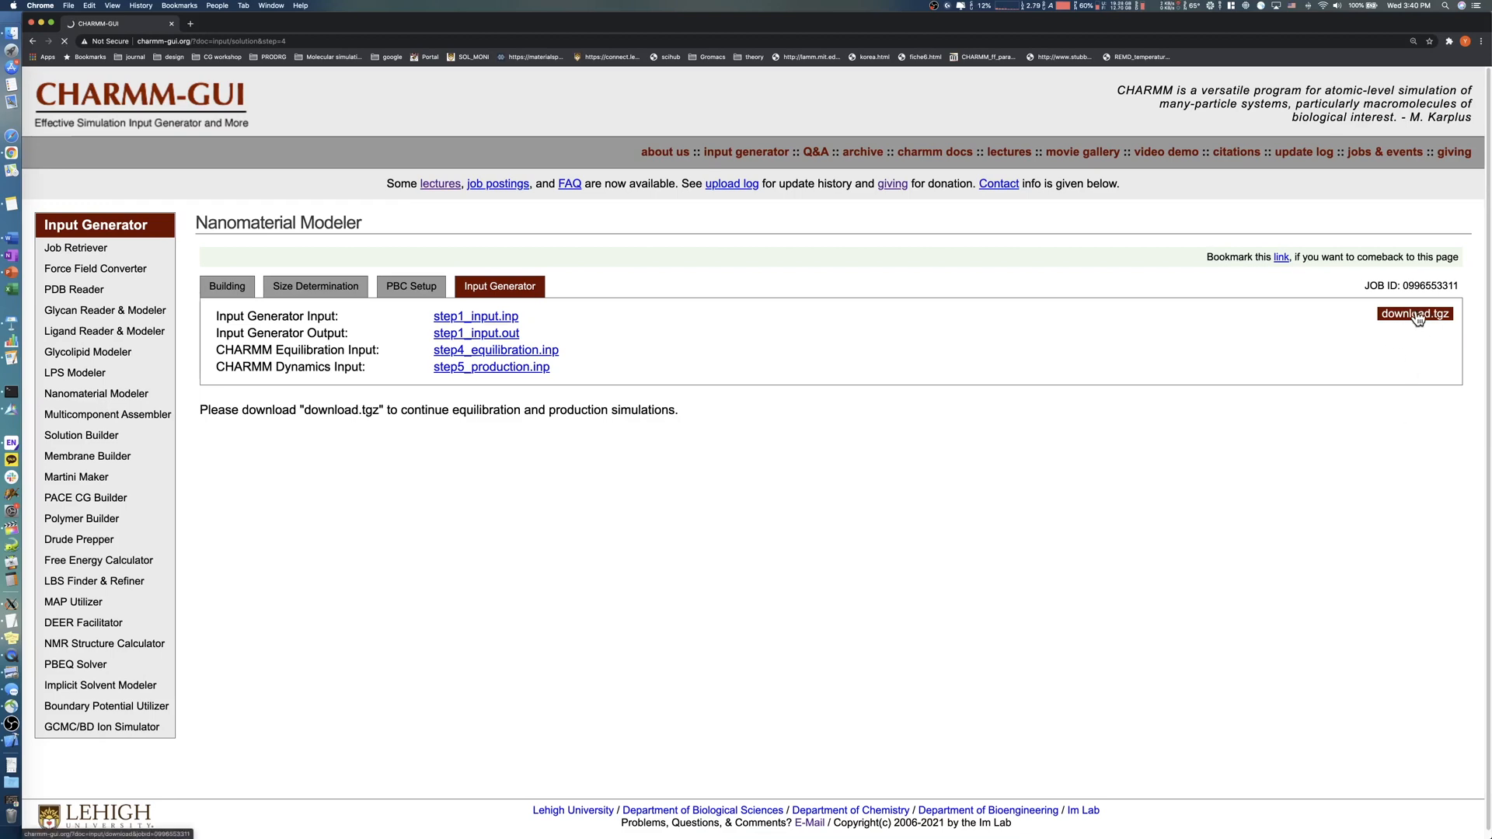
{"action": "left_click", "coordinate": [1414, 314]}
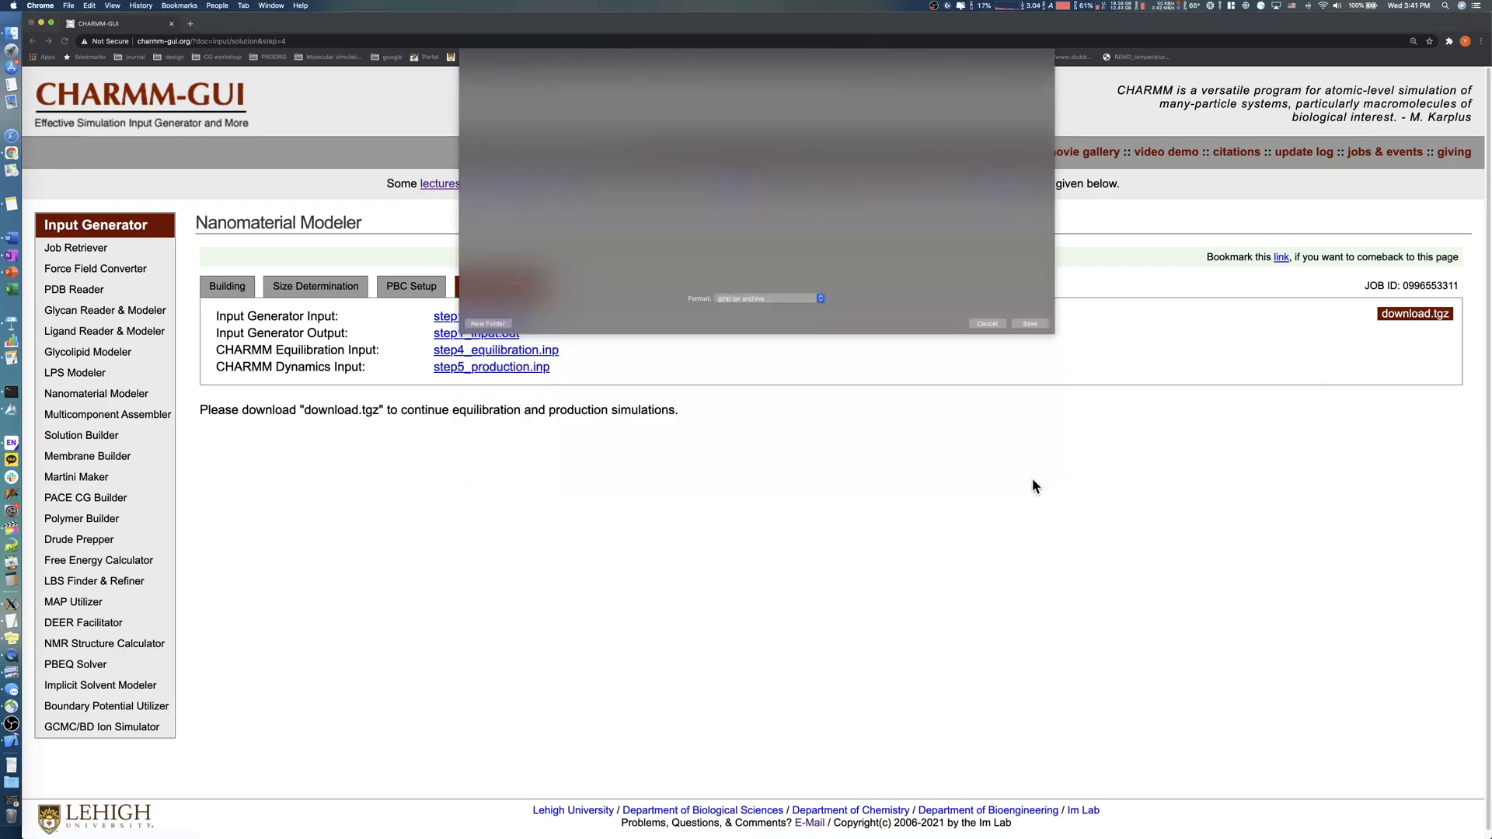
{"action": "left_click", "coordinate": [1029, 323]}
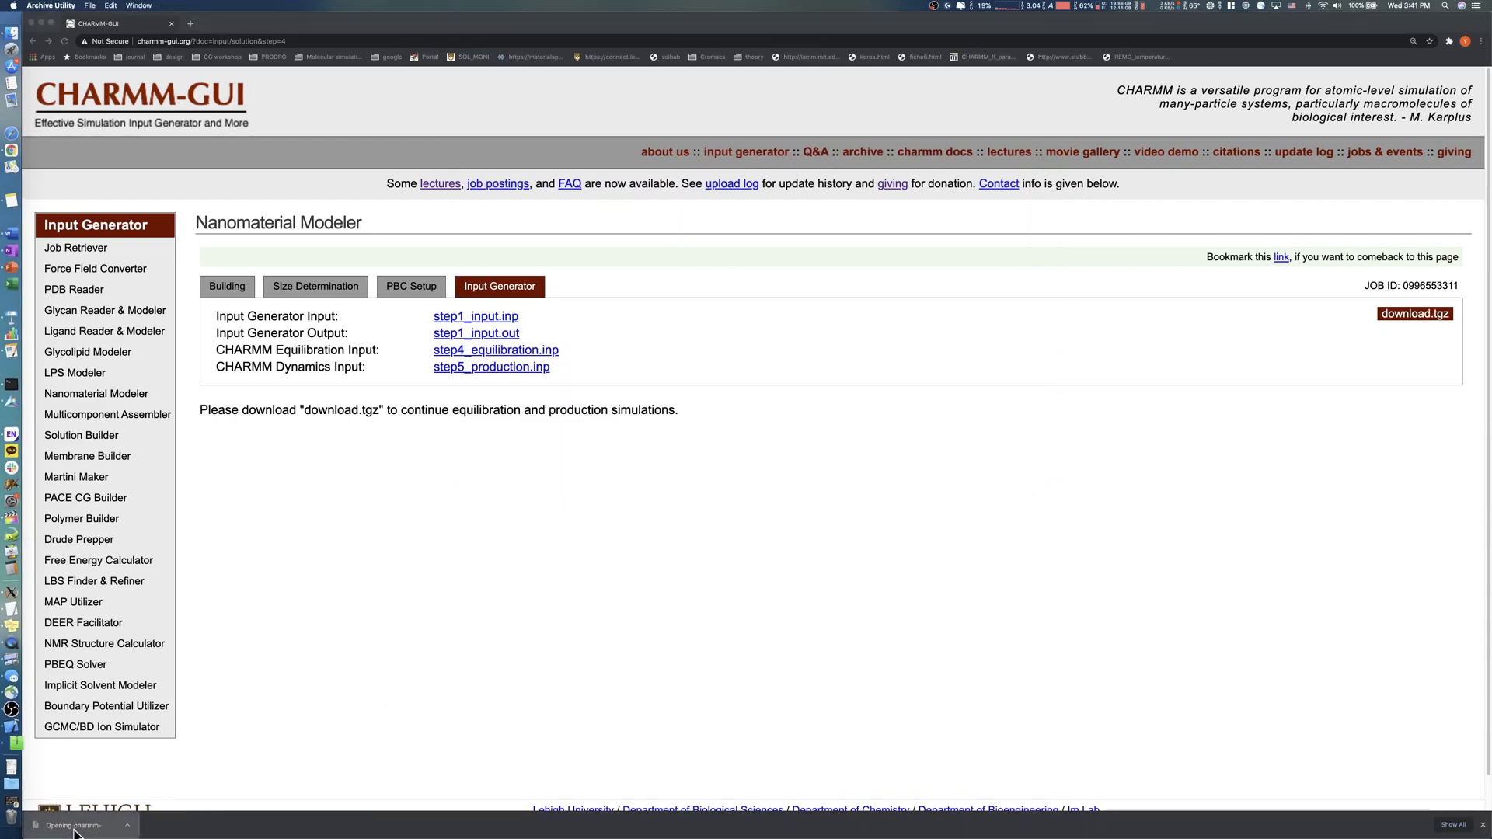